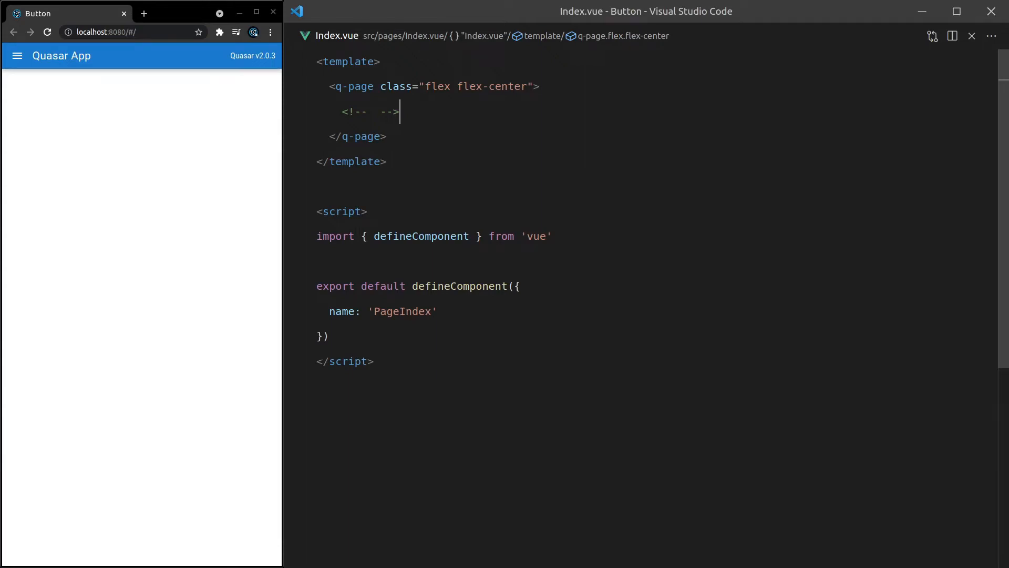
pyautogui.moveTo(306, 191)
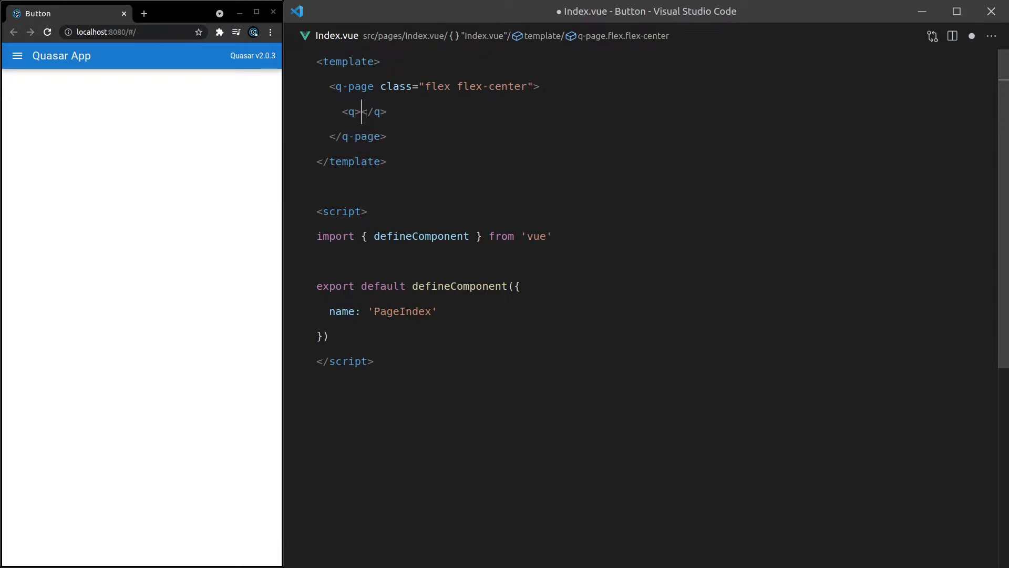
# Add a q-btn with label="Click Me!" inside the q-page.
pyautogui.write('q-btn')
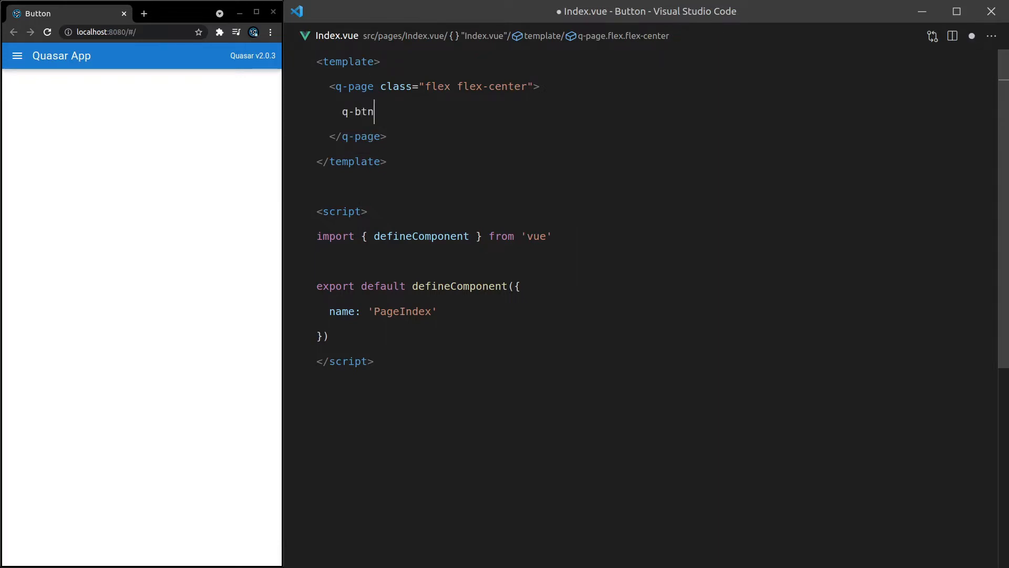
pyautogui.write('label')
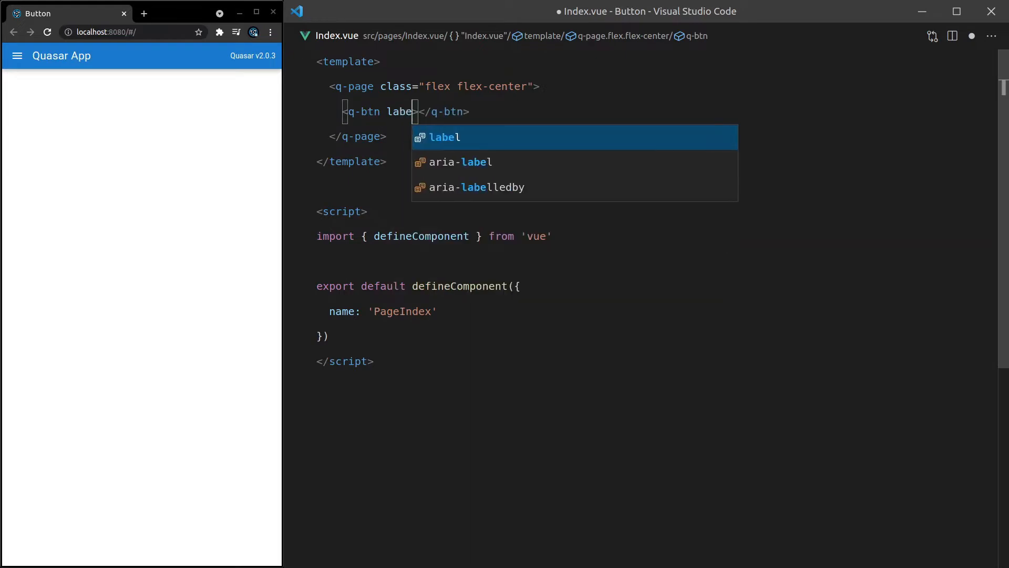
pyautogui.write('="Click Me"')
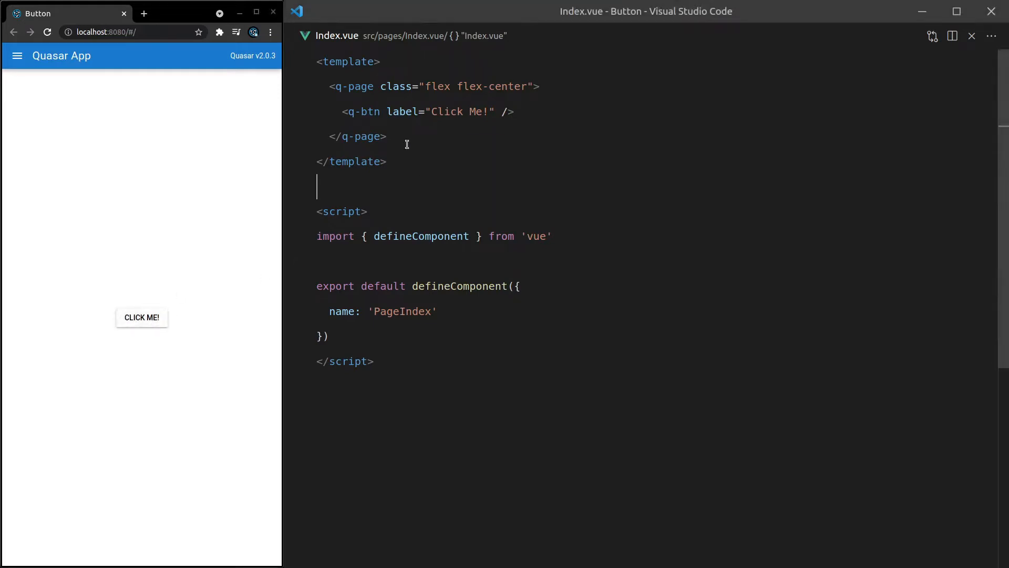
pyautogui.click(361, 111)
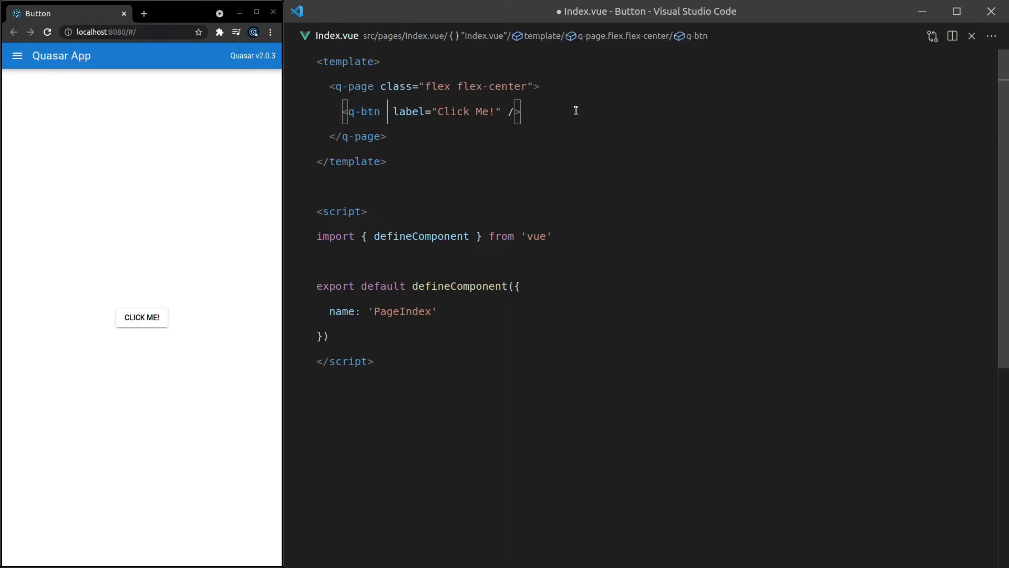
pyautogui.write('@click="')
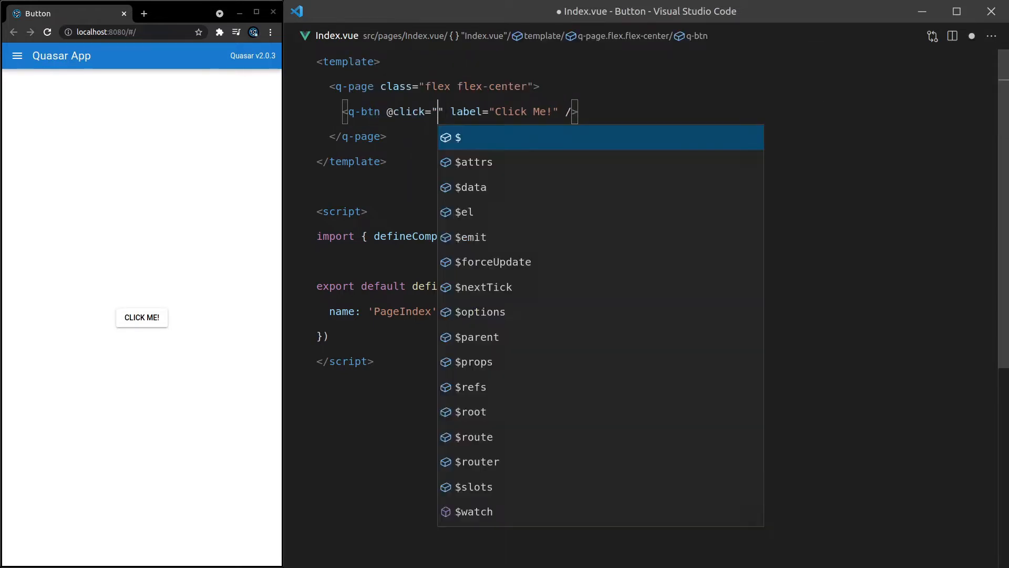
pyautogui.write('handle')
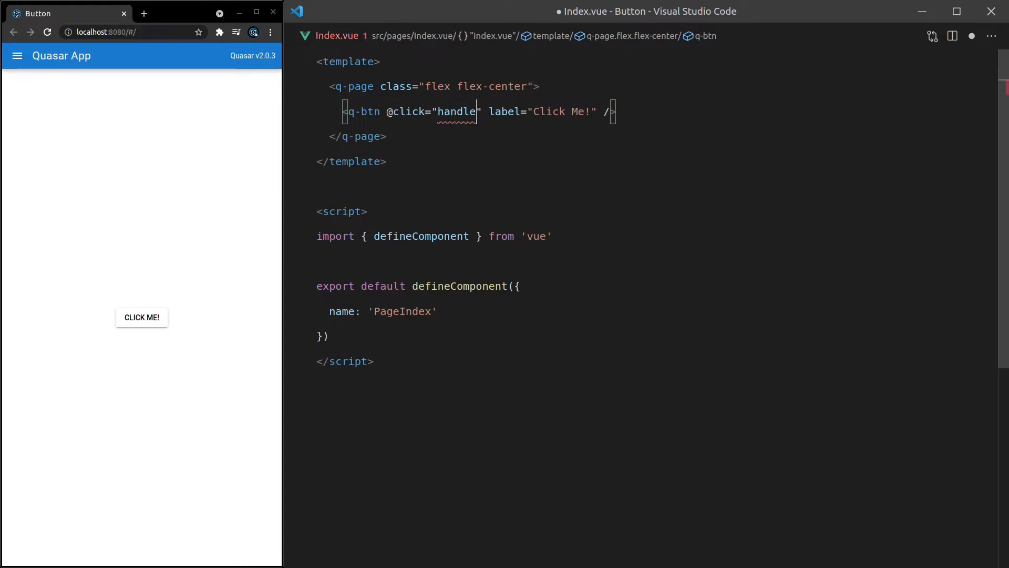
pyautogui.write('Clicked')
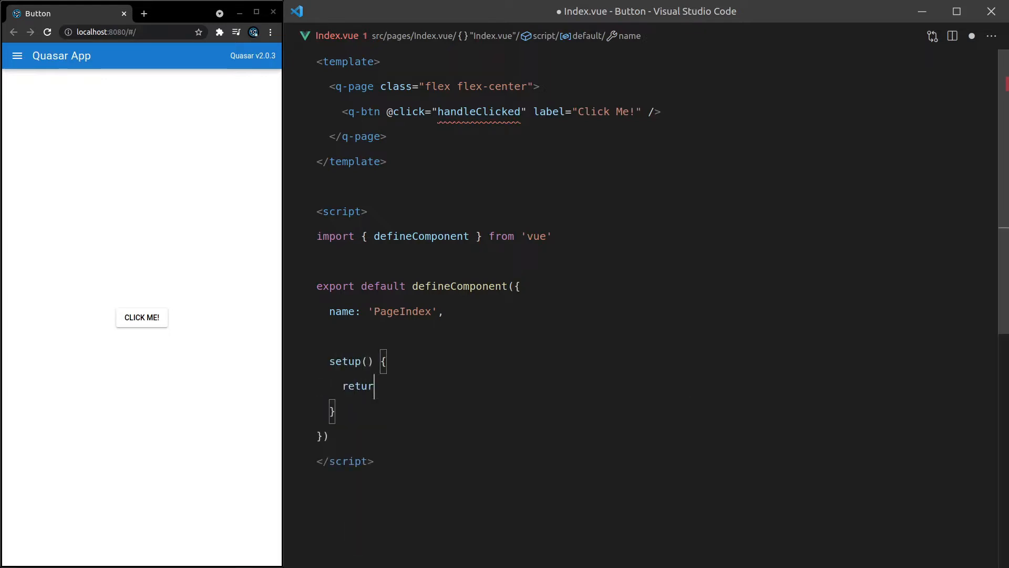
# Define const handleClicked in setup logging 'clicked' and return it.
pyautogui.write('{ handleClicked }')
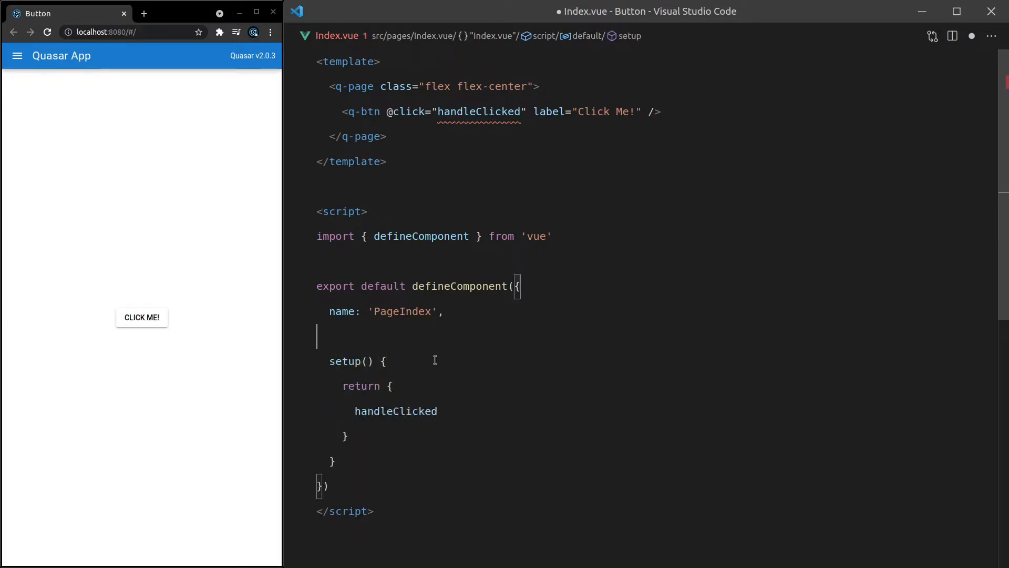
pyautogui.write('con')
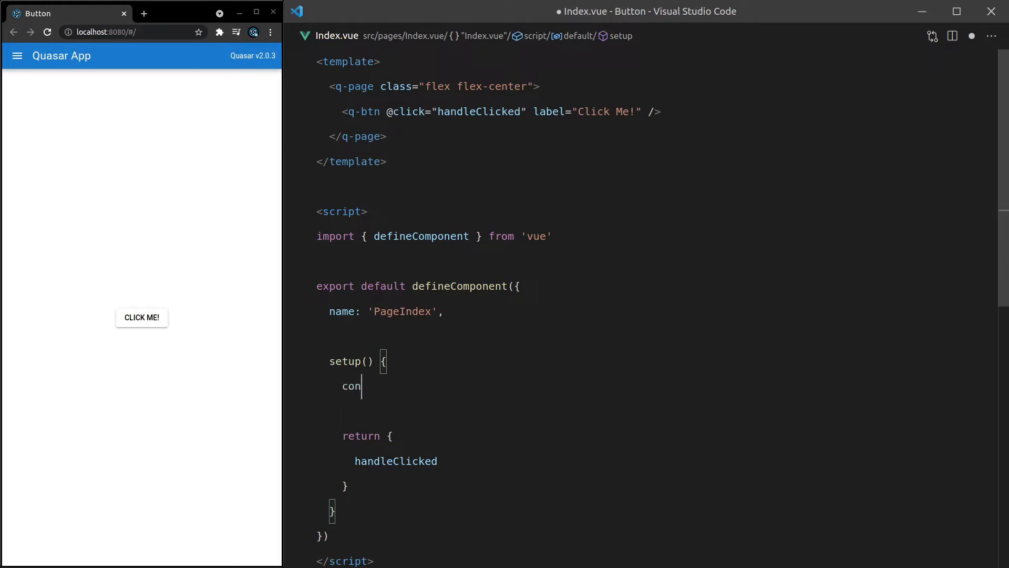
pyautogui.write('st handleClicked = () => {')
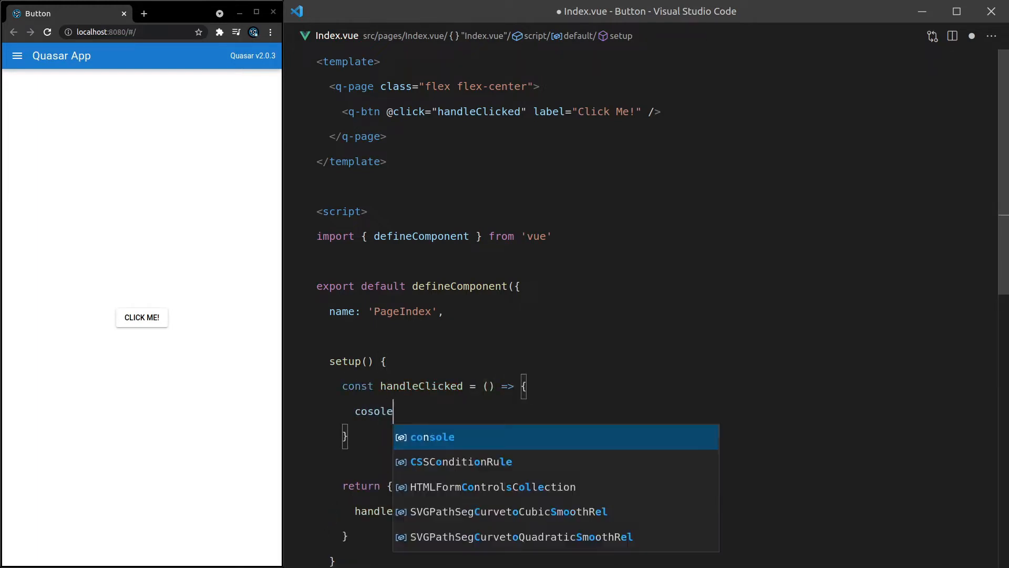
pyautogui.write(".log('click')")
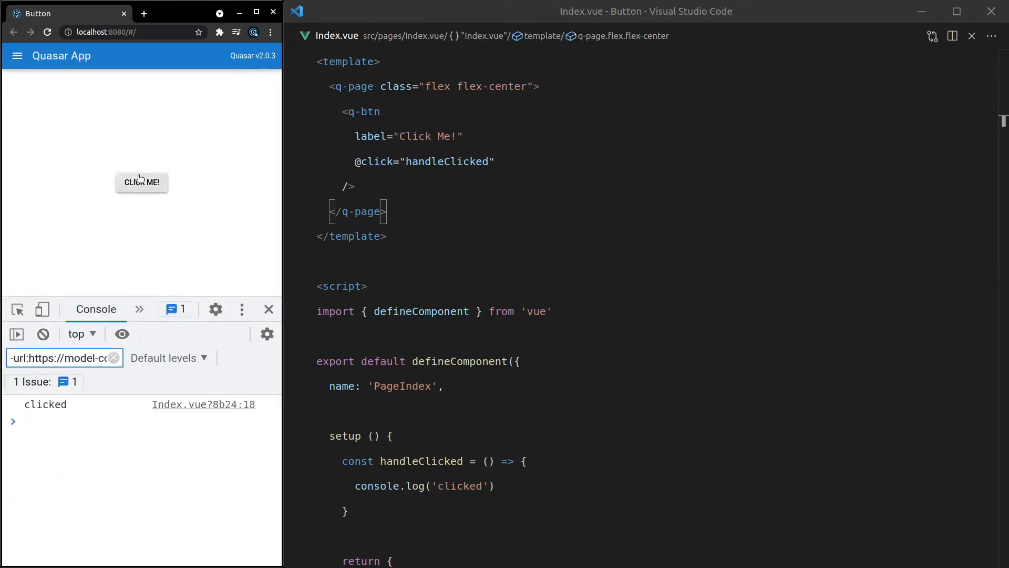
# Test the Click Me! button in the browser console, then close DevTools and refocus the code.
pyautogui.click(141, 181)
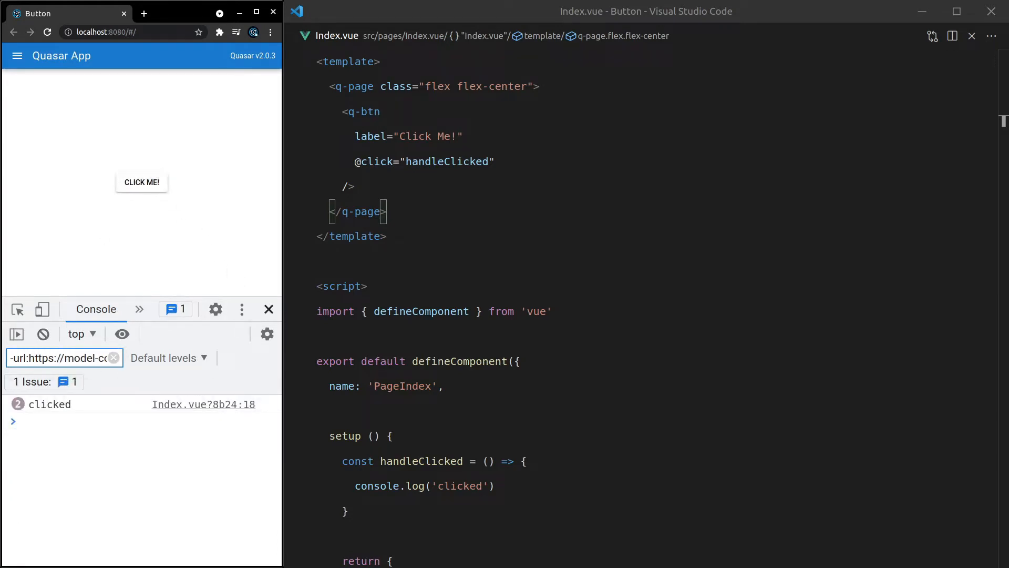
pyautogui.doubleClick(374, 161)
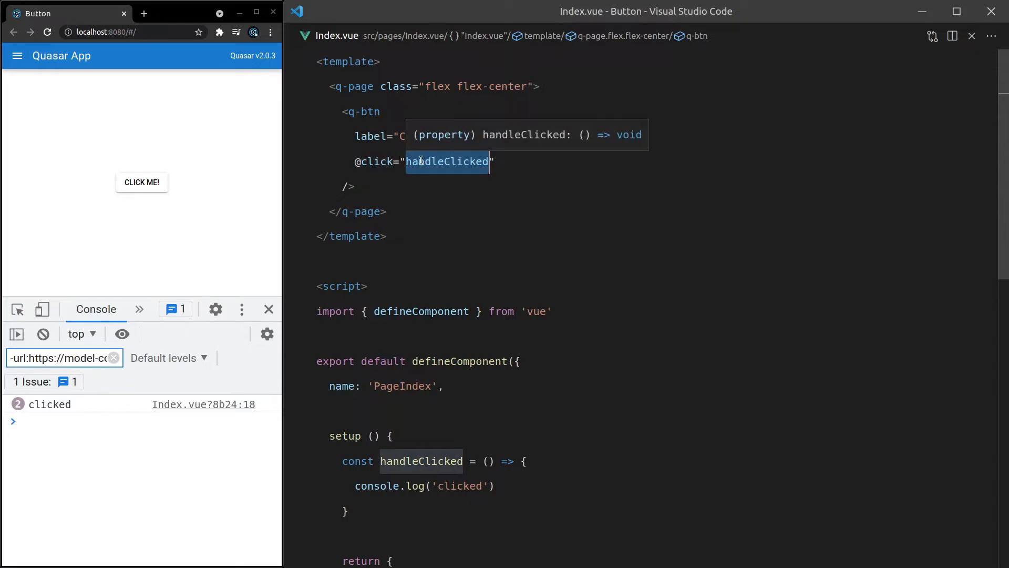
pyautogui.click(268, 309)
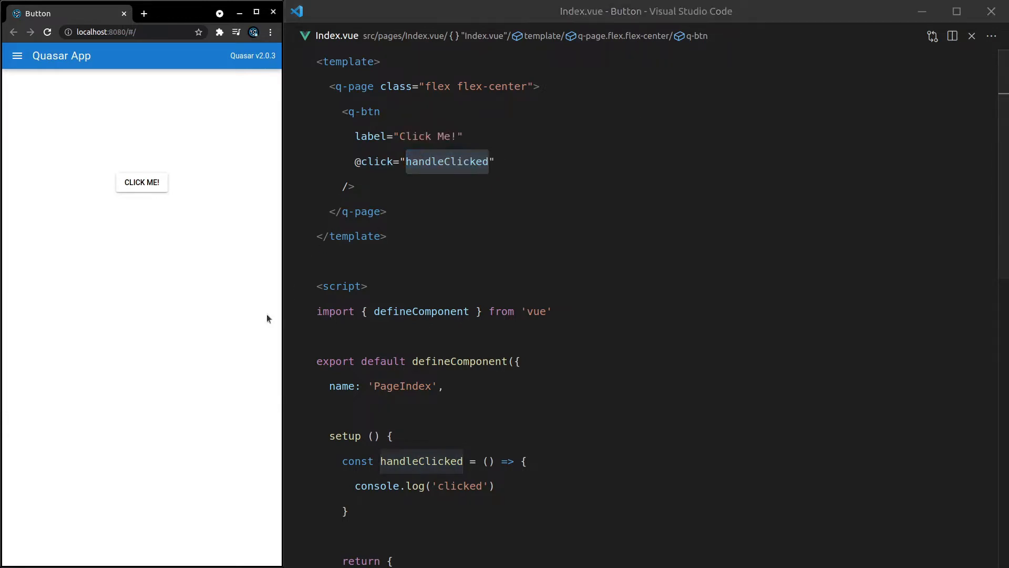
pyautogui.click(551, 311)
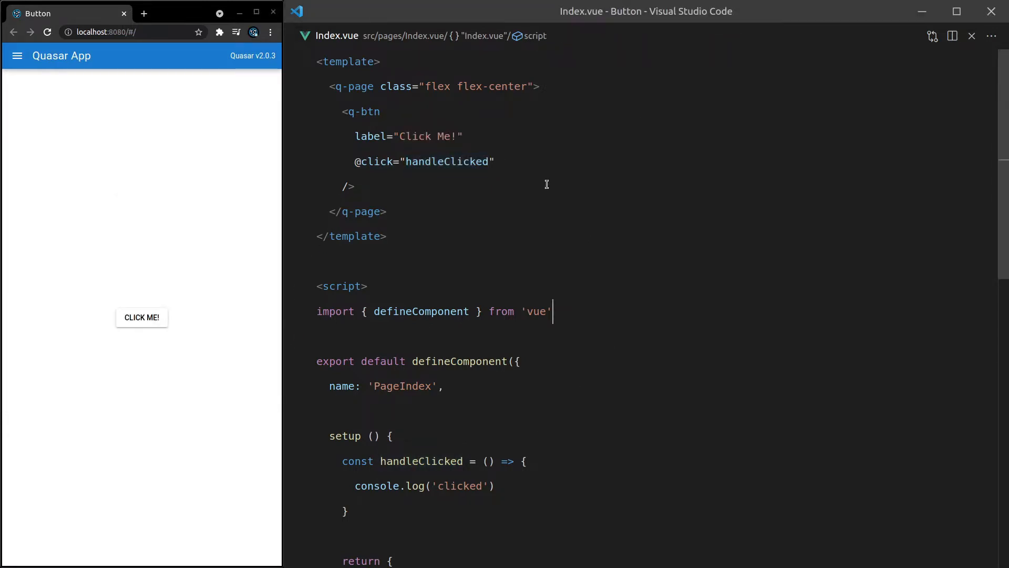
pyautogui.doubleClick(424, 162)
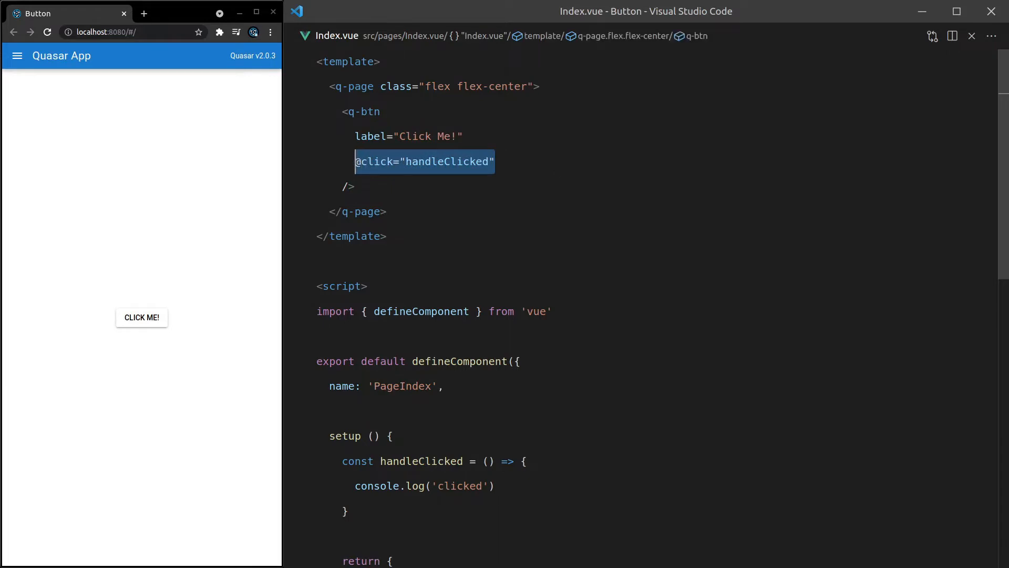
pyautogui.write('no-caps')
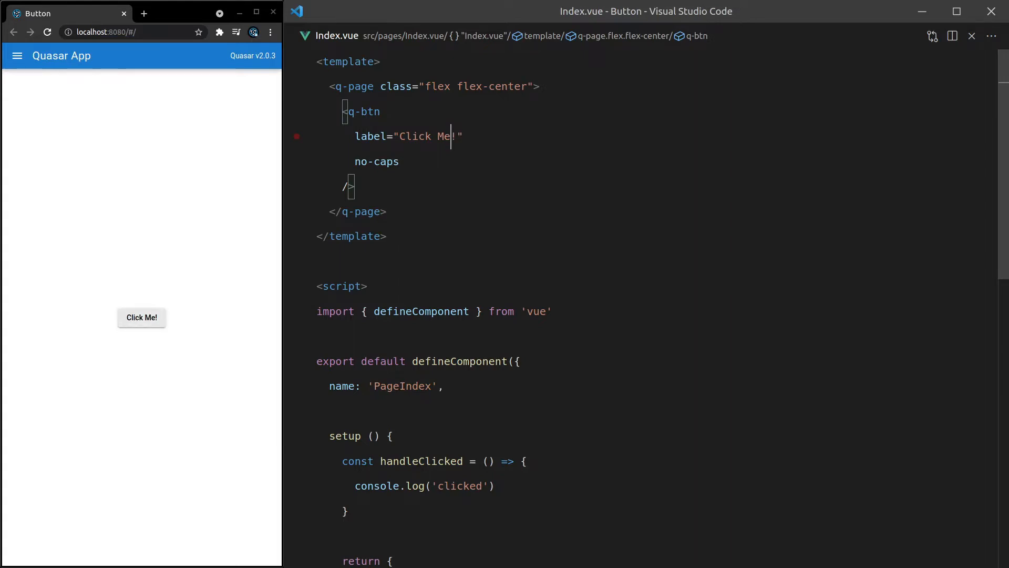
pyautogui.doubleClick(376, 162)
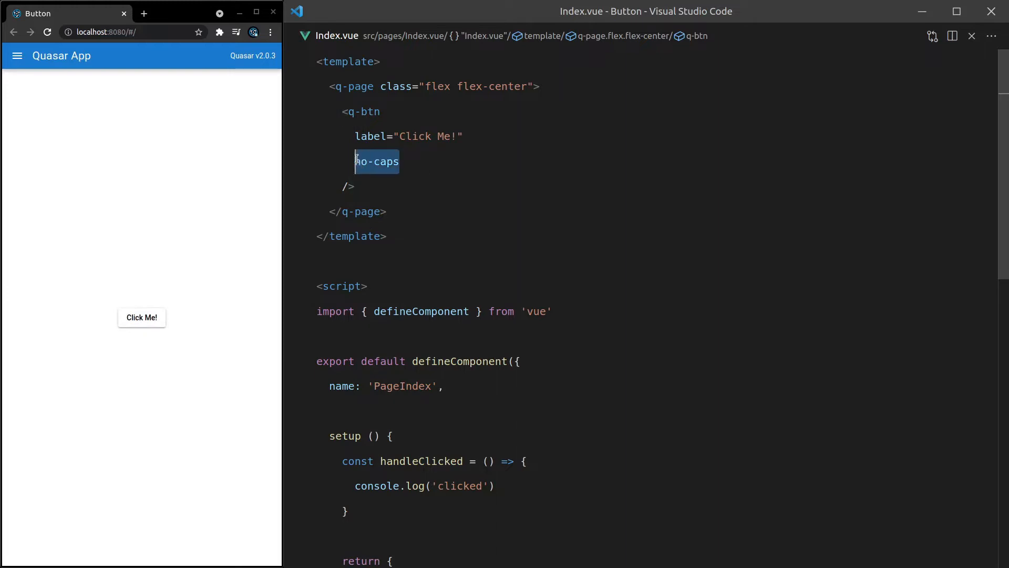
pyautogui.write('size="lg')
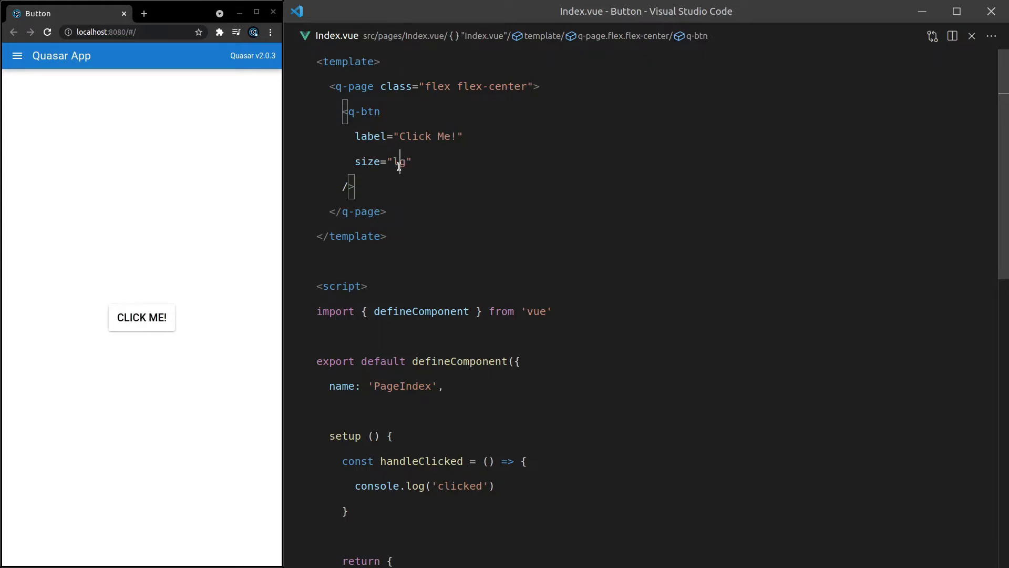
# Try size values xl and xs before settling on size="lg".
pyautogui.write('xl')
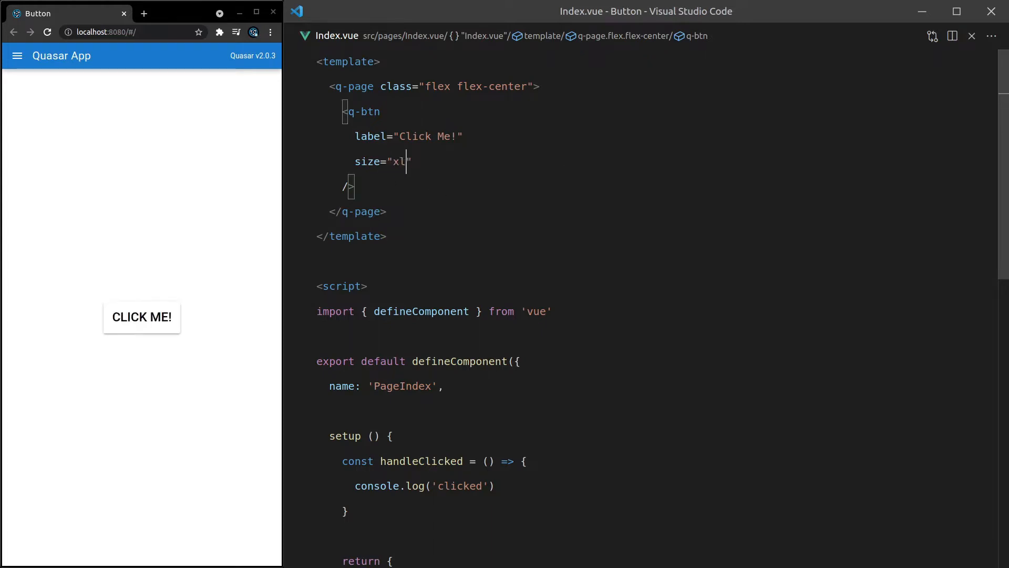
pyautogui.write('xs')
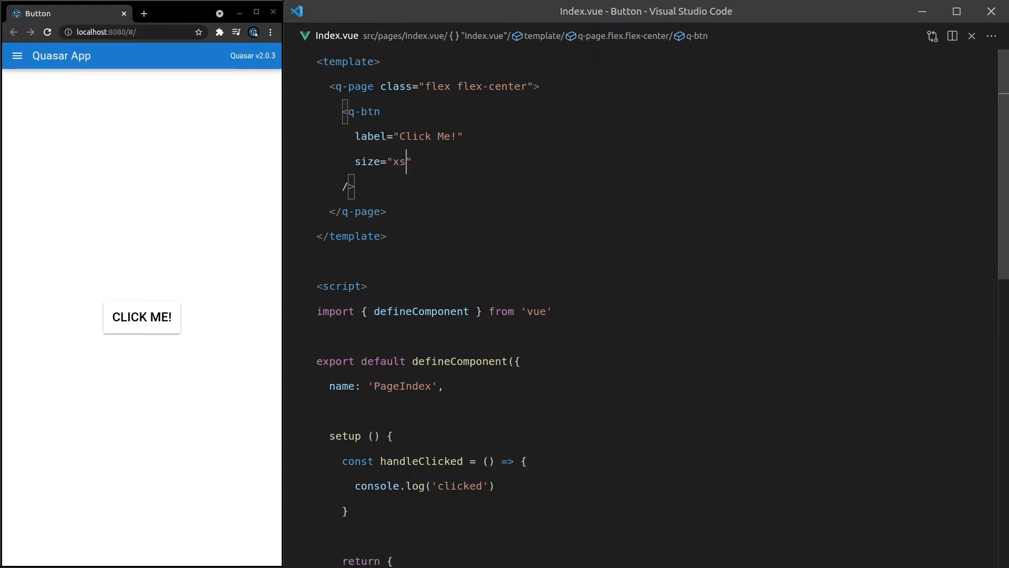
pyautogui.write('lg')
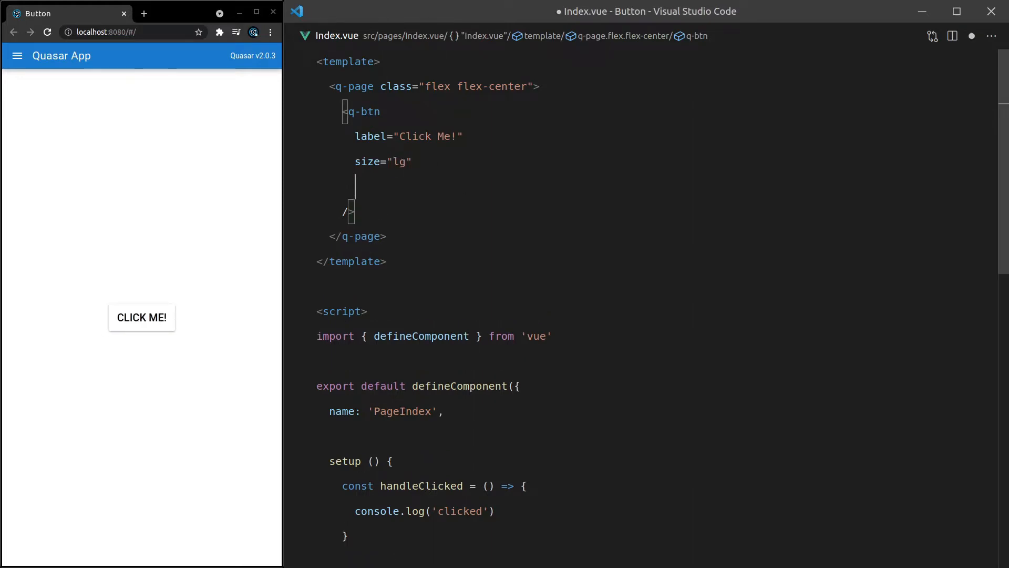
# Add a color prop, trying primary, secondary and indigo.
pyautogui.write('color')
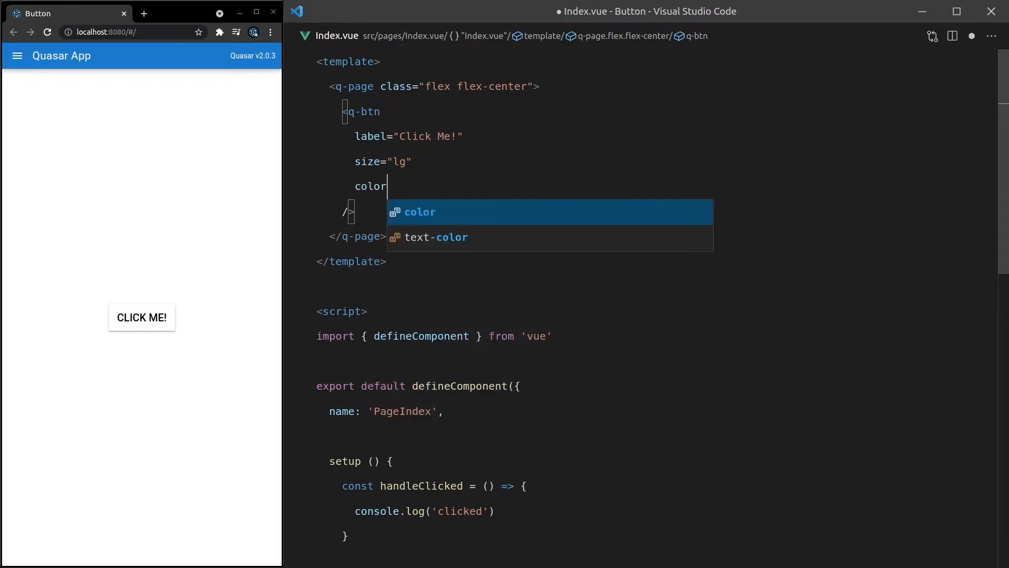
pyautogui.write('="primary"')
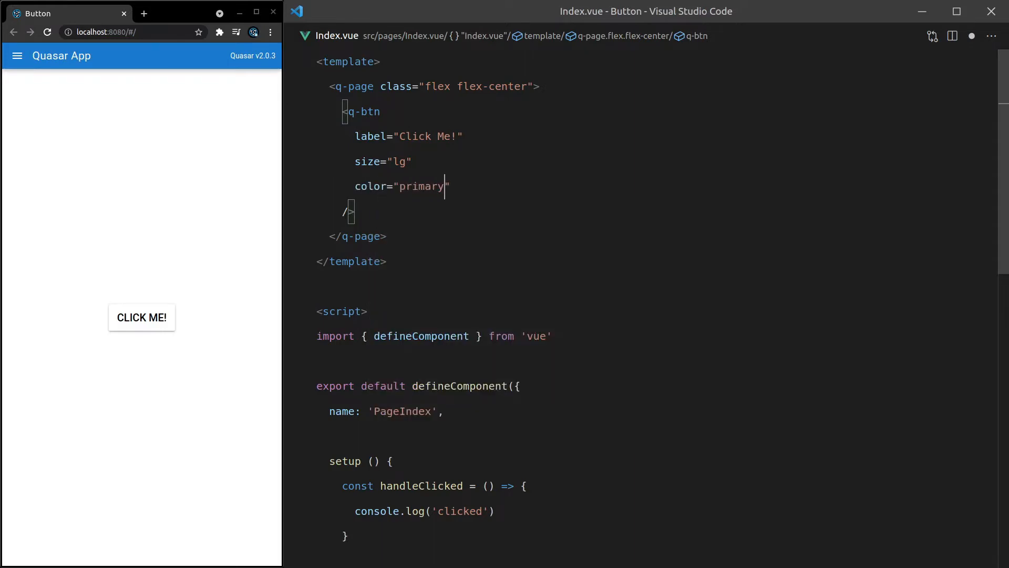
pyautogui.write('se')
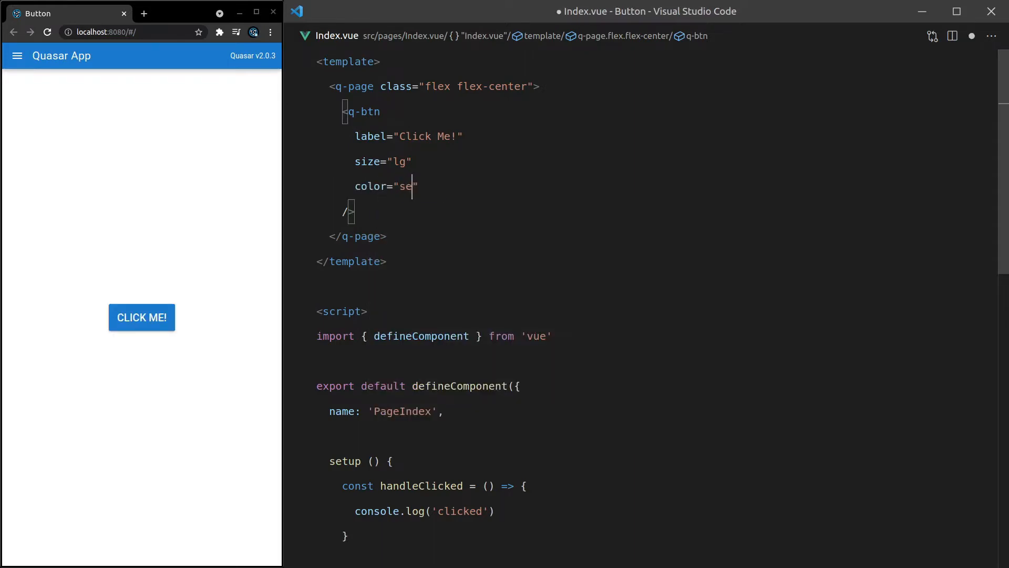
pyautogui.write('condary')
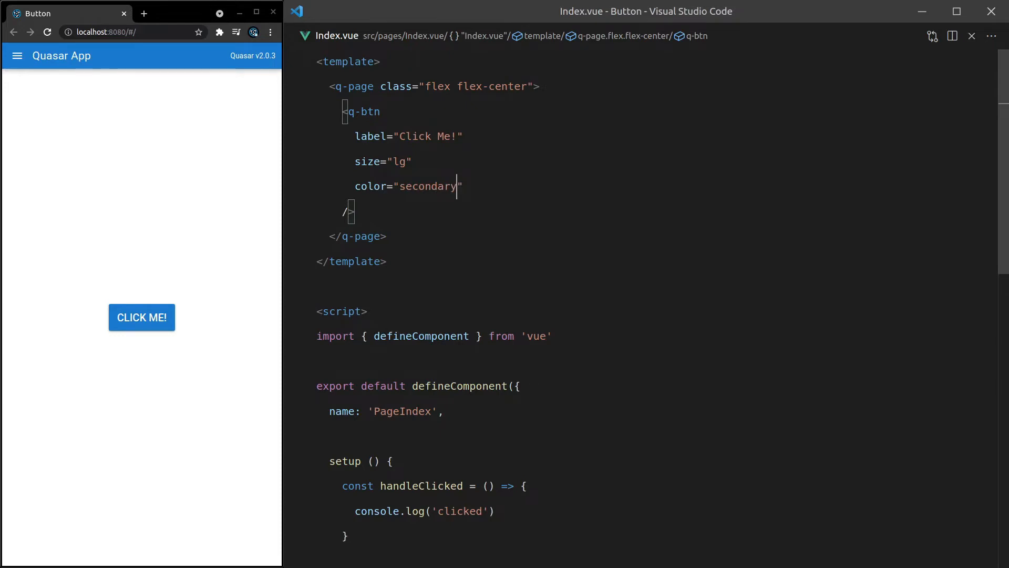
pyautogui.write('indigo')
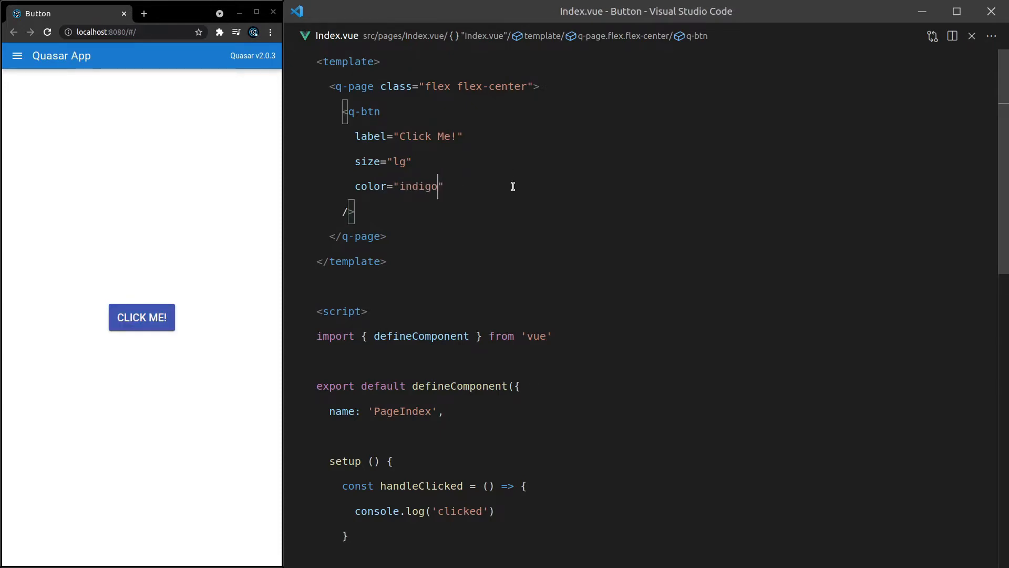
# Set color to black and add text-color="indigo" on a new line.
pyautogui.press('enter')
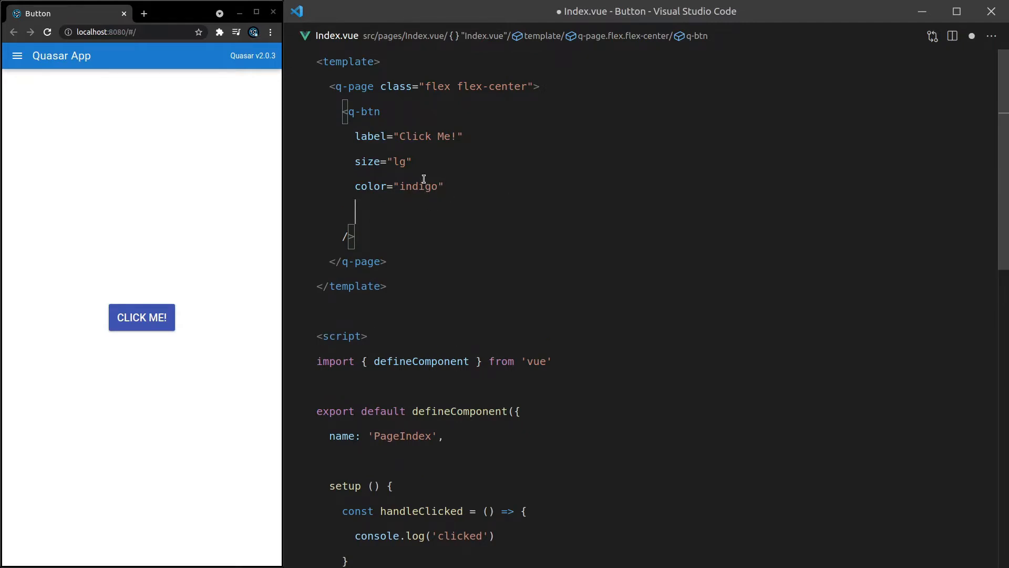
pyautogui.write('black')
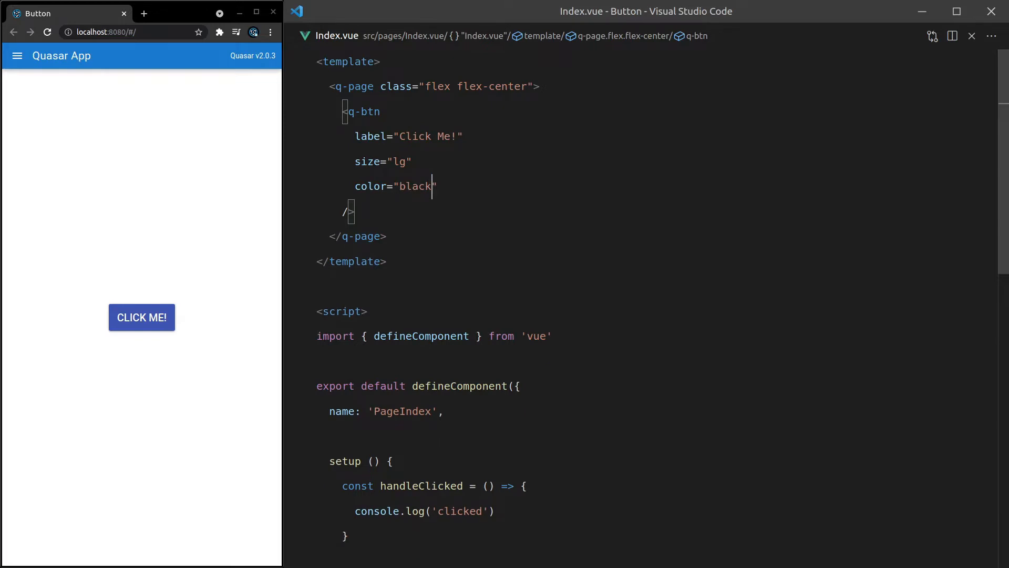
pyautogui.write('text-color="in')
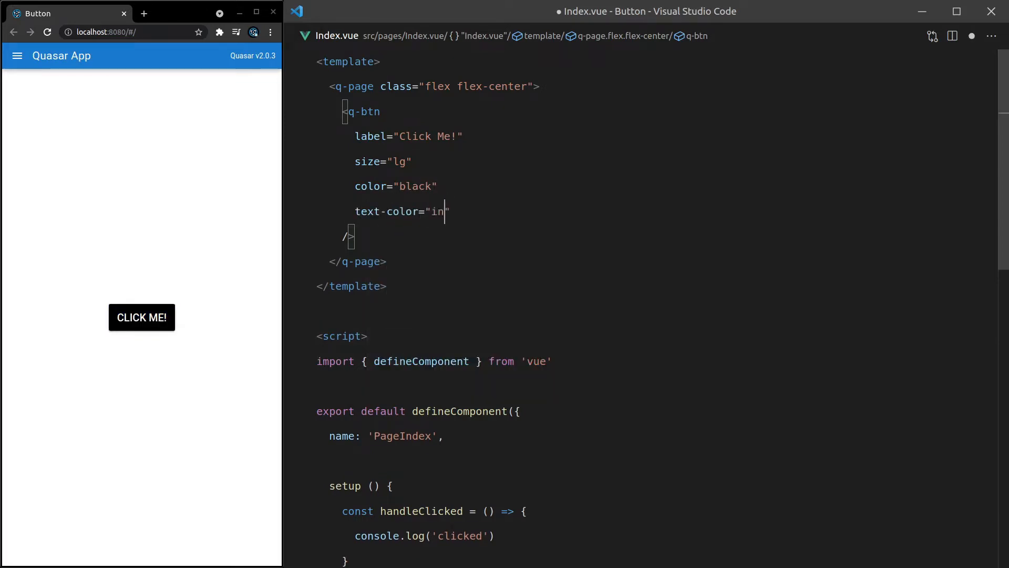
pyautogui.write('digo')
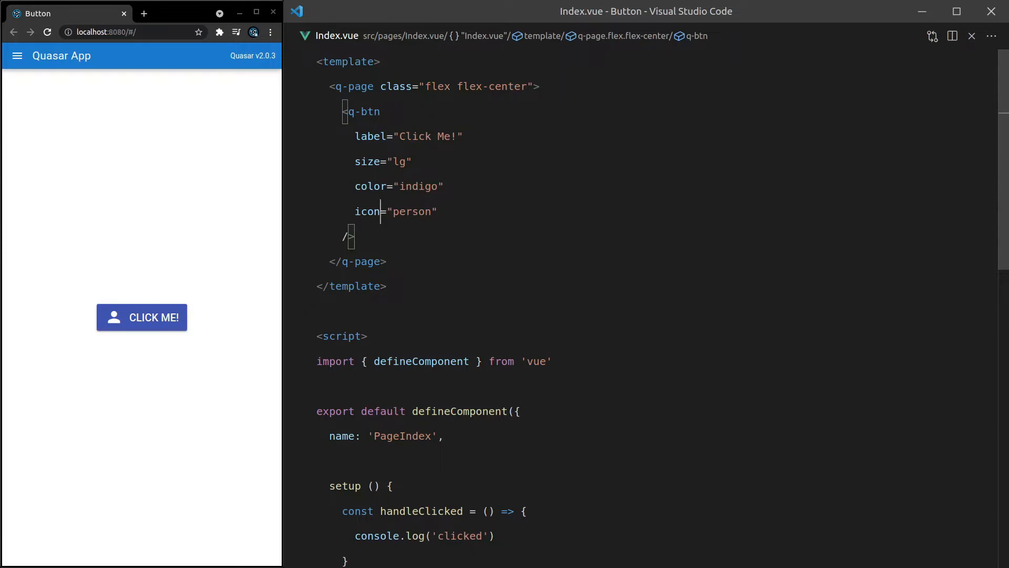
# Add icon-right, change the icon to "delete", then use the stack prop instead.
pyautogui.write('-right')
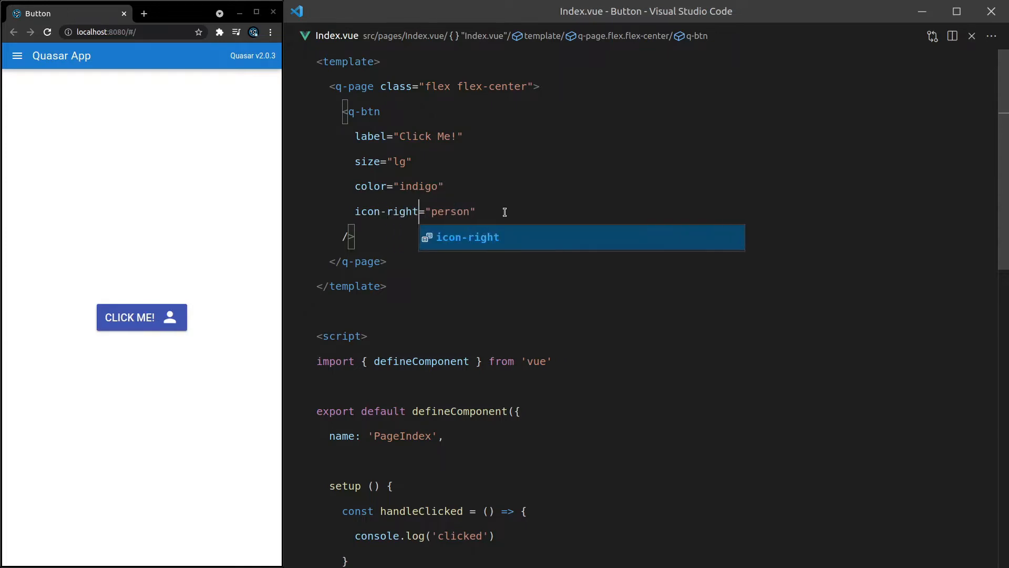
pyautogui.press('Enter')
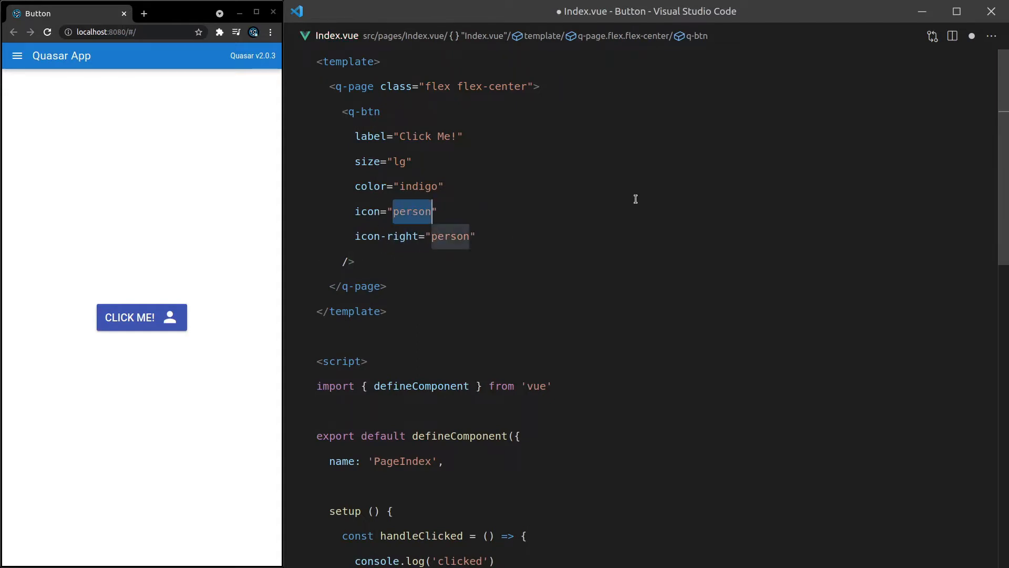
pyautogui.write('delete')
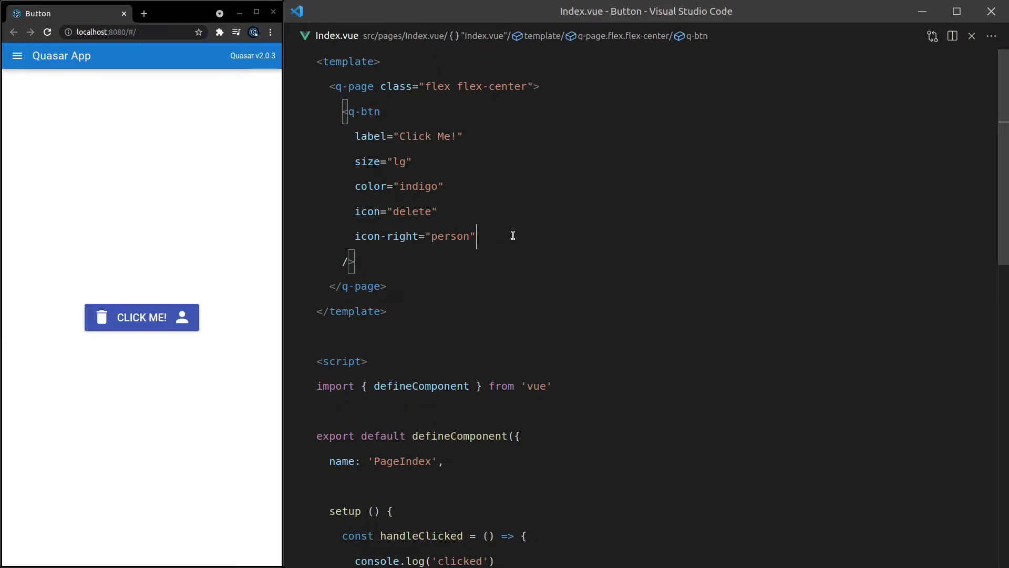
pyautogui.write('stack')
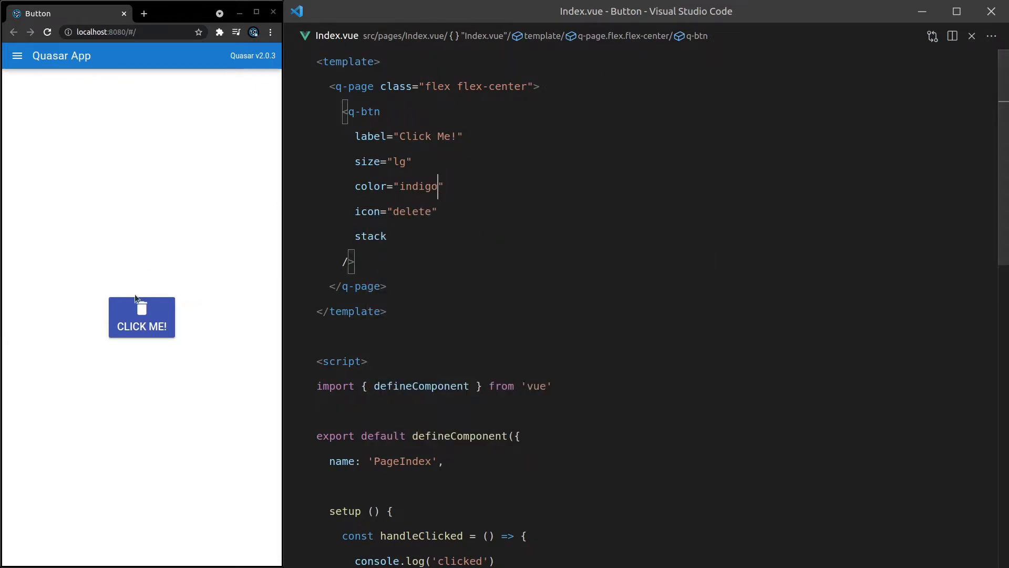
# Replace the stack attribute with icon-right="person".
pyautogui.click(371, 236)
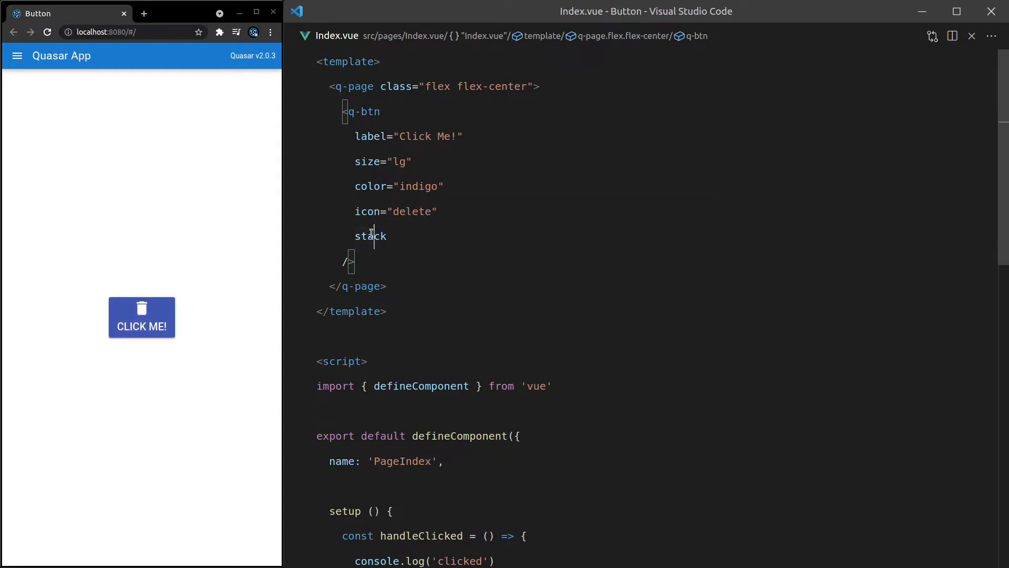
pyautogui.doubleClick(370, 236)
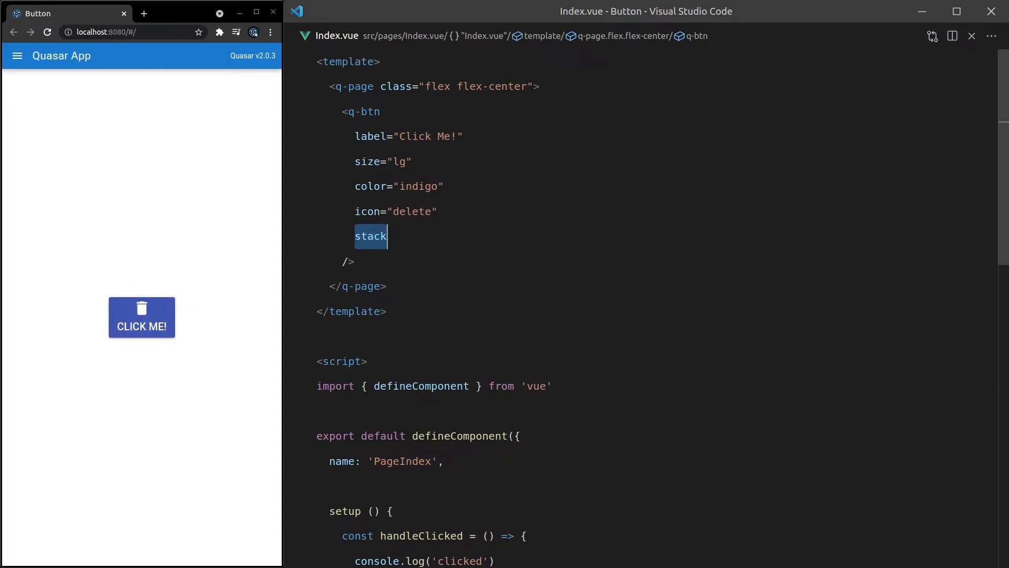
pyautogui.write('icon-right="person"')
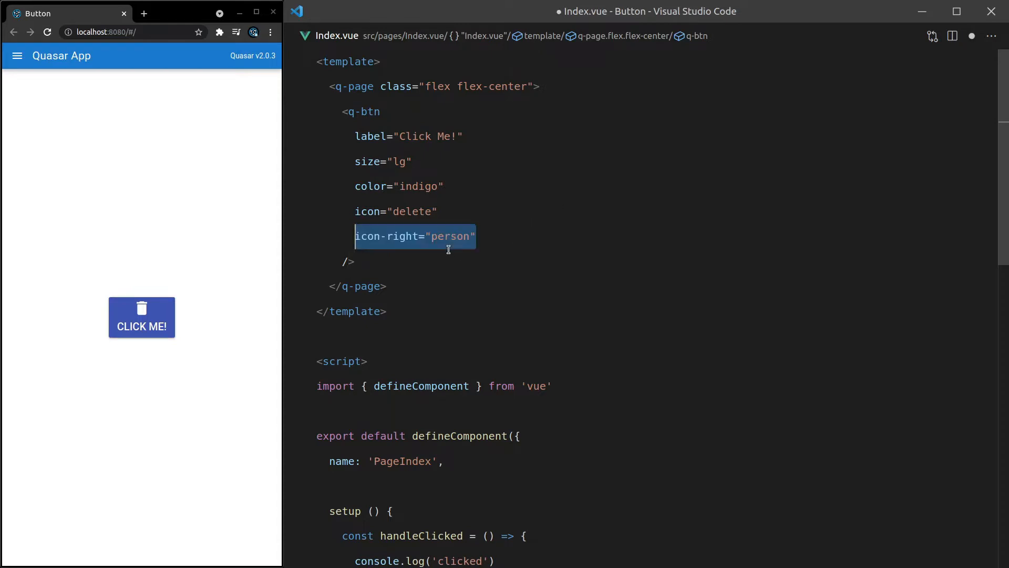
# Add style="width: 200px;" to the button and start a new attribute line.
pyautogui.click(476, 236)
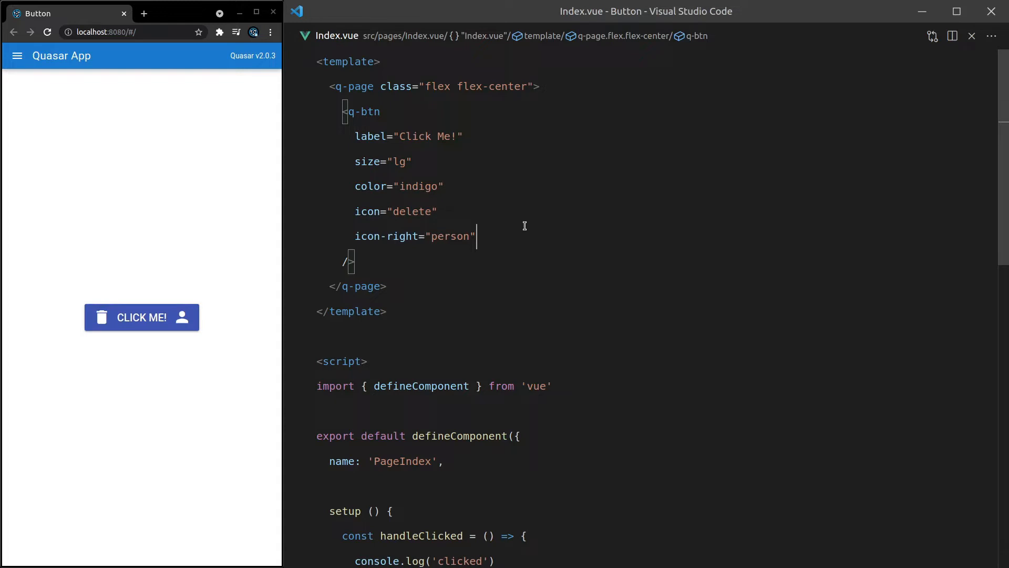
pyautogui.write('style=')
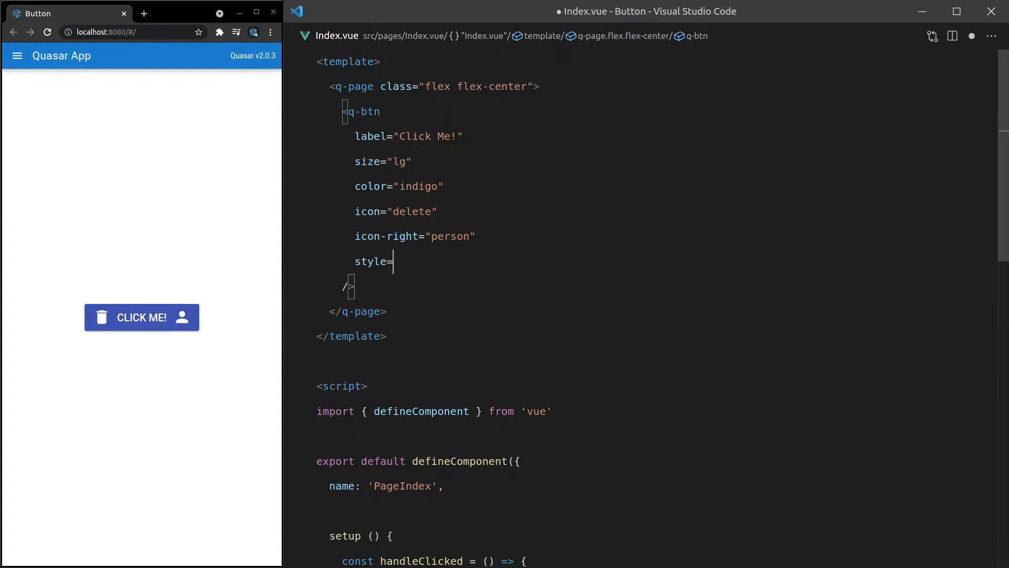
pyautogui.write('"width: "')
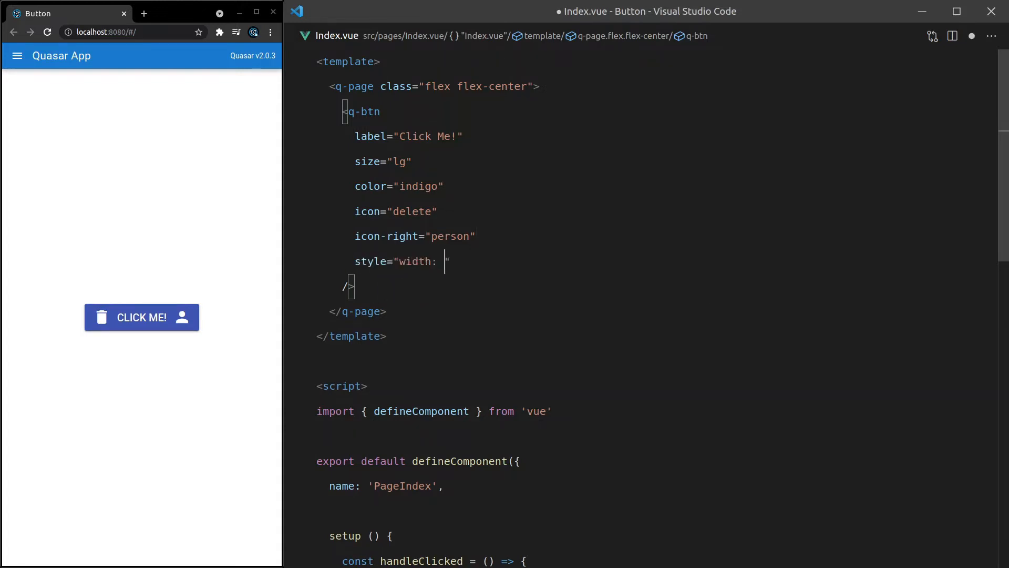
pyautogui.write('200px;')
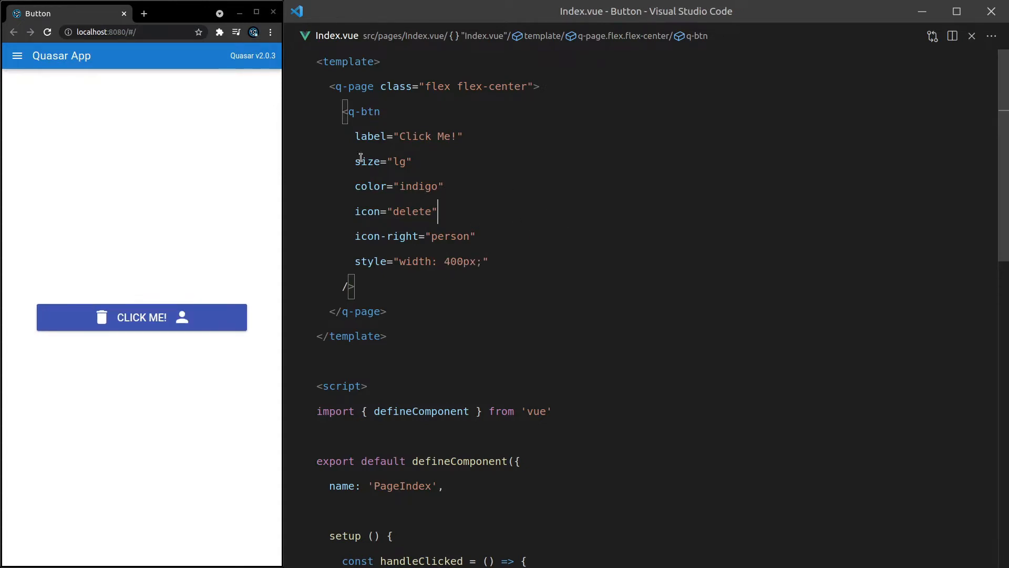
pyautogui.press('Enter')
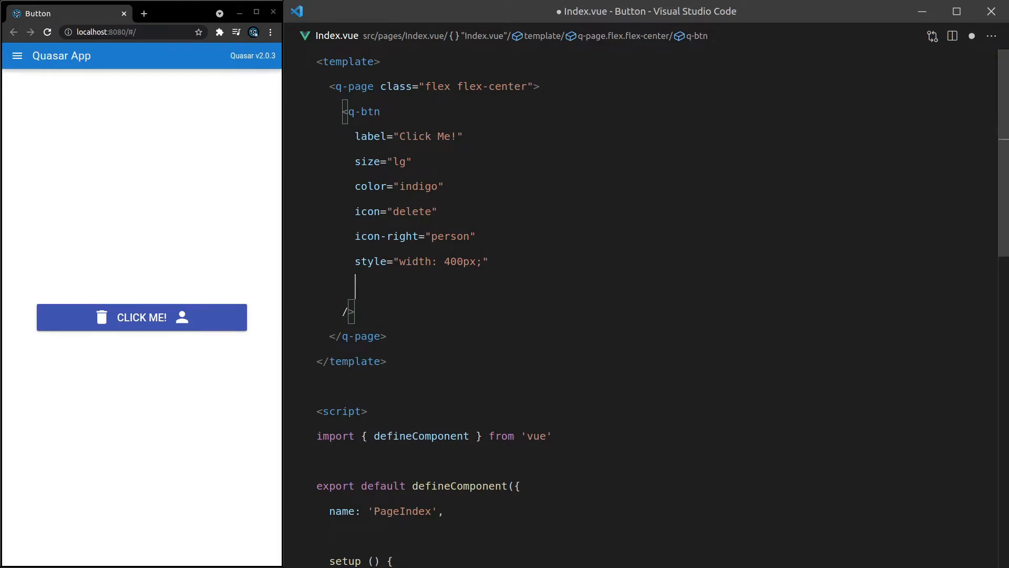
# Add an align prop, trying left, right, center and around.
pyautogui.write('align=')
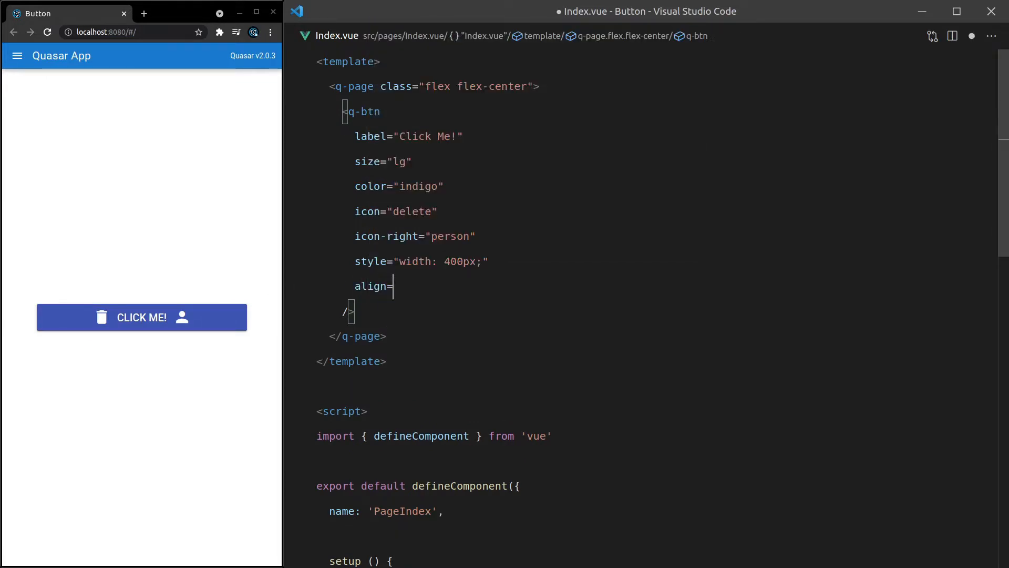
pyautogui.write('"left"')
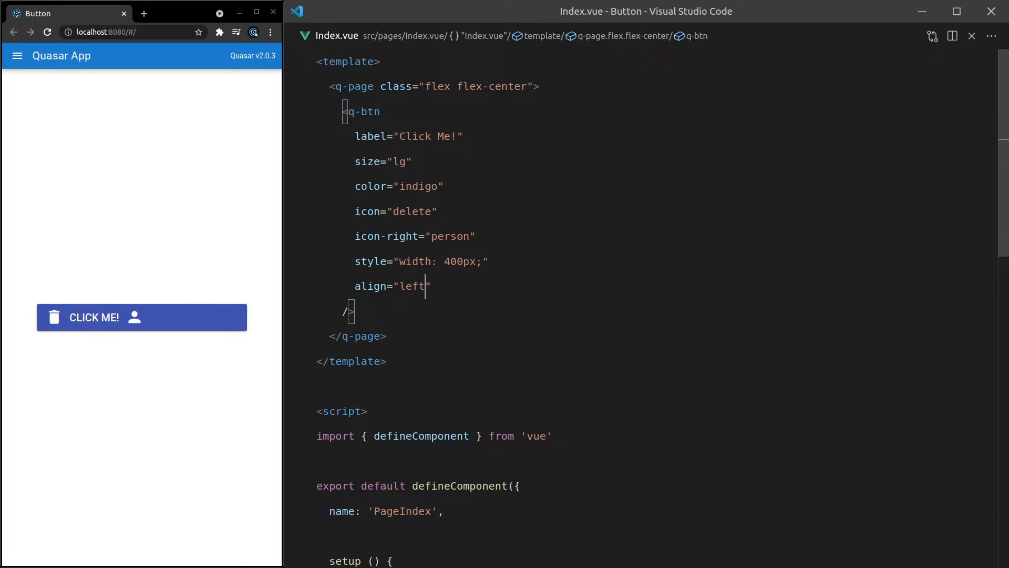
pyautogui.write('right')
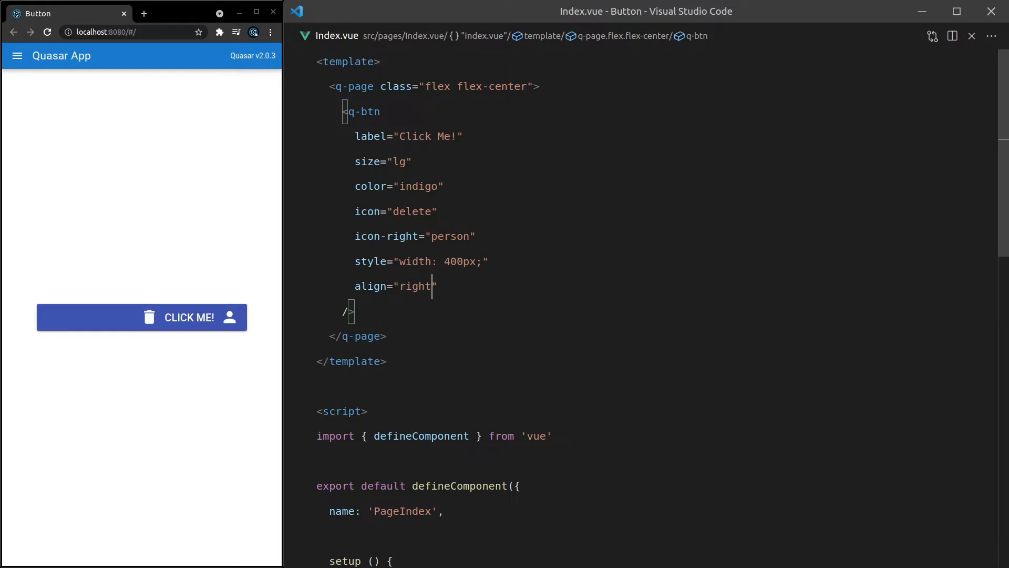
pyautogui.write('center')
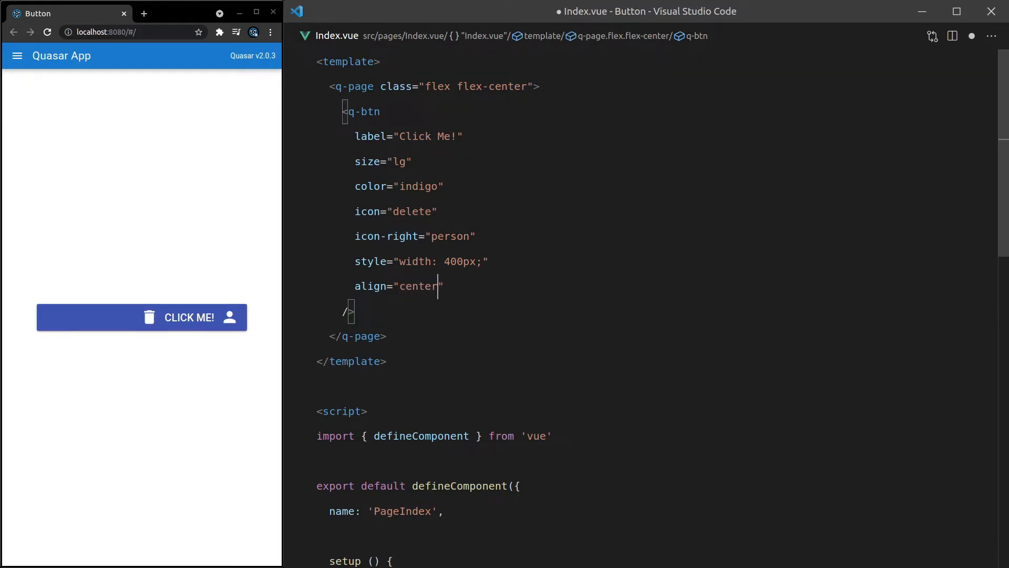
pyautogui.write('around')
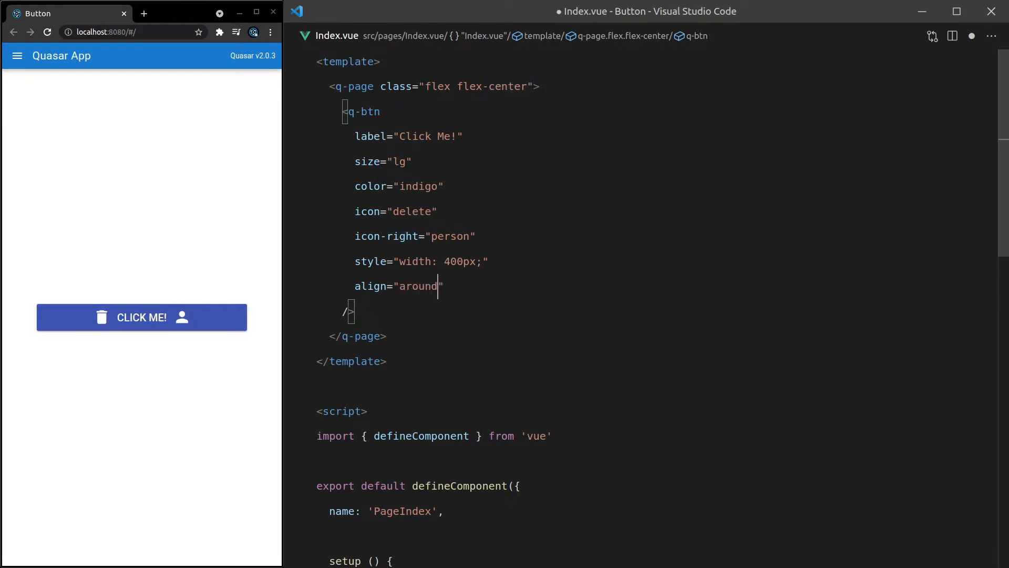
# Try align between, settle on align="evenly", then select the style and align lines.
pyautogui.doubleClick(419, 285)
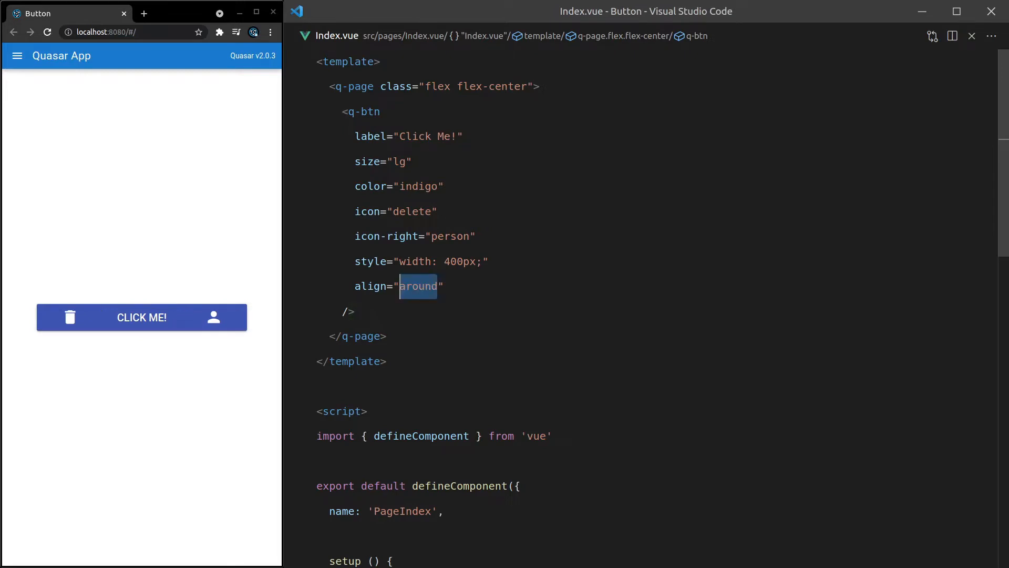
pyautogui.write('between')
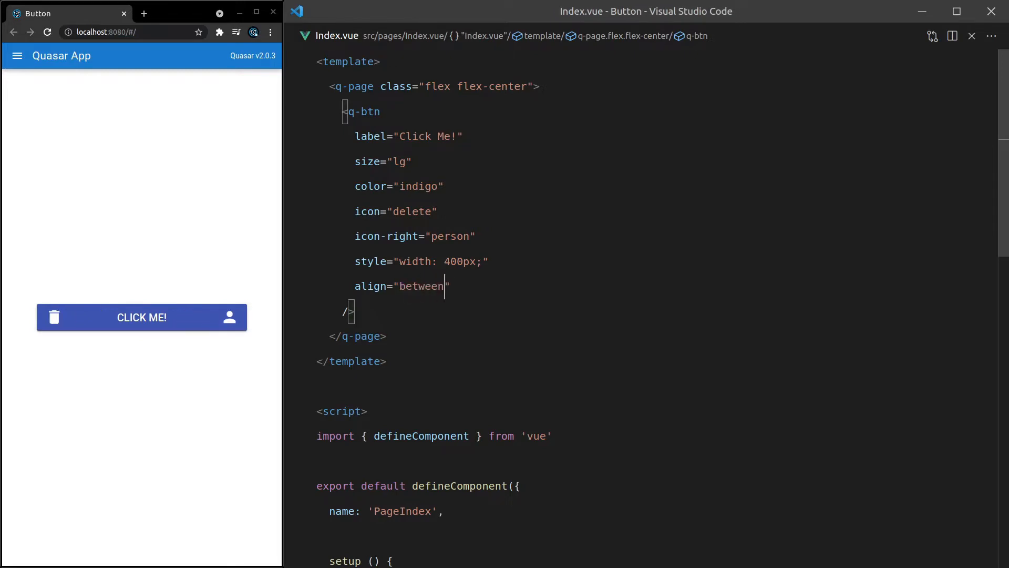
pyautogui.write('eve')
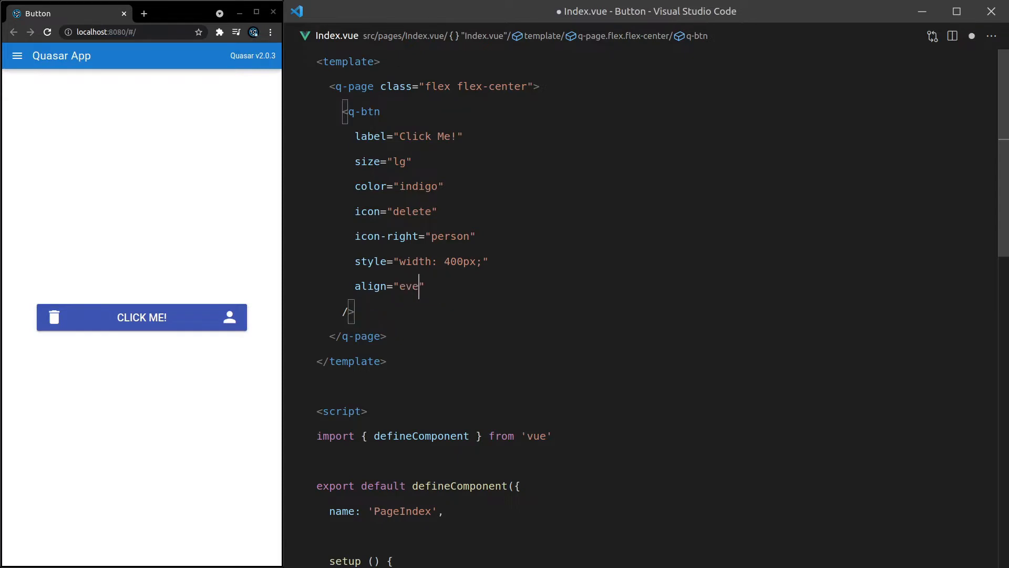
pyautogui.write('nly')
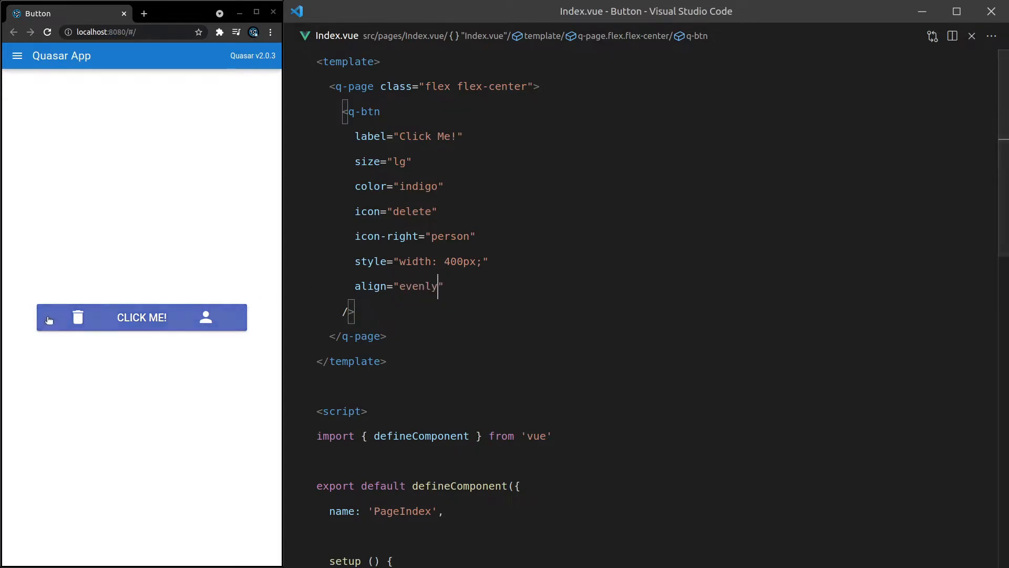
pyautogui.moveTo(268, 269)
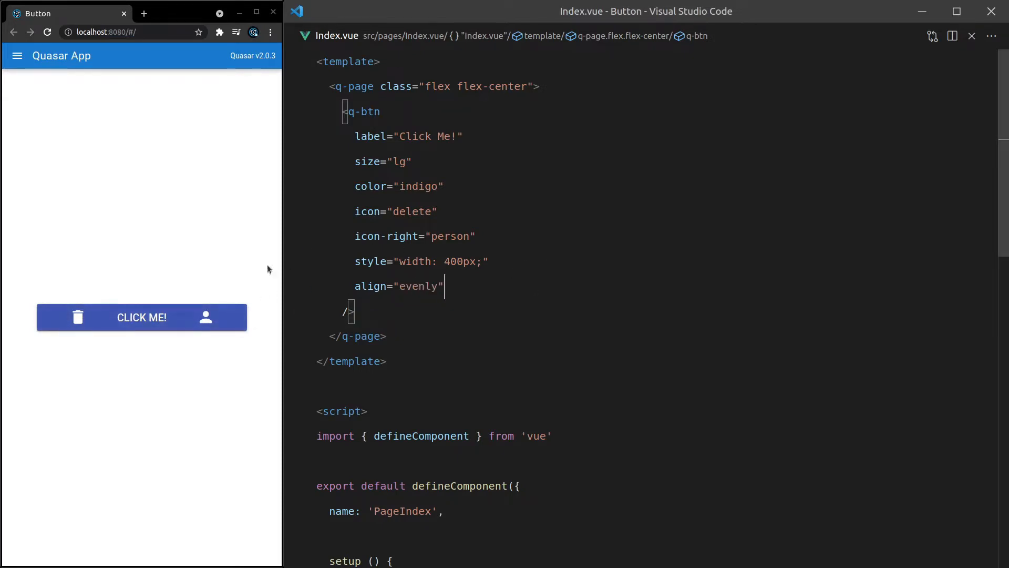
pyautogui.doubleClick(416, 286)
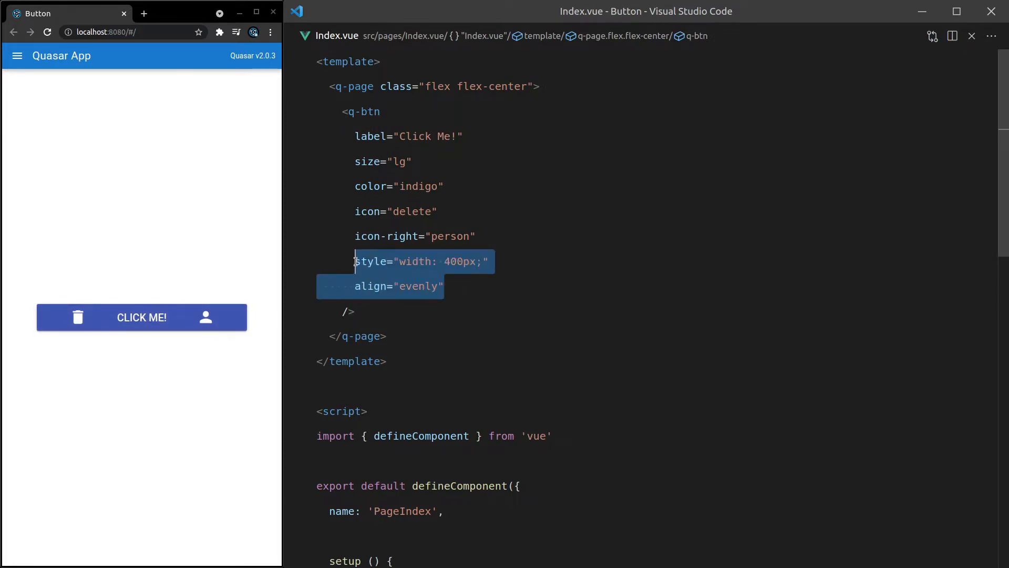
# Delete the width and align attributes and begin typing a stretch prop.
pyautogui.press('Delete')
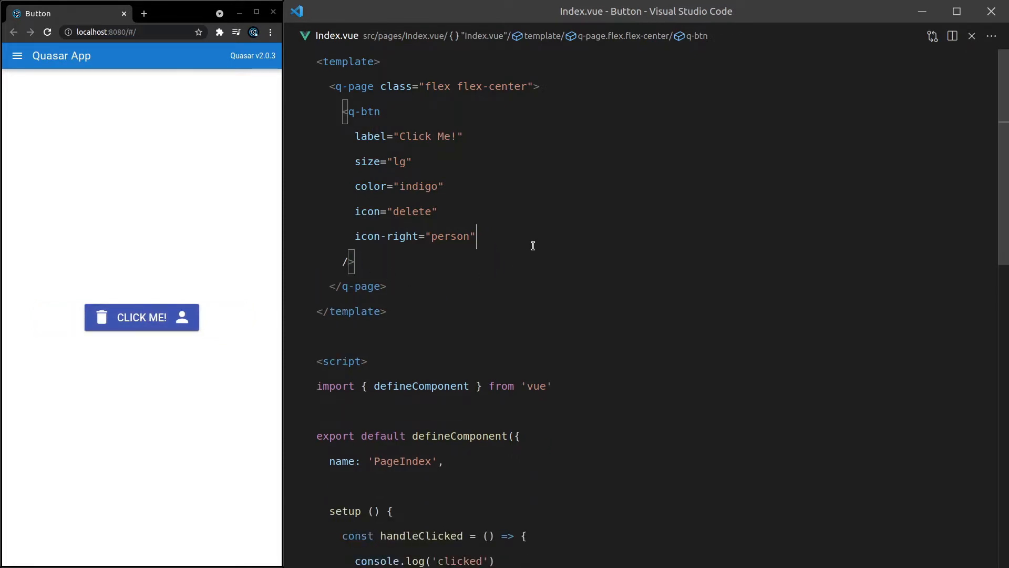
pyautogui.press('enter')
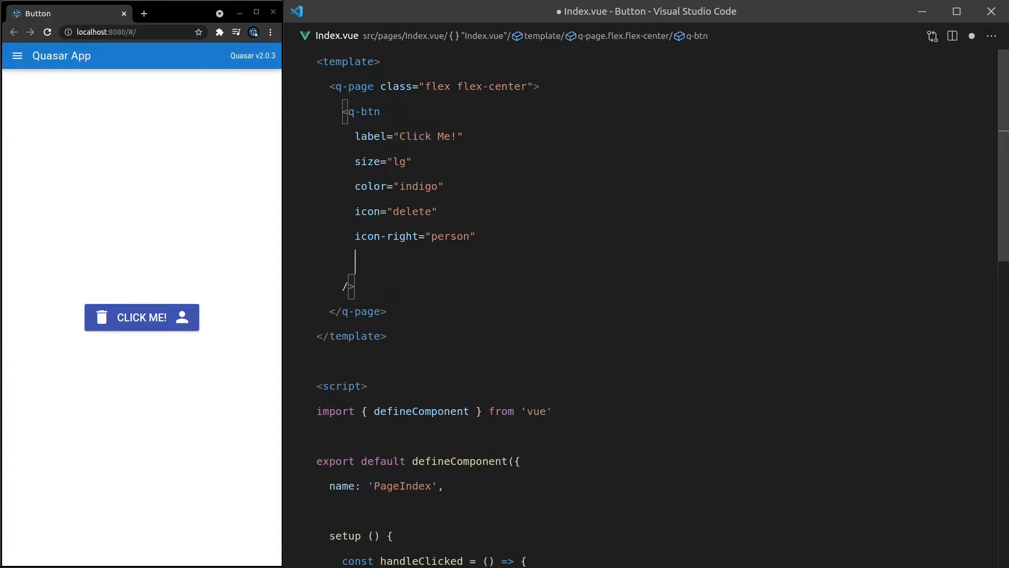
pyautogui.write('stret')
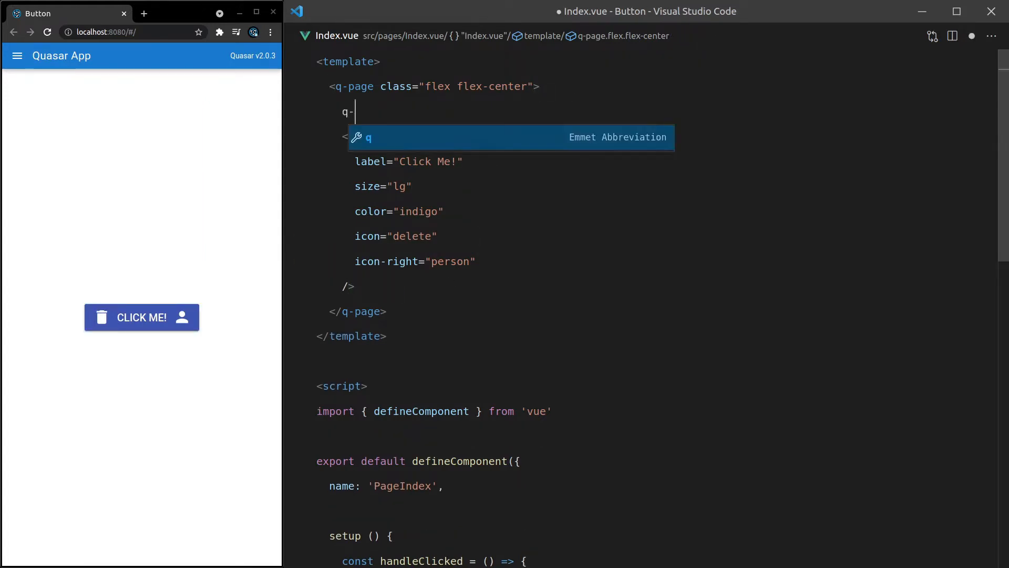
# Expand the q-input and add a <template #after> slot inside it.
pyautogui.press('Tab')
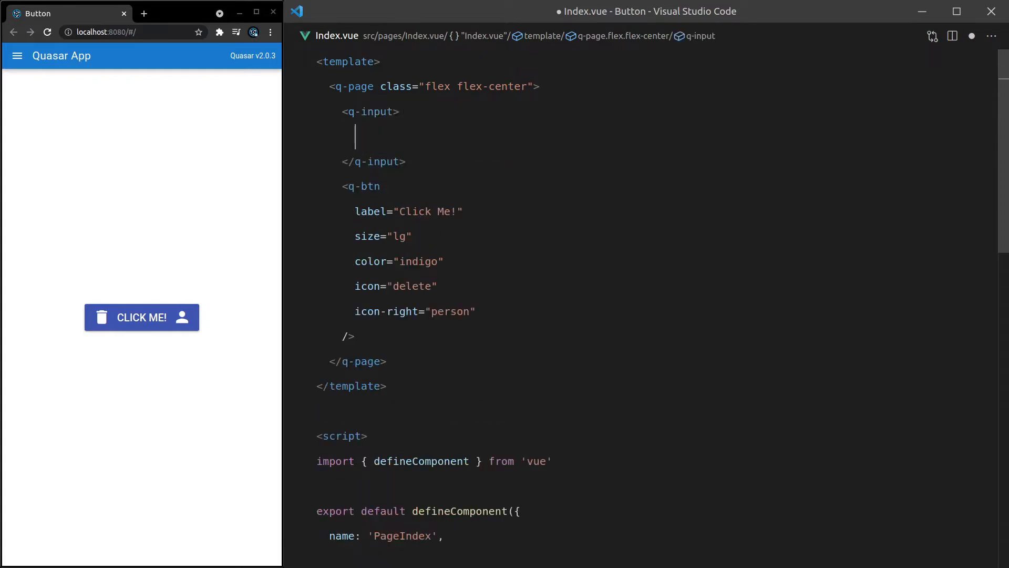
pyautogui.write('<template>')
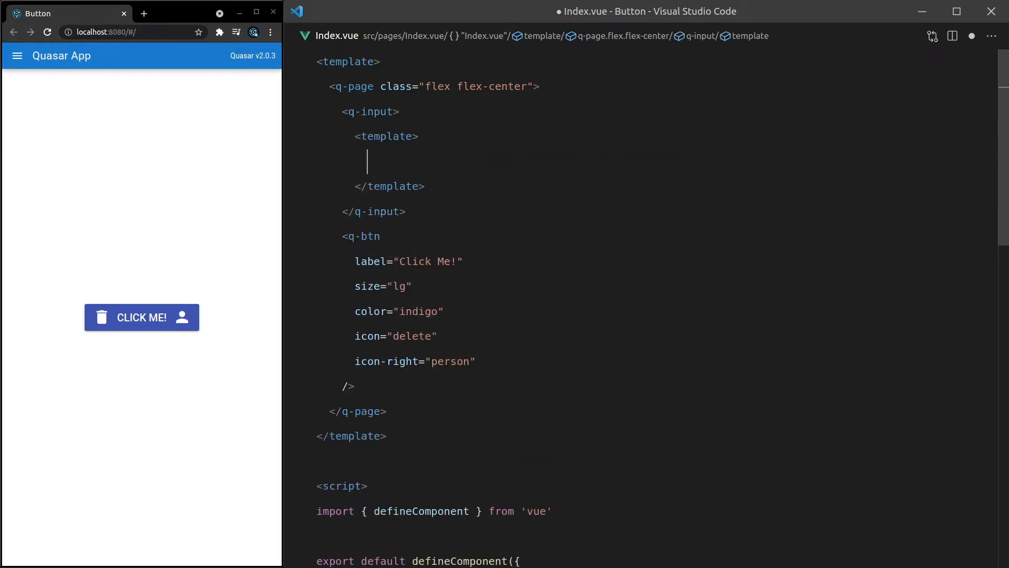
pyautogui.write('#a')
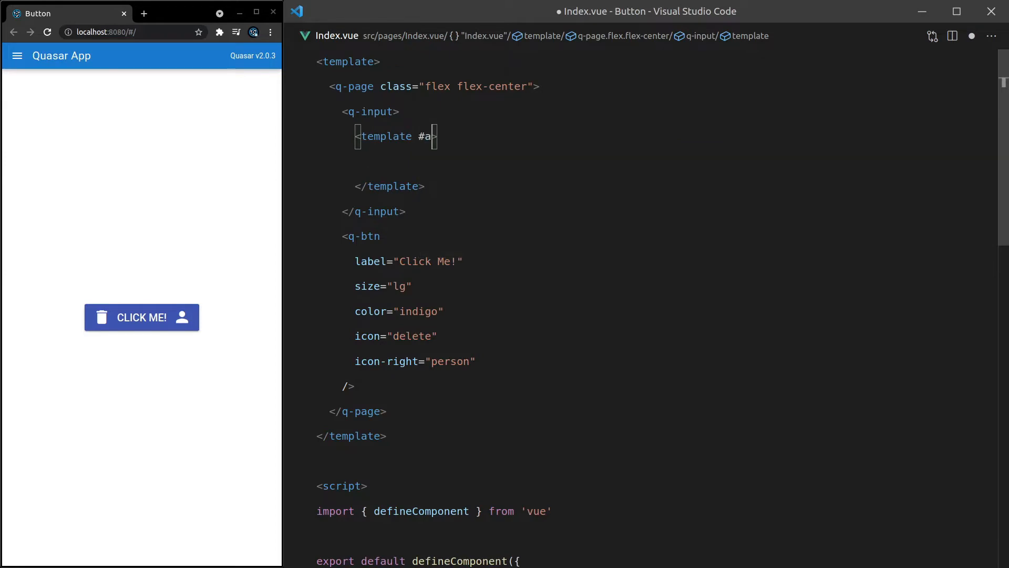
pyautogui.write('fter')
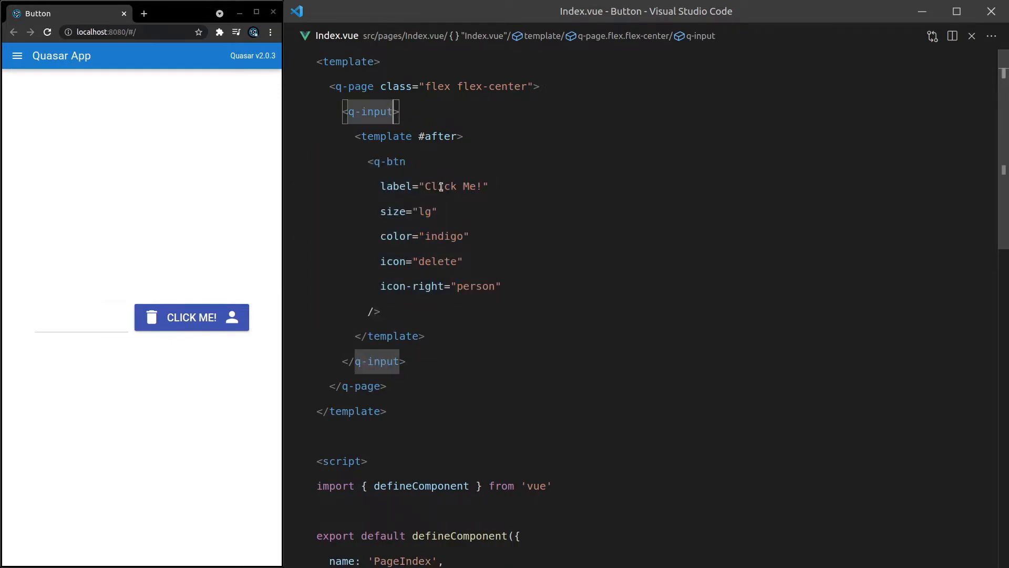
# Set :model-value="'my input'" on the q-input and add stretch to the button.
pyautogui.write('" "')
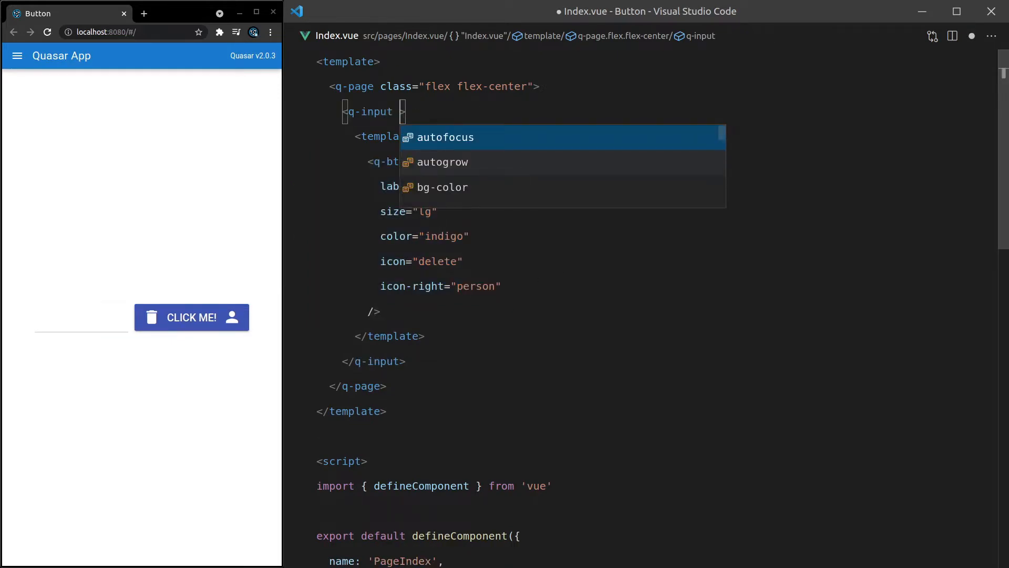
pyautogui.write(':model-value="\'')
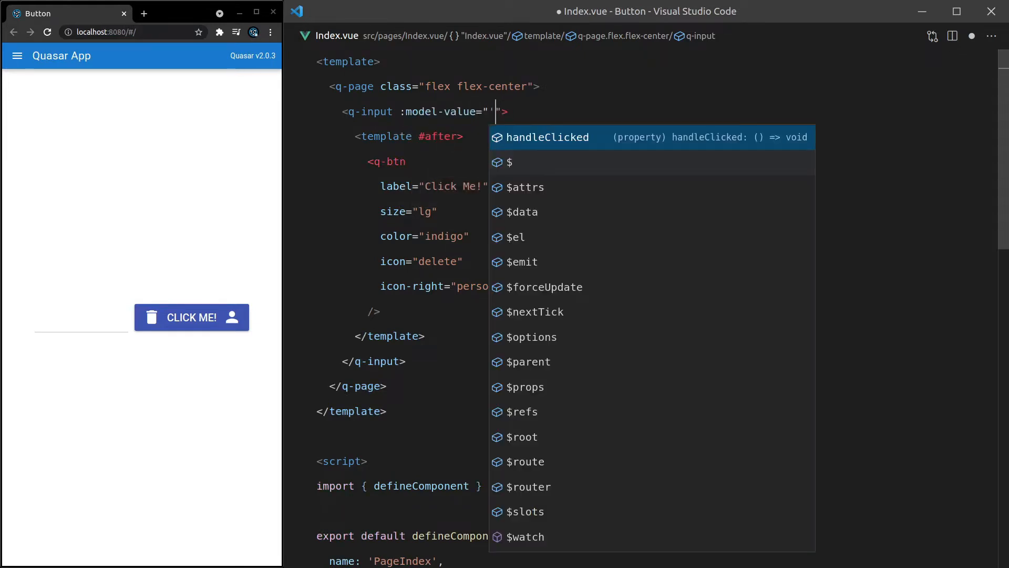
pyautogui.write('my input')
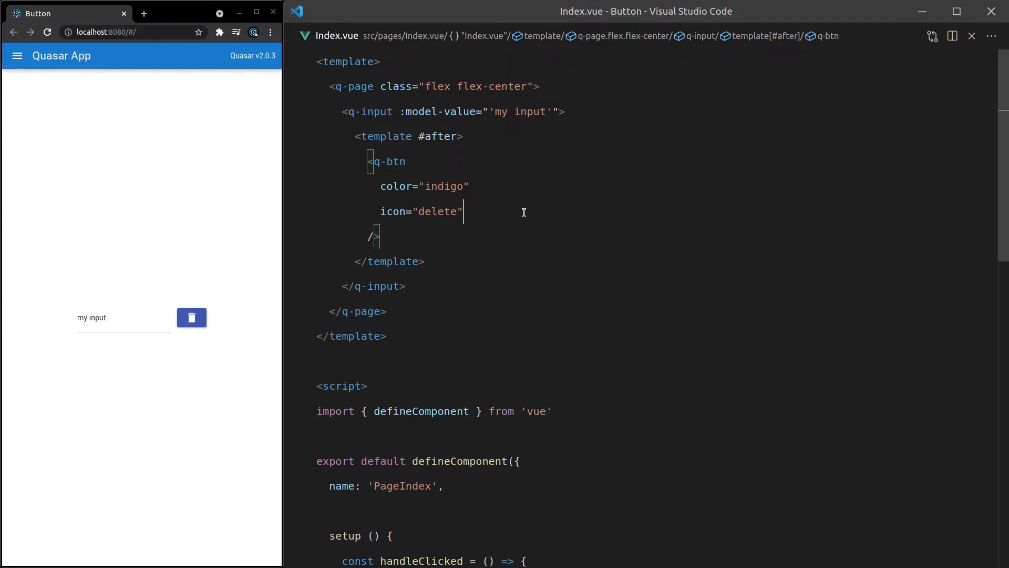
pyautogui.write('stretch')
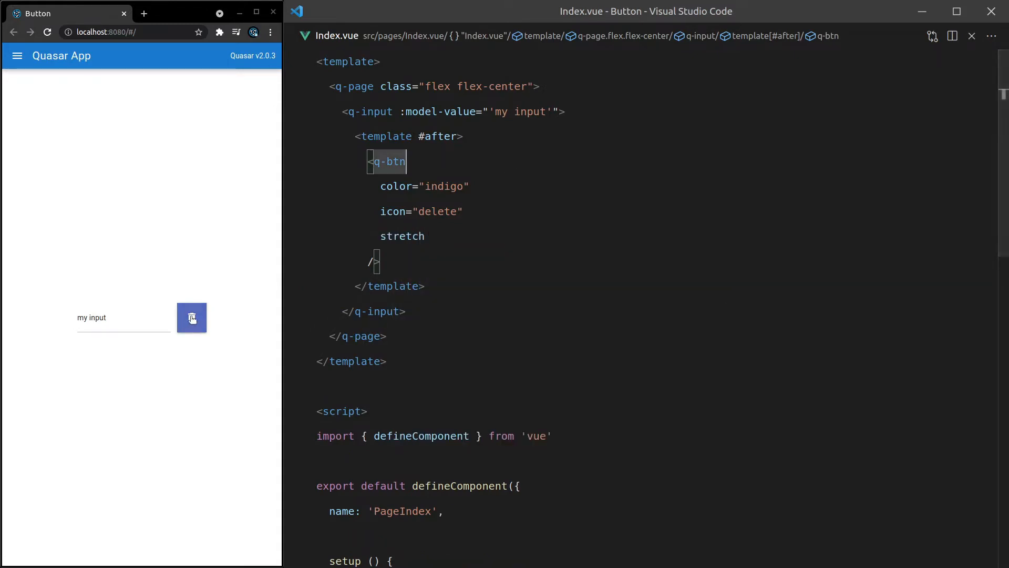
# Check the my input field in the preview, then select the q-input block for removal.
pyautogui.click(124, 318)
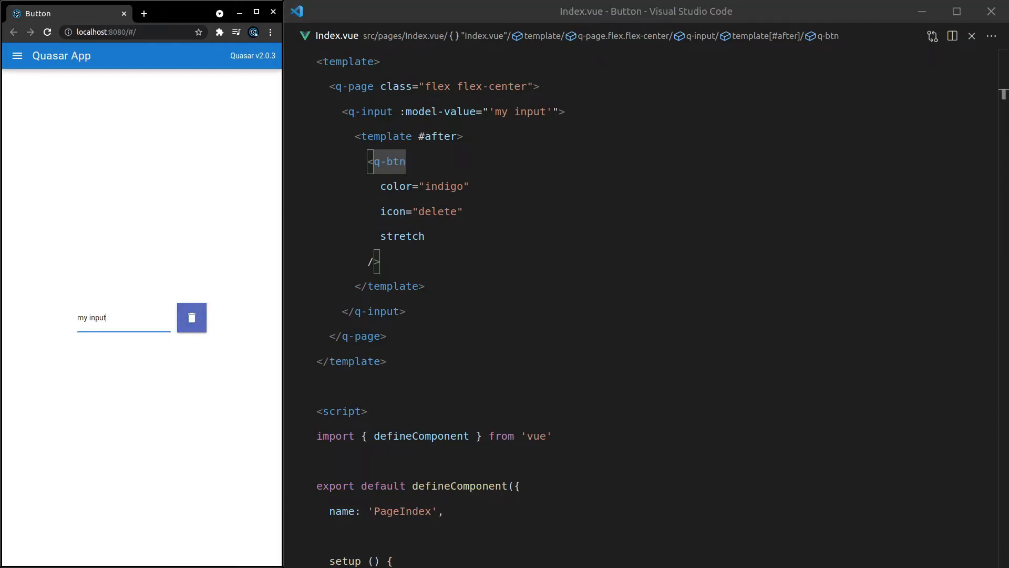
pyautogui.moveTo(384, 315)
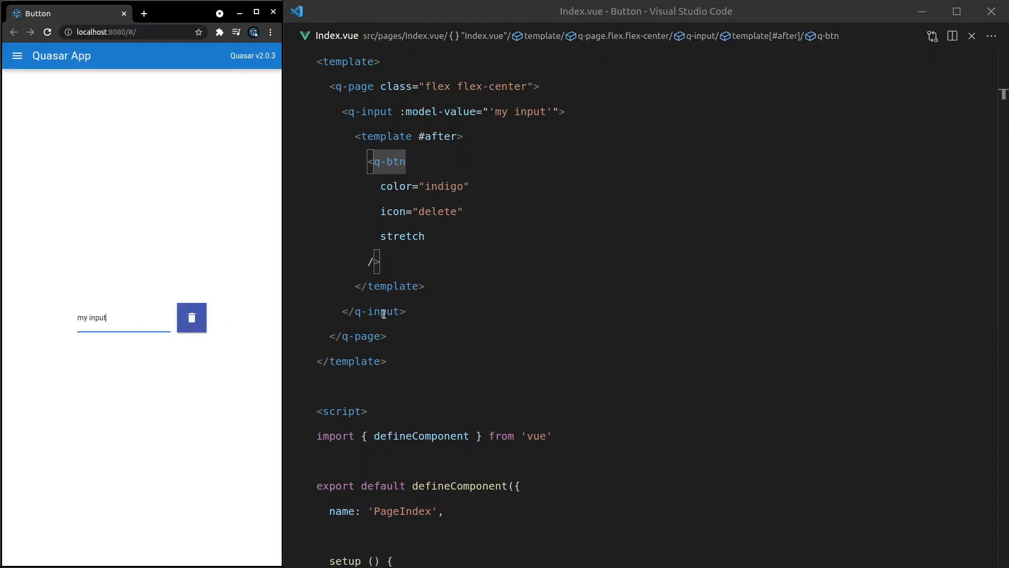
pyautogui.moveTo(380, 261); pyautogui.dragTo(407, 312)
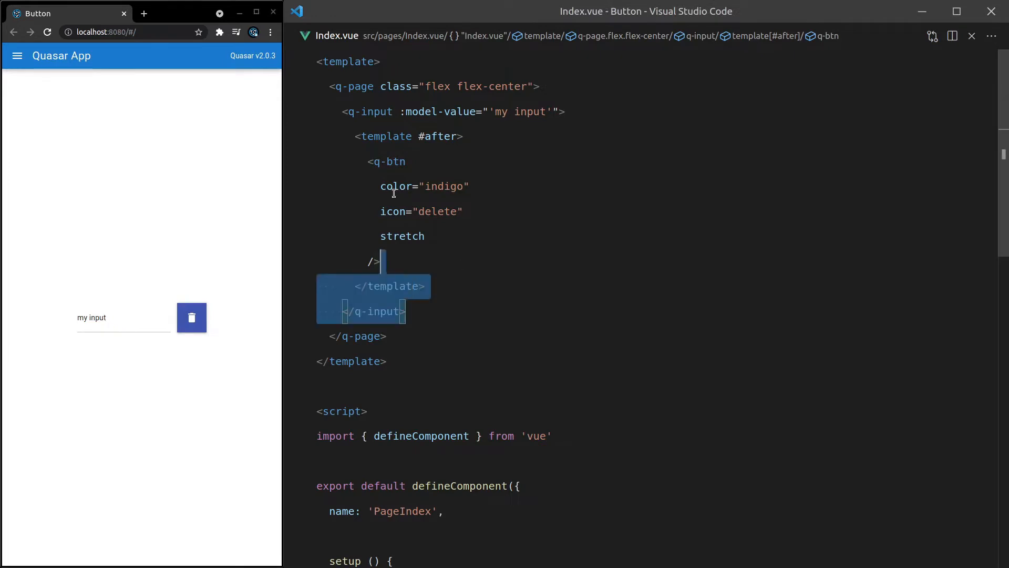
# Replace the input with a new q-btn labelled "Hit me!".
pyautogui.write('q-bt')
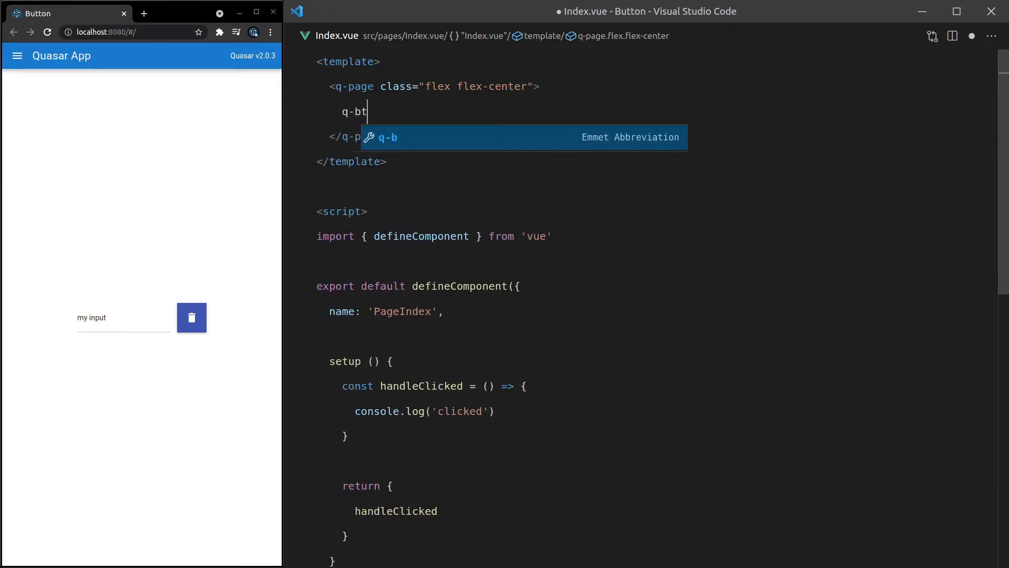
pyautogui.press('Tab')
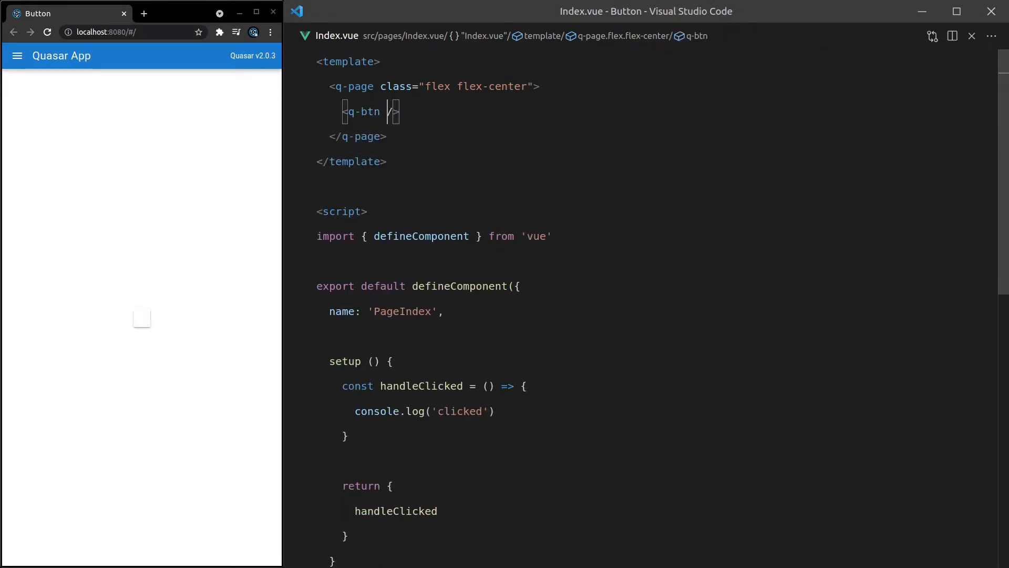
pyautogui.write('label="Hit m')
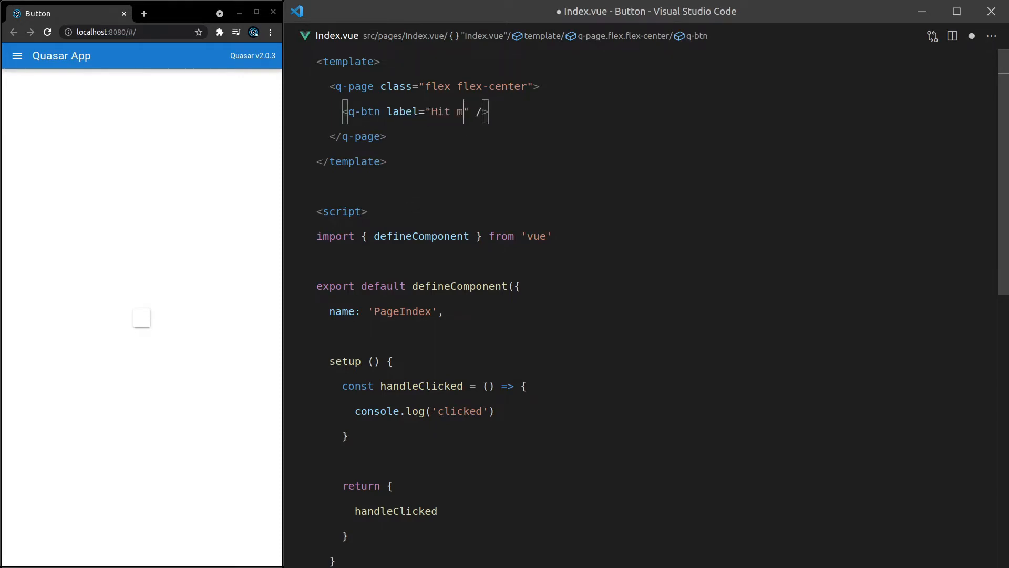
pyautogui.write('e!')
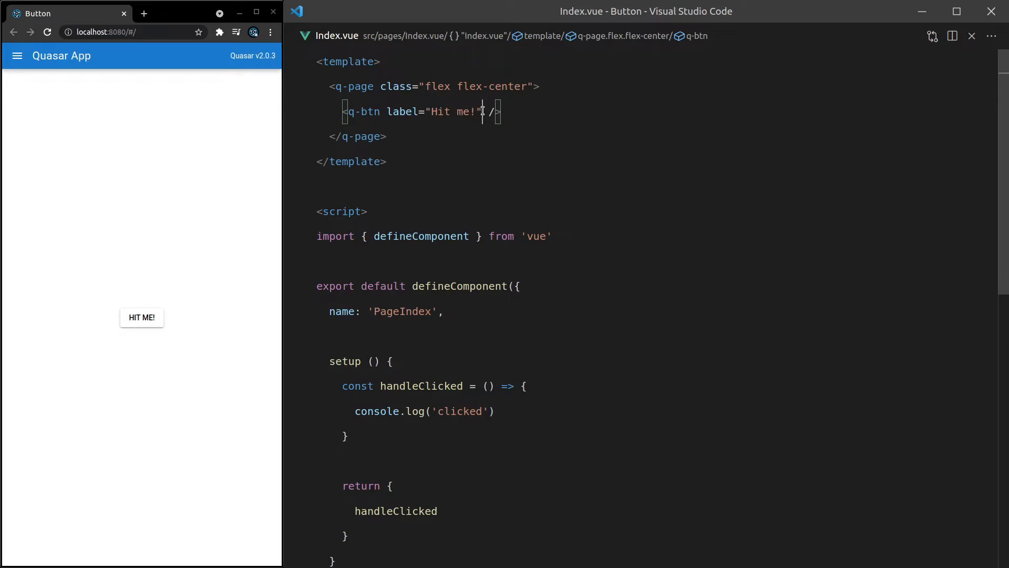
# Give the Hit me! button color="brown-4".
pyautogui.write('color=""')
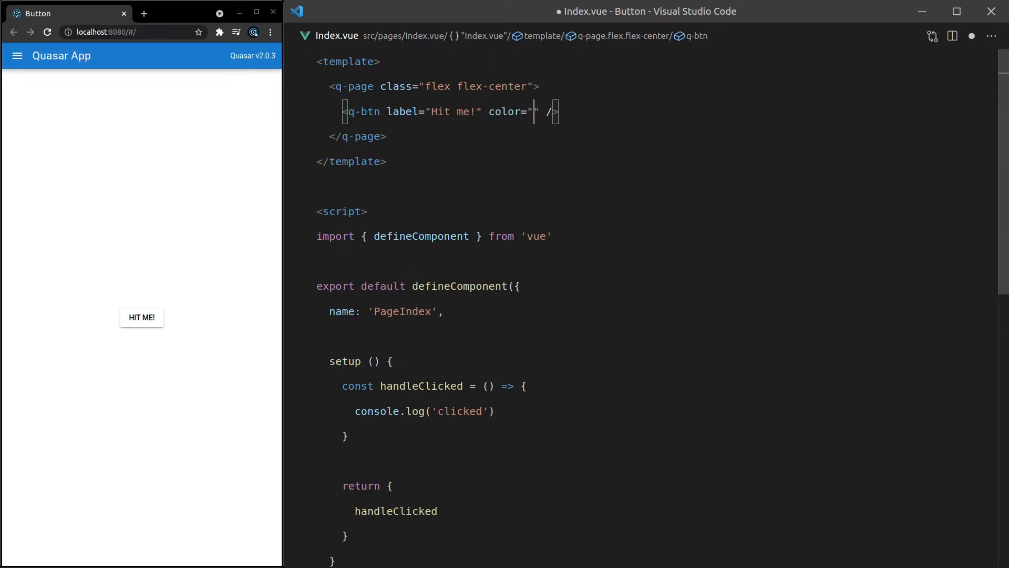
pyautogui.write('brown-')
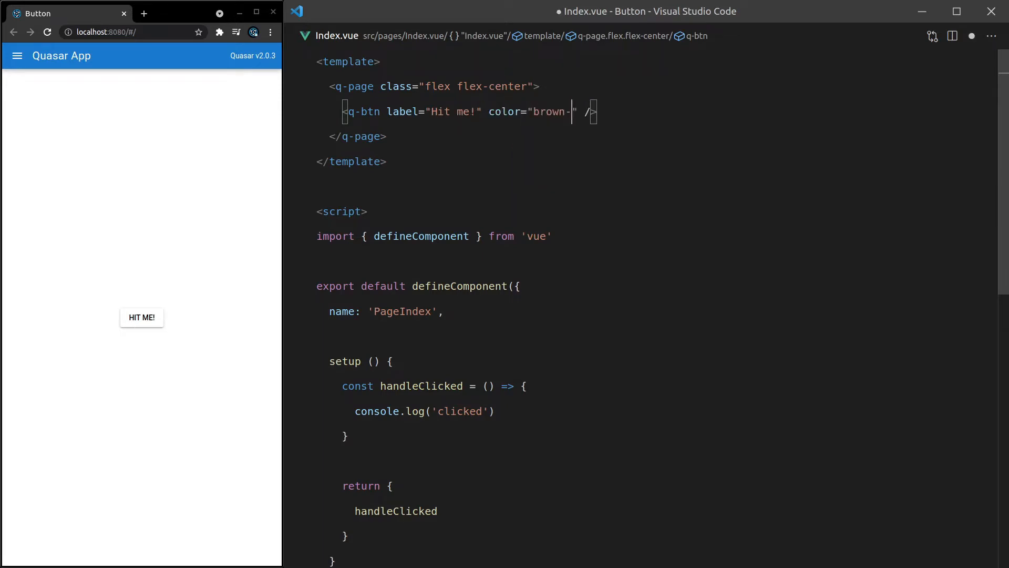
pyautogui.write('4"')
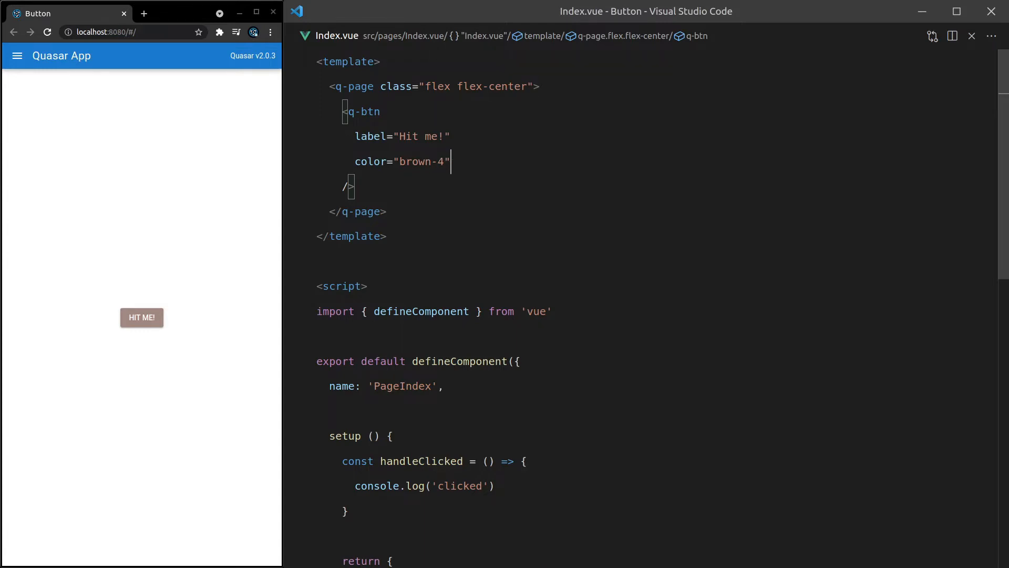
# Try the outline prop on the Hit me! button, then flat, then unelevated.
pyautogui.write('outline')
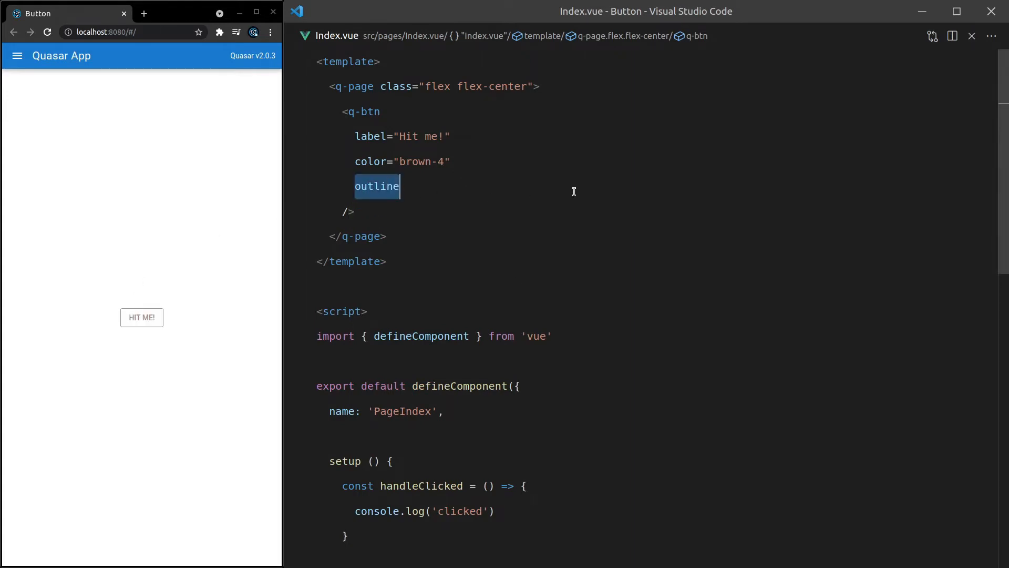
pyautogui.write('flat')
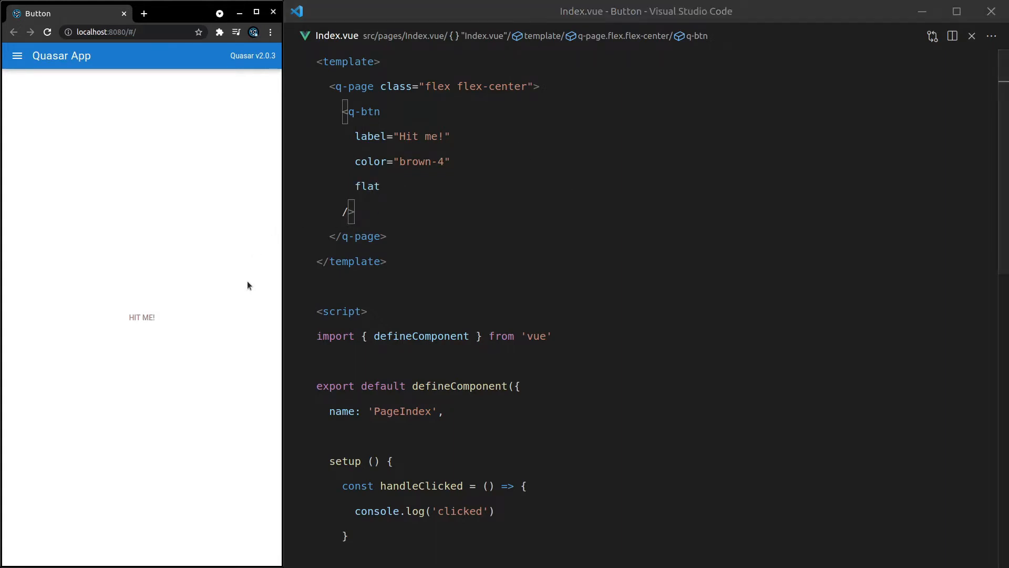
pyautogui.moveTo(163, 298)
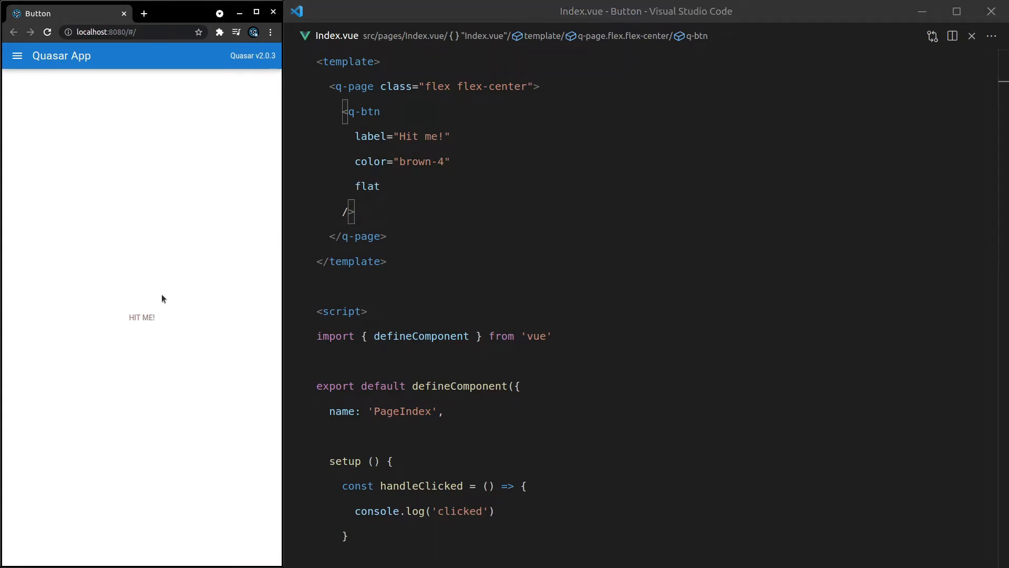
pyautogui.moveTo(141, 317)
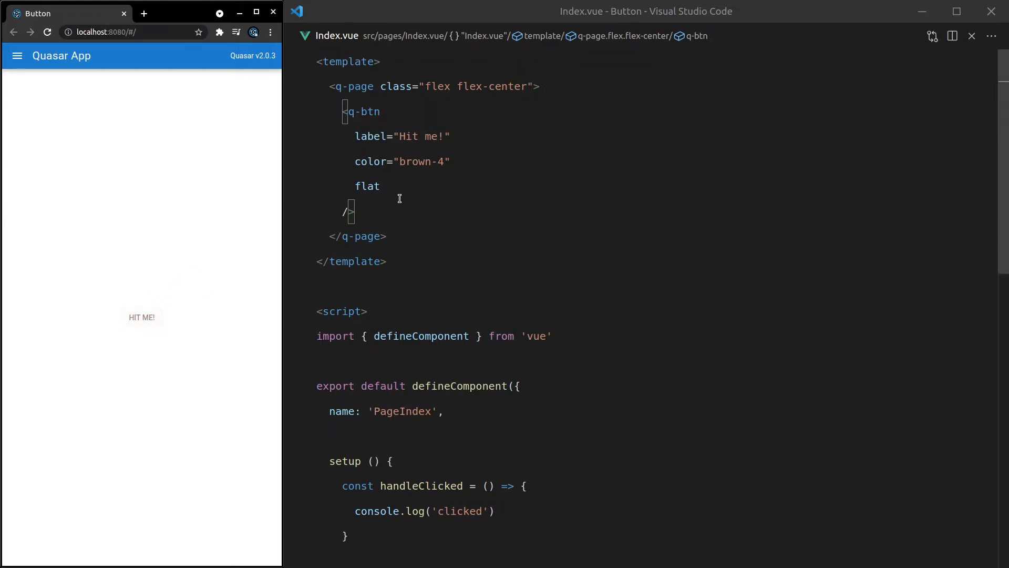
pyautogui.write('unel')
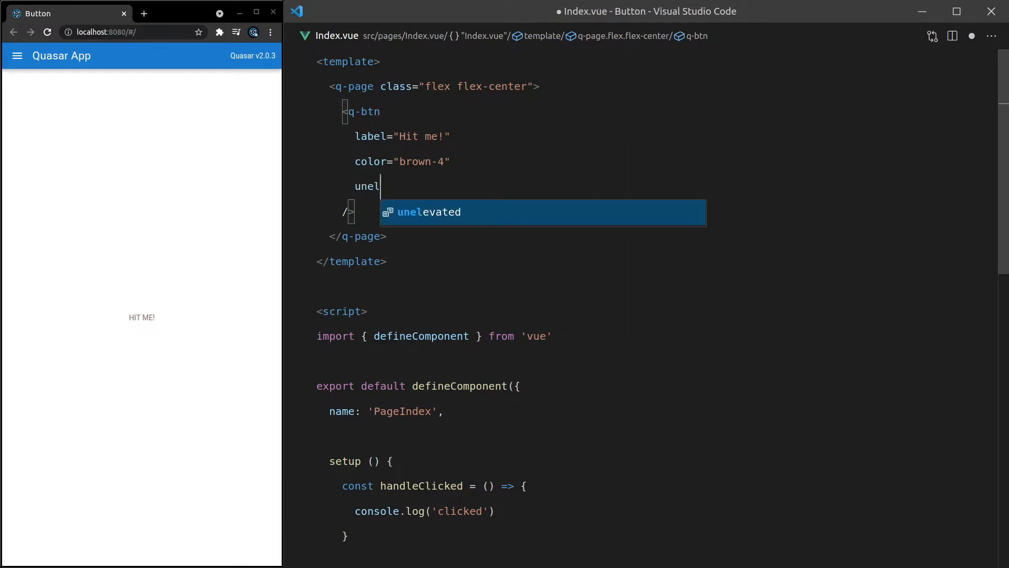
pyautogui.press('Tab')
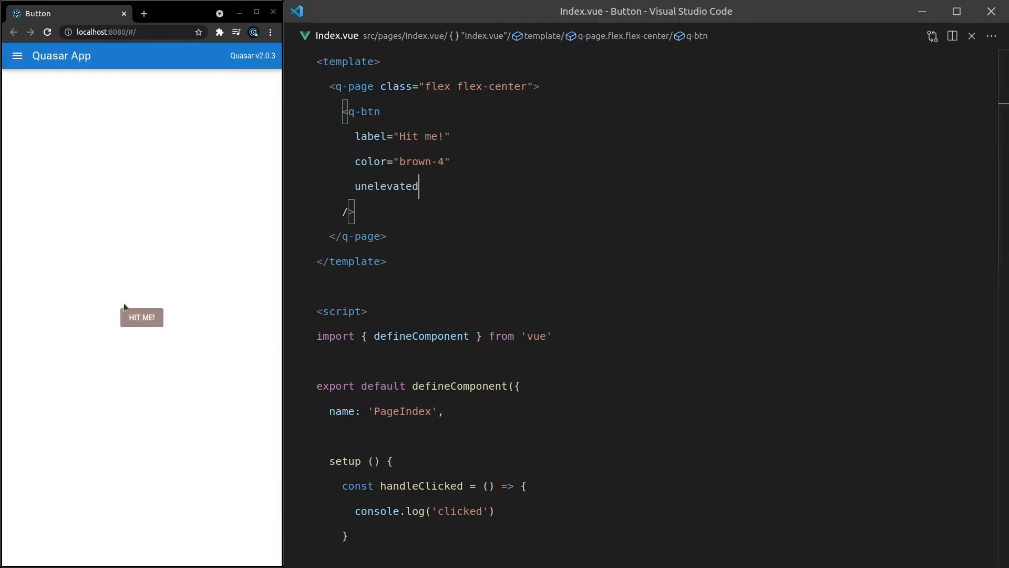
pyautogui.moveTo(237, 294)
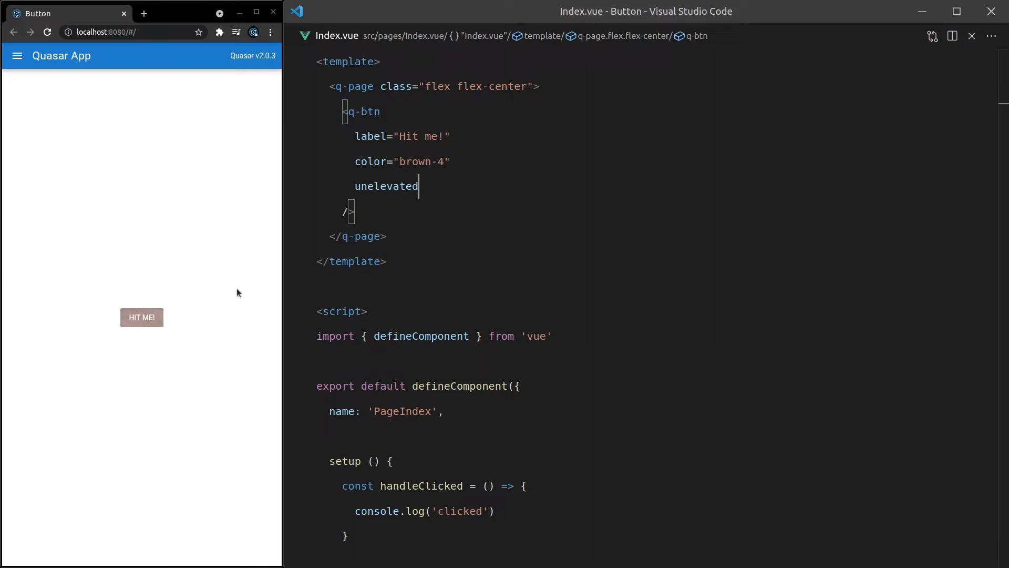
# Swap the button's style prop back and forth between flat and unelevated to compare them.
pyautogui.doubleClick(425, 162)
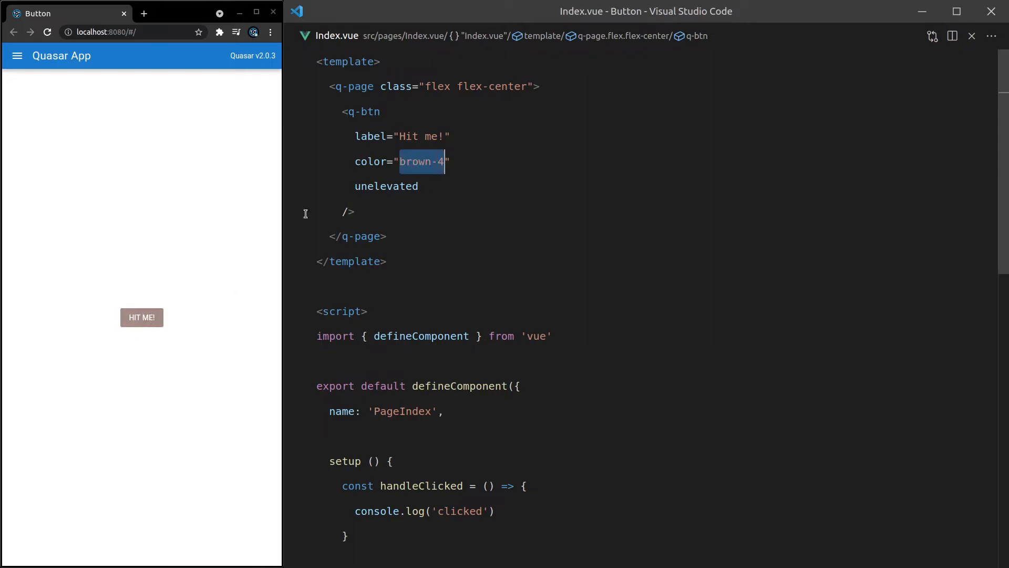
pyautogui.doubleClick(386, 186)
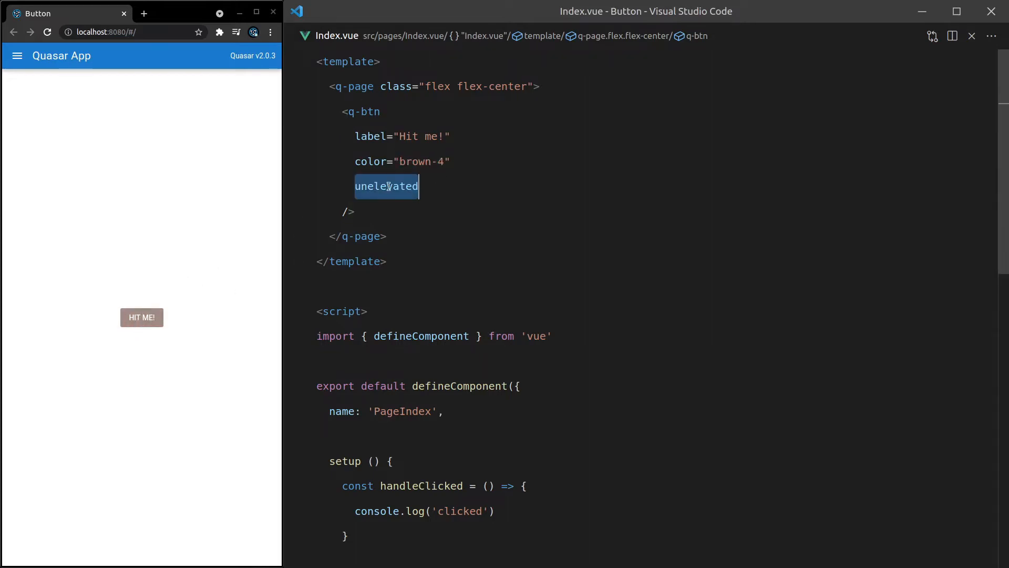
pyautogui.write('flat')
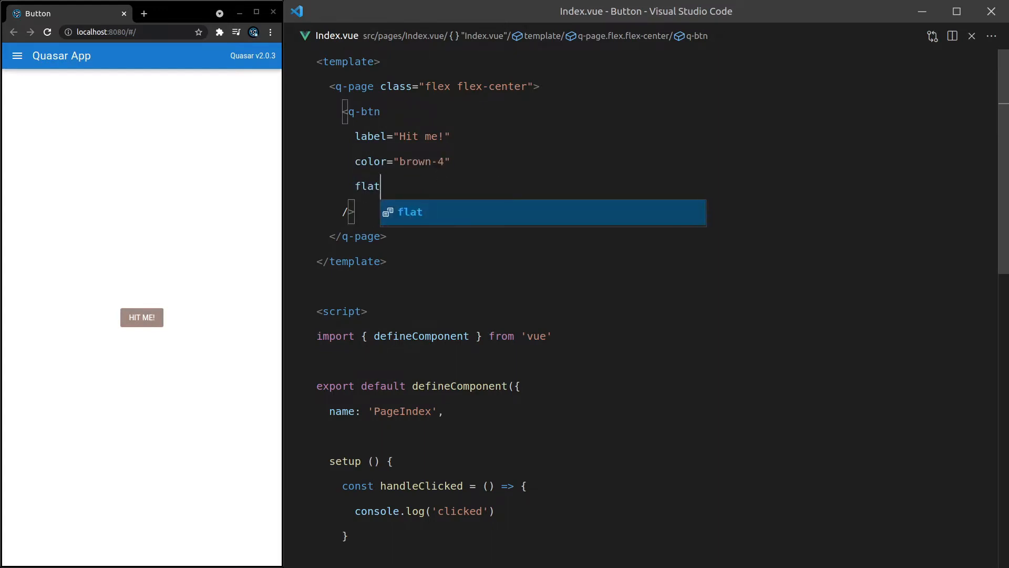
pyautogui.write('unelevated')
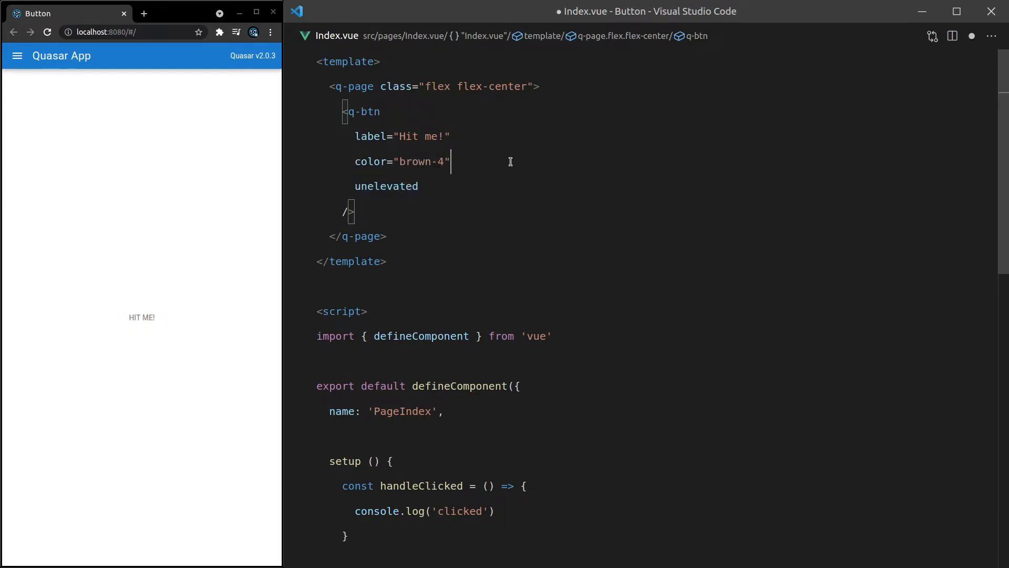
pyautogui.doubleClick(386, 186)
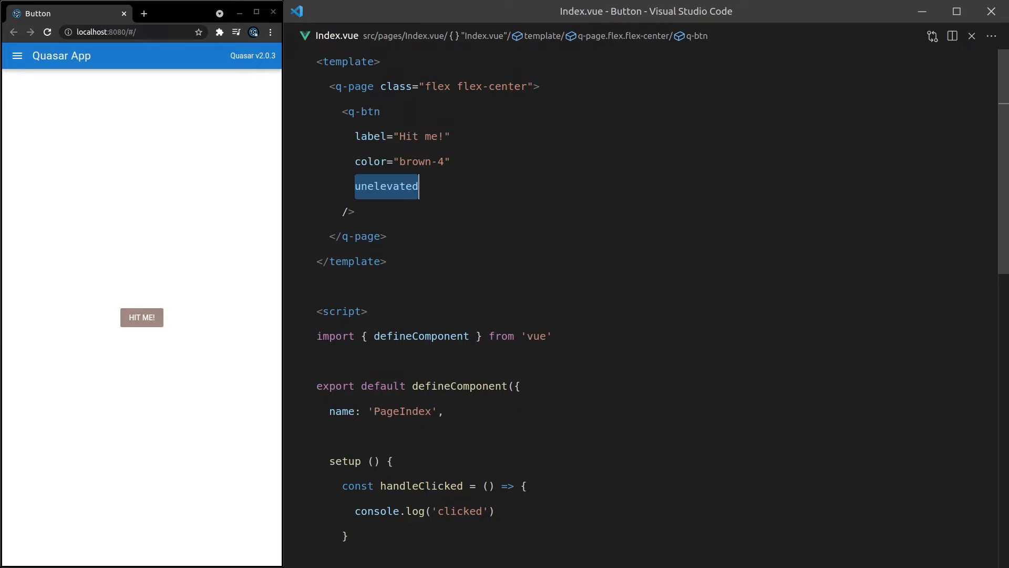
pyautogui.write('flat')
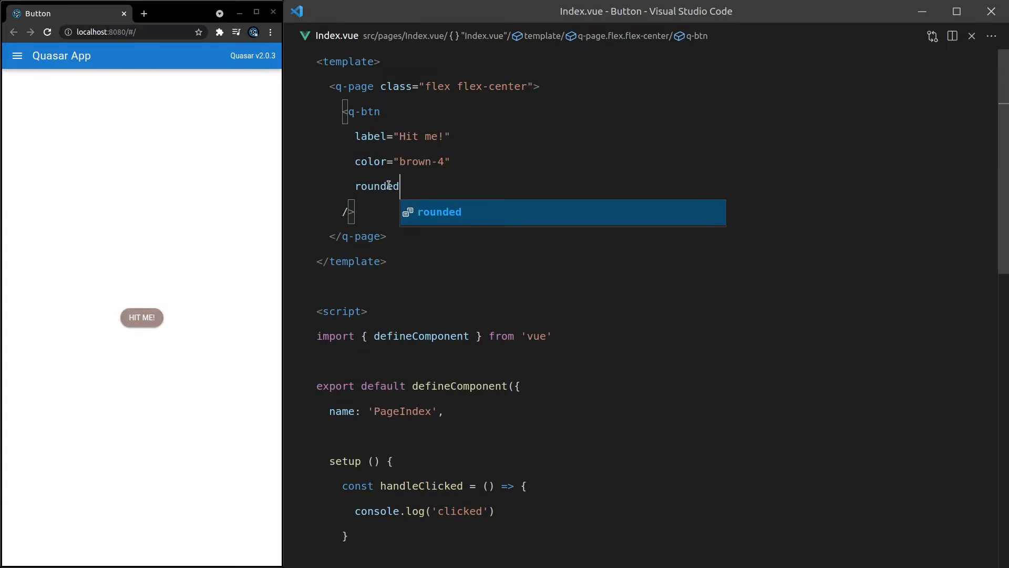
# Add the round prop to the brown q-btn and start replacing its Hit me! label with an icon.
pyautogui.press('Backspace')
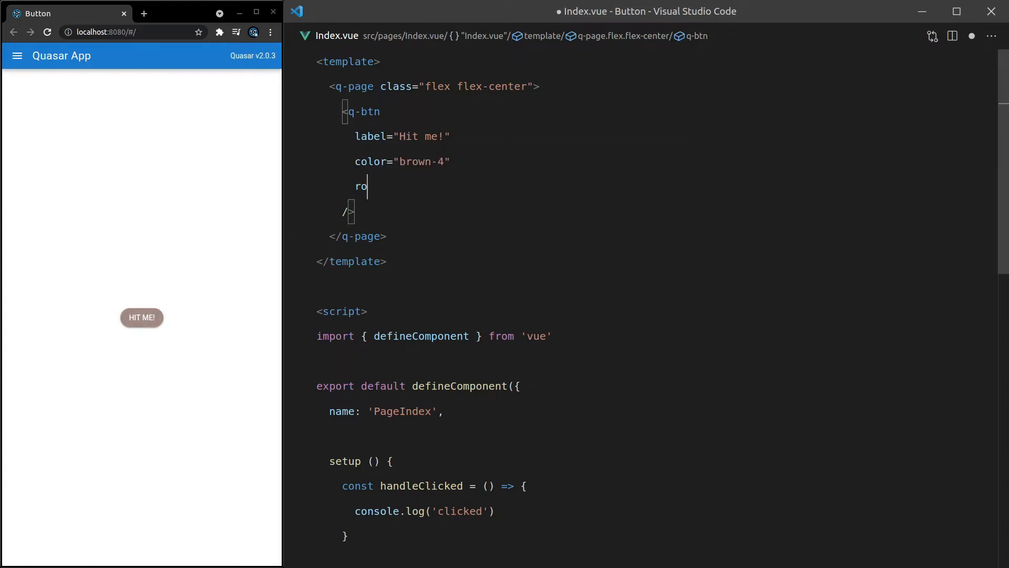
pyautogui.write('und')
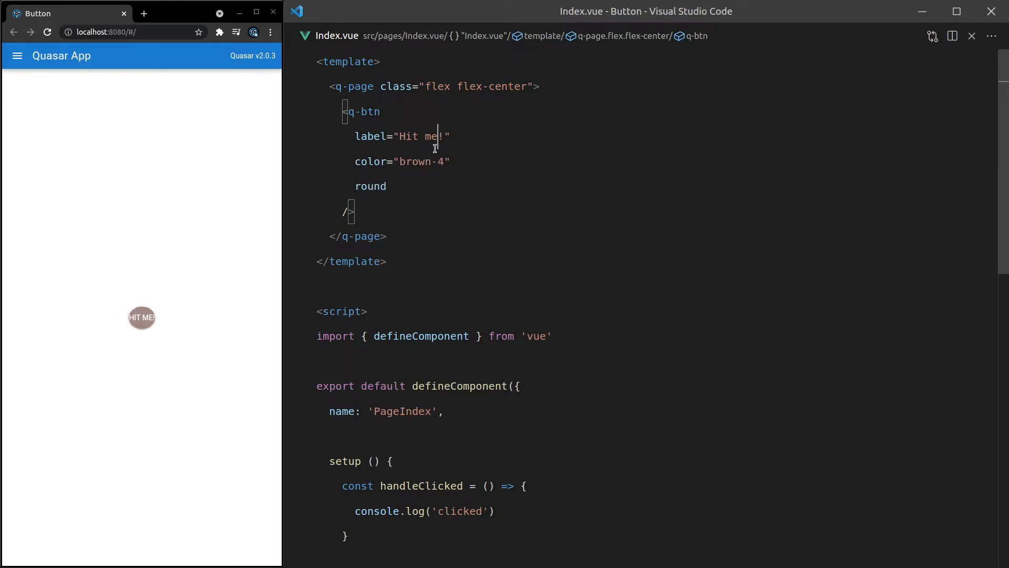
pyautogui.doubleClick(422, 135)
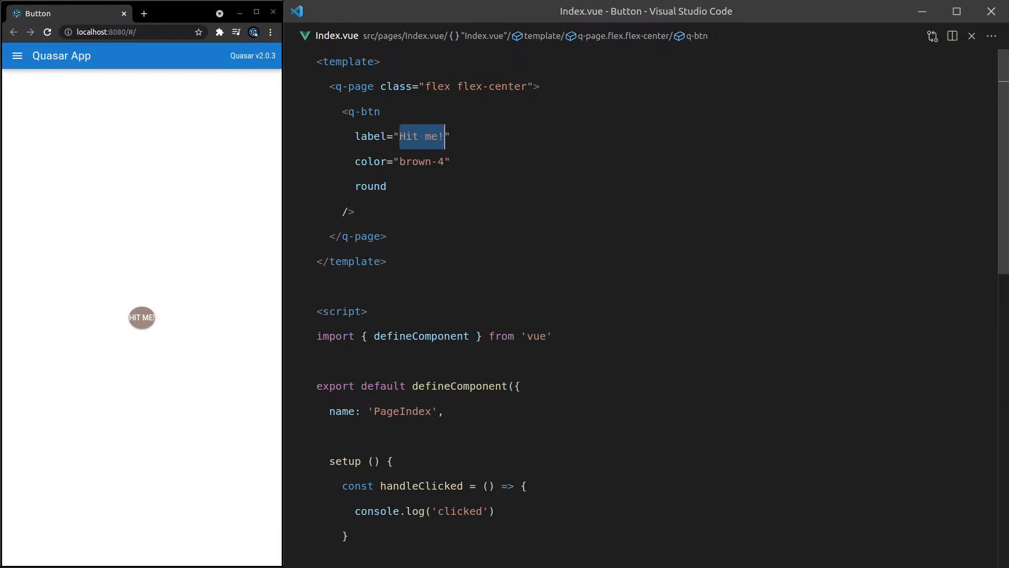
pyautogui.write('L')
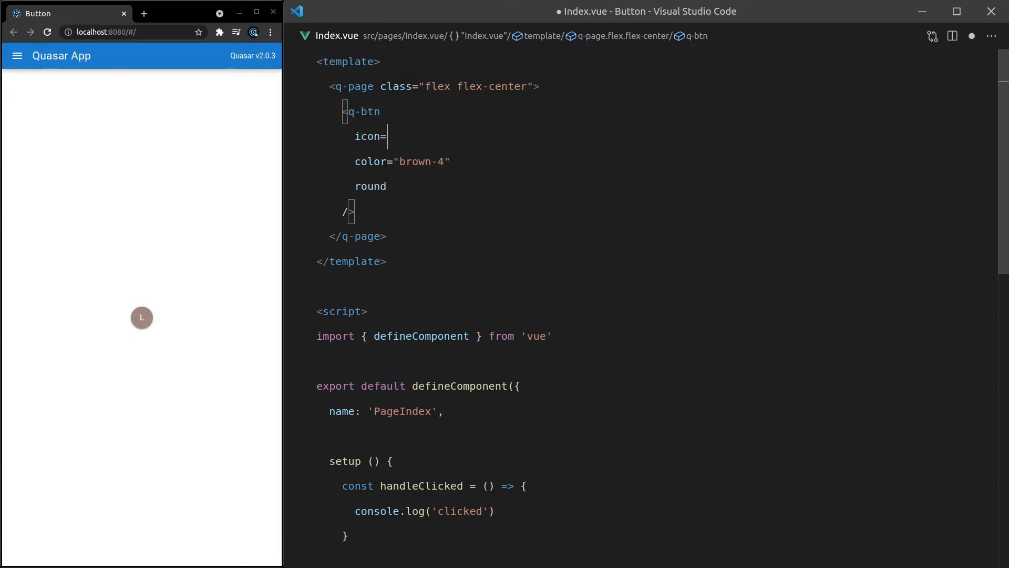
# Set icon="person" on the button and swap its round prop for push.
pyautogui.write('"person"')
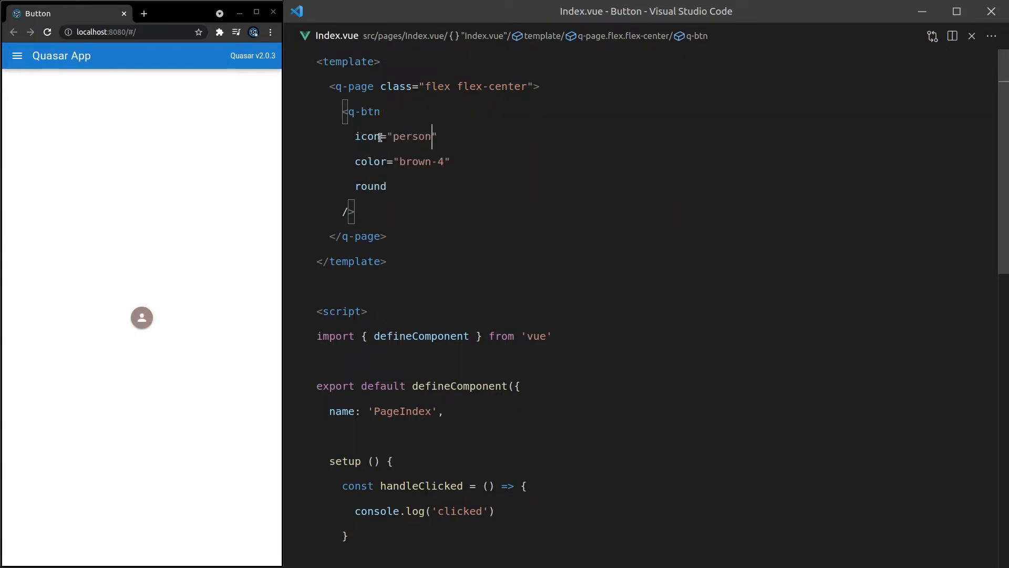
pyautogui.doubleClick(370, 186)
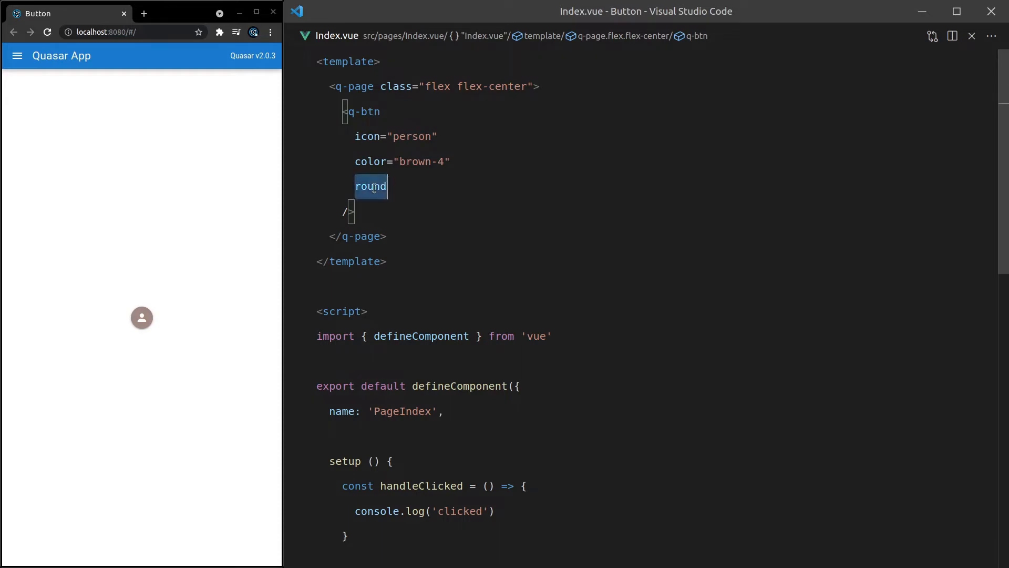
pyautogui.write('push')
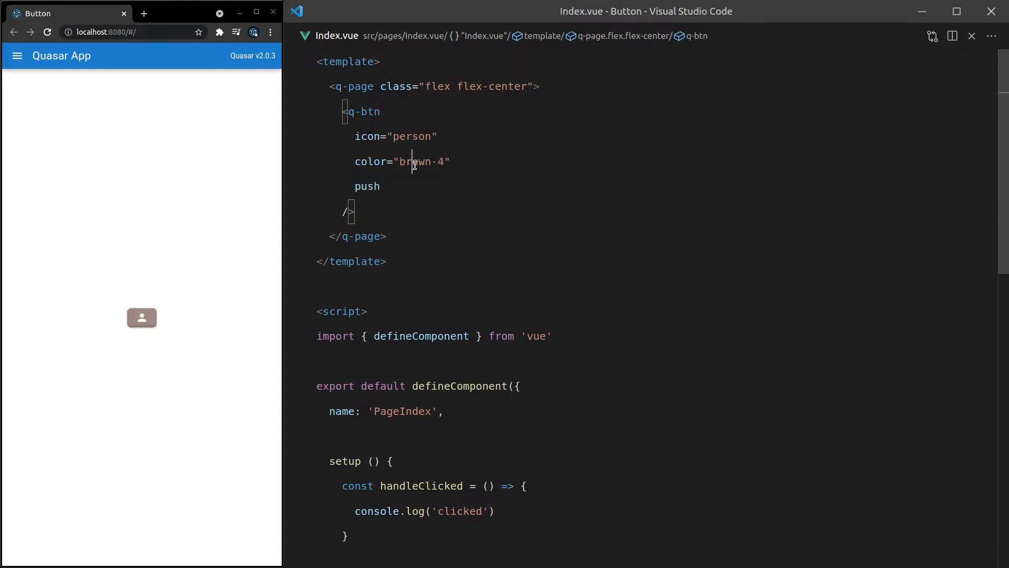
pyautogui.moveTo(141, 318)
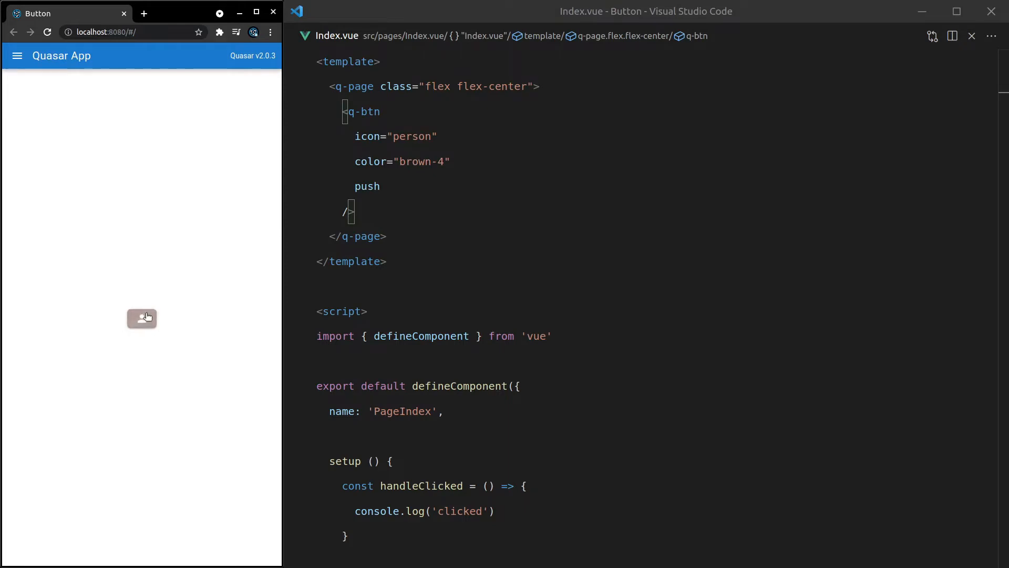
pyautogui.moveTo(178, 304)
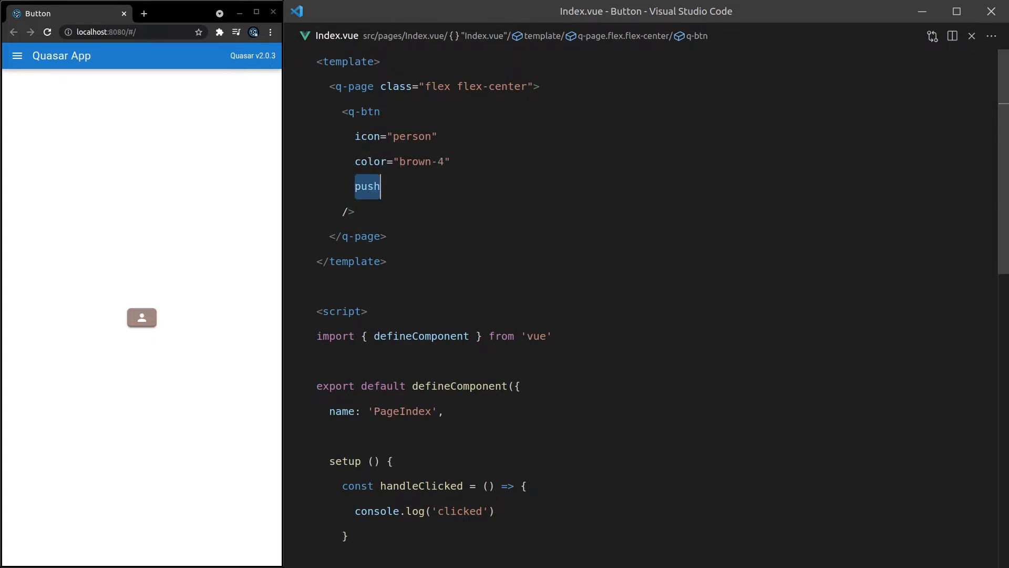
# Replace push with glossy, then turn glossy into fab for a floating action button.
pyautogui.write('glossy')
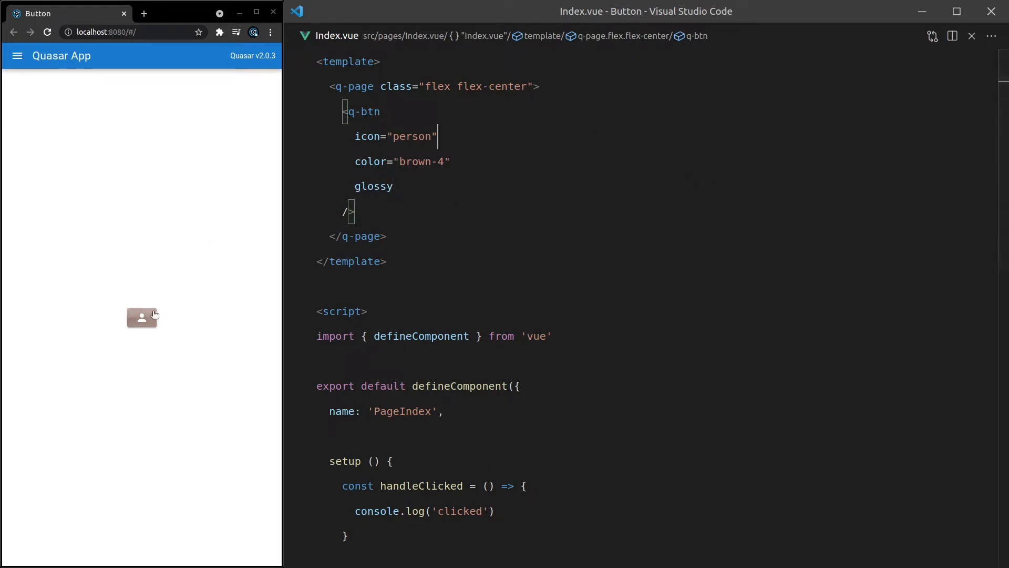
pyautogui.doubleClick(373, 186)
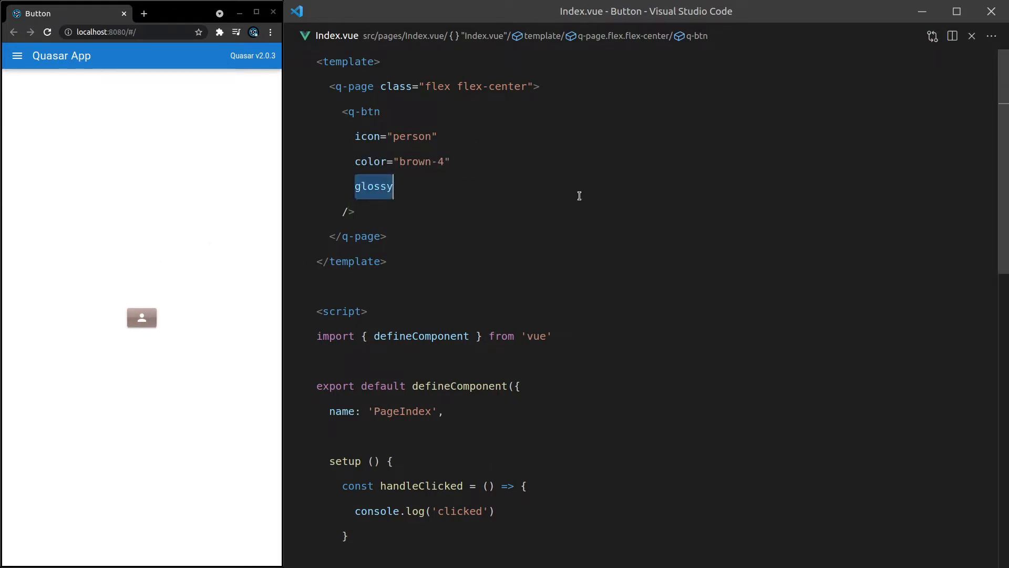
pyautogui.write('fab')
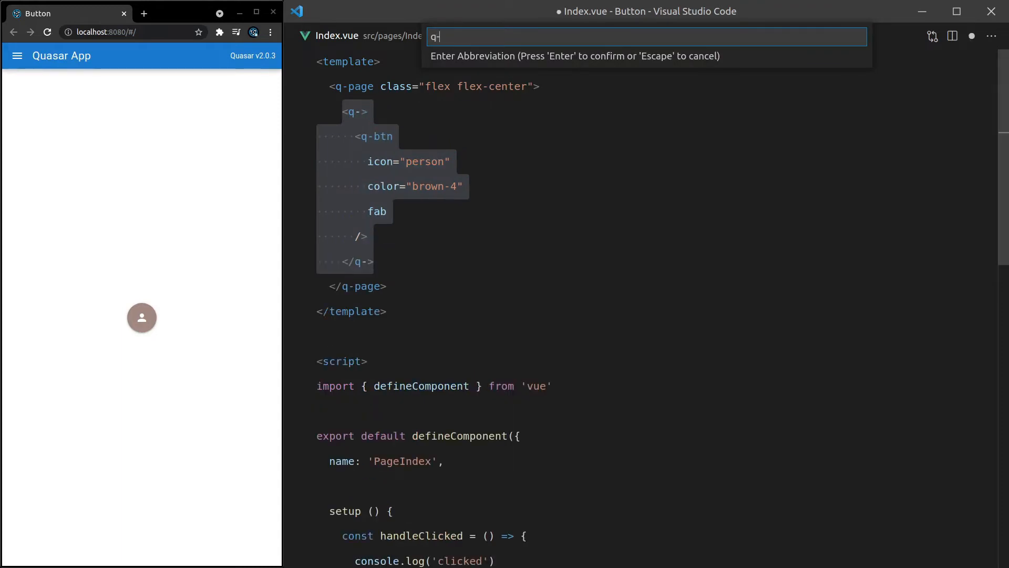
# Wrap the q-btn in q-page-sticky with position="bottom-right" and :offset="[12,12]", then select its fab prop.
pyautogui.write('-page-sticky')
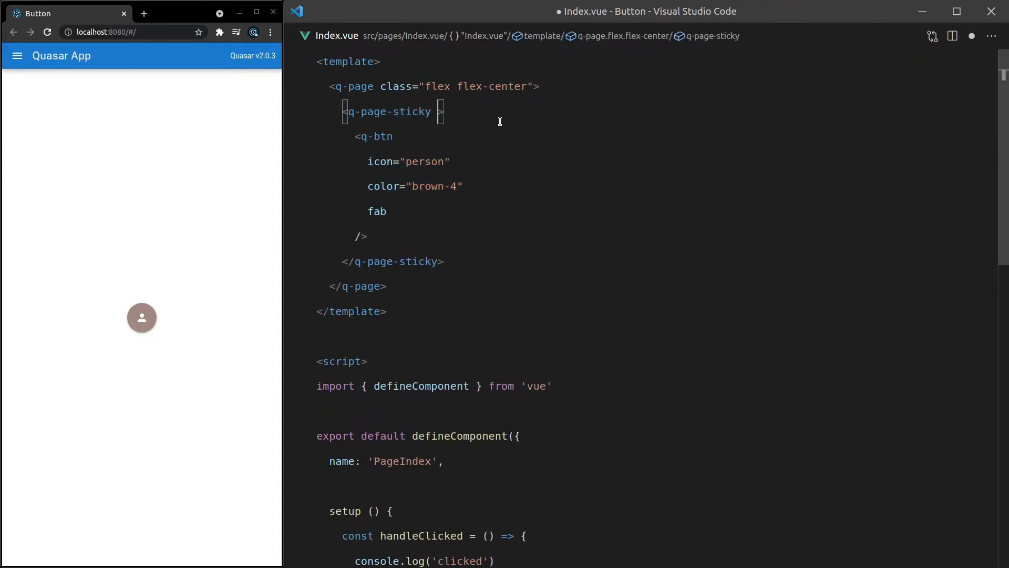
pyautogui.write('positin')
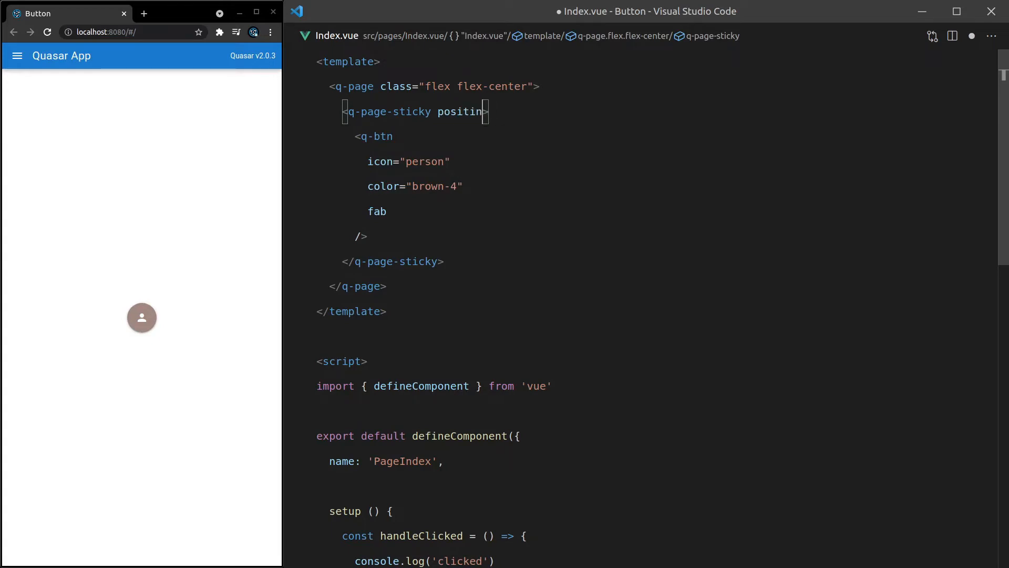
pyautogui.write('="bottom "')
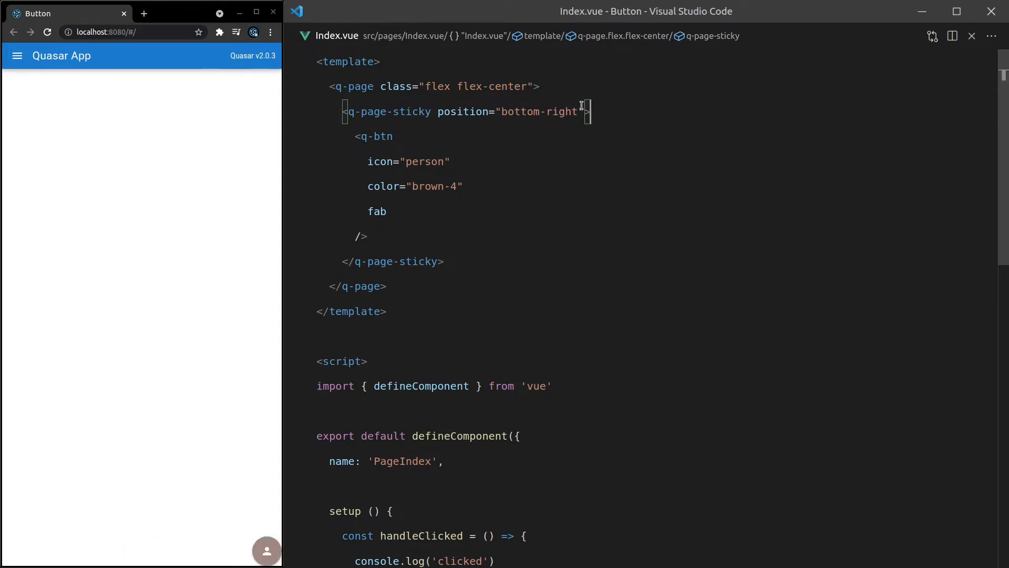
pyautogui.write(':offset=')
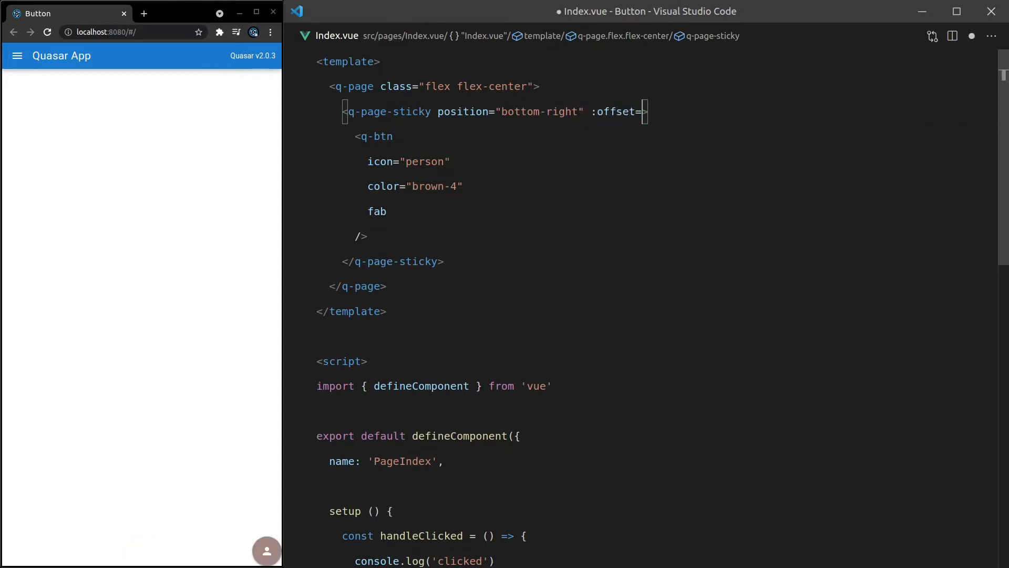
pyautogui.write('[1]')
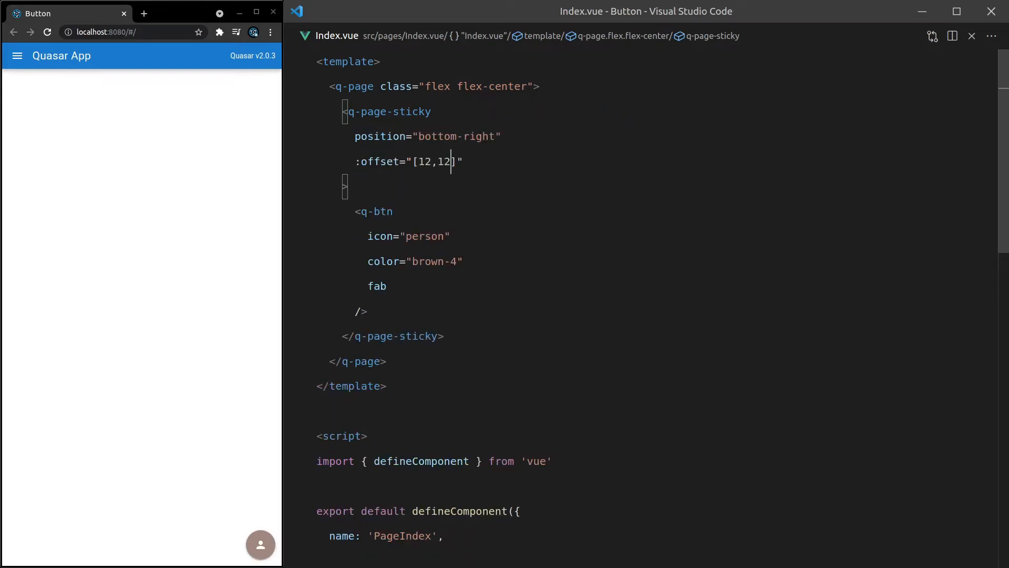
pyautogui.click(370, 285)
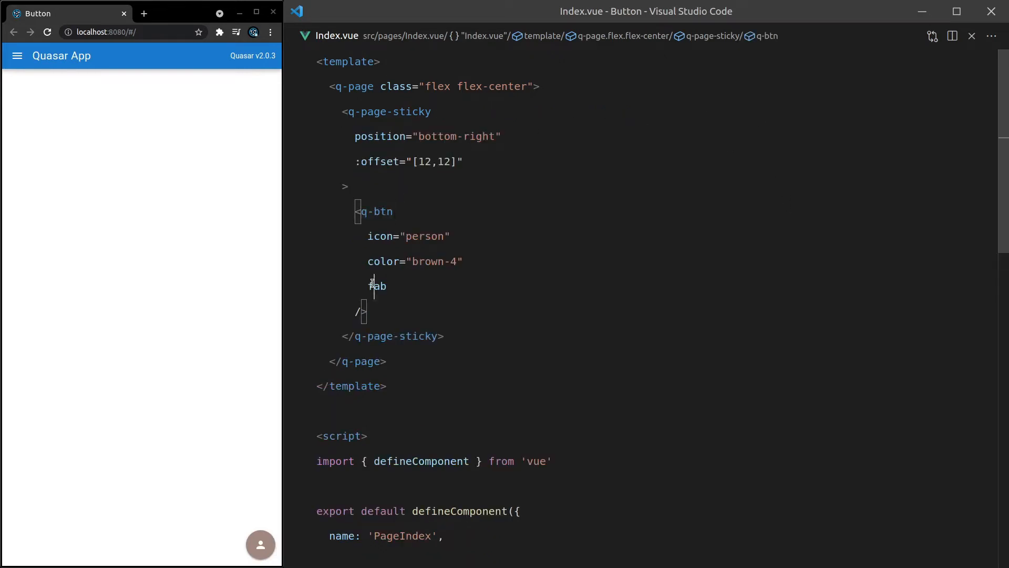
pyautogui.doubleClick(376, 286)
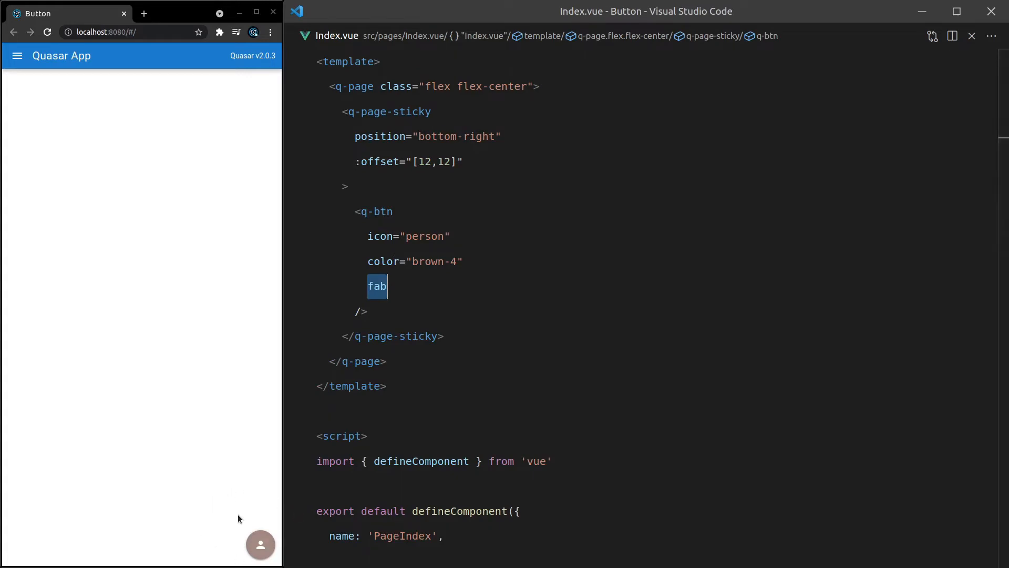
pyautogui.moveTo(212, 427)
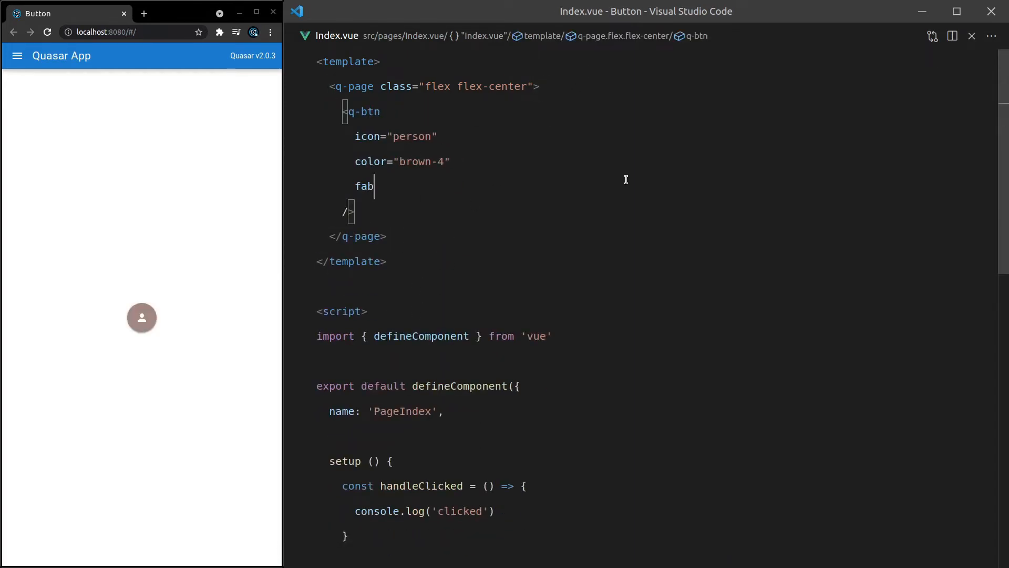
# Change the button's fab prop to fab-mini, then select it for replacement.
pyautogui.write('-mini')
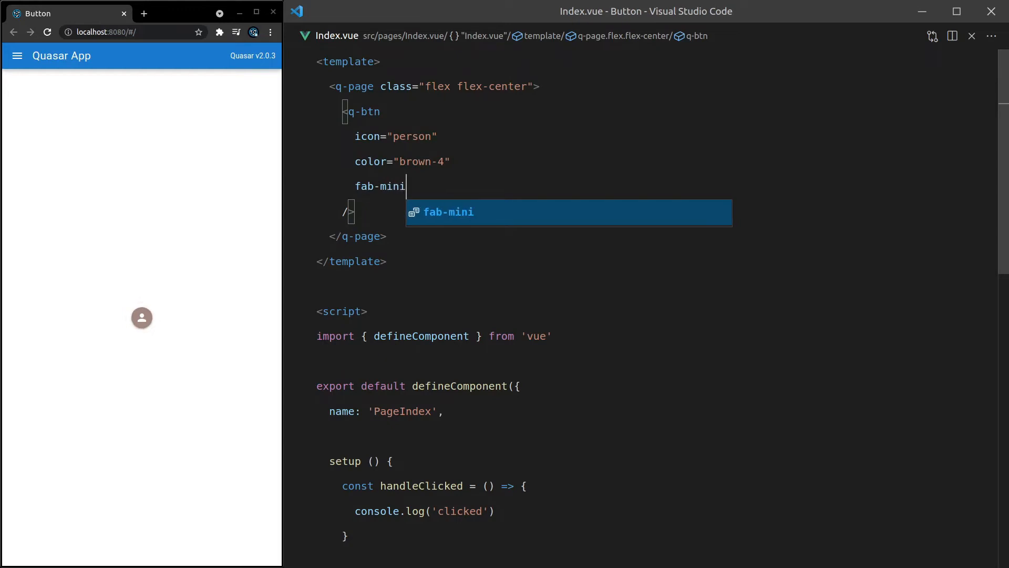
pyautogui.press('Escape')
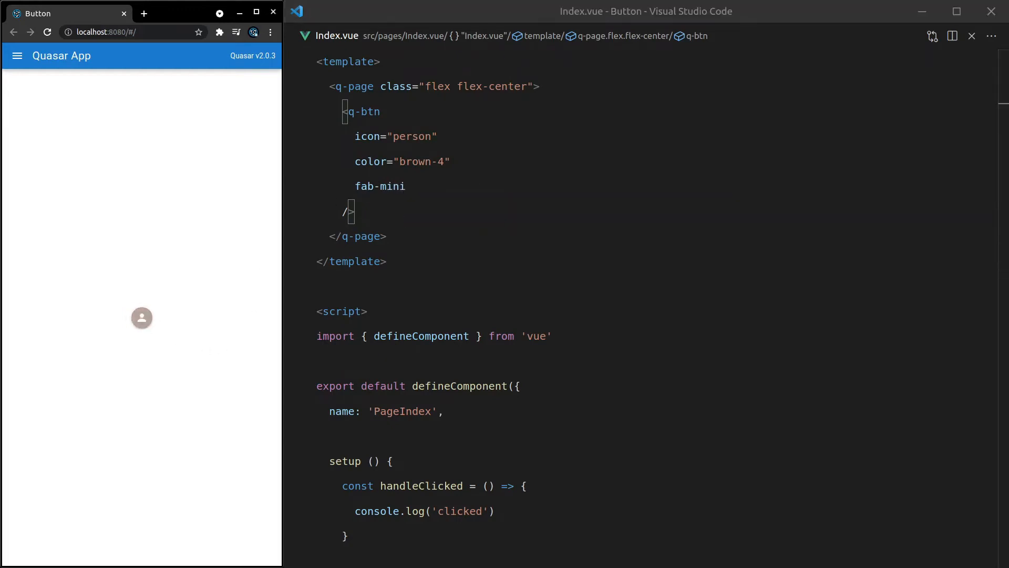
pyautogui.moveTo(329, 186)
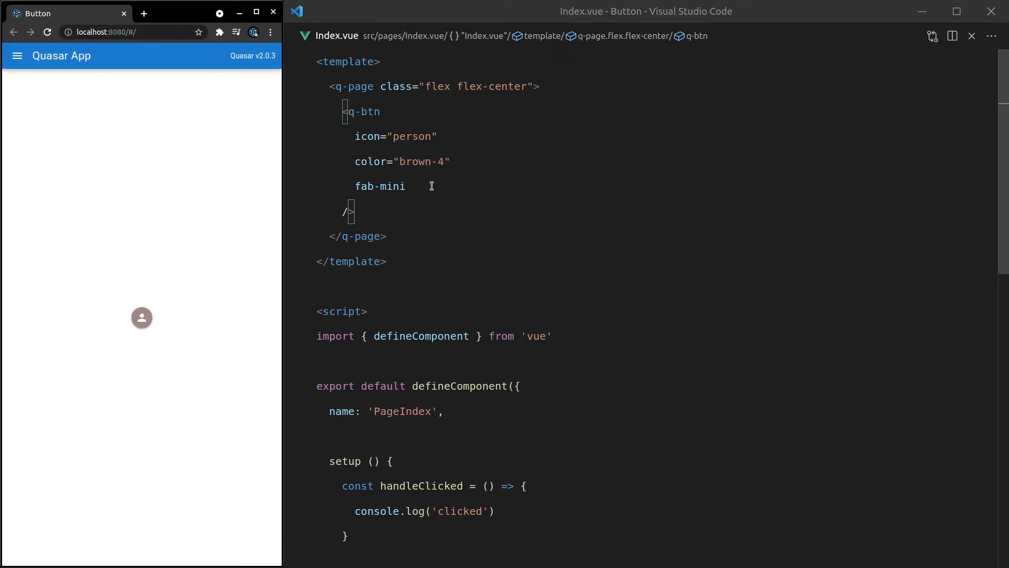
pyautogui.doubleClick(393, 186)
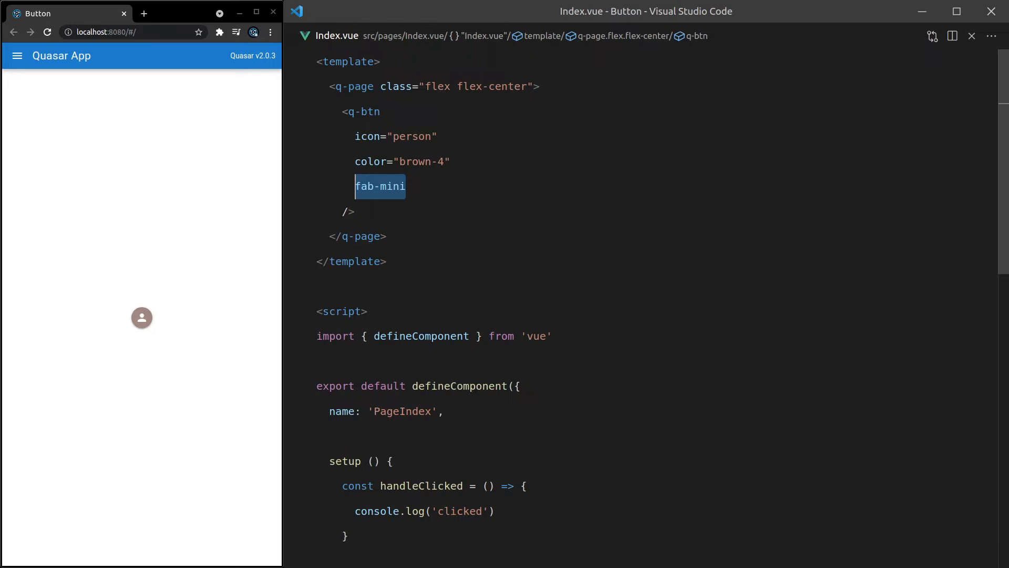
# Replace fab-mini with padding="20px;", then delete the padding attribute again.
pyautogui.write('padding')
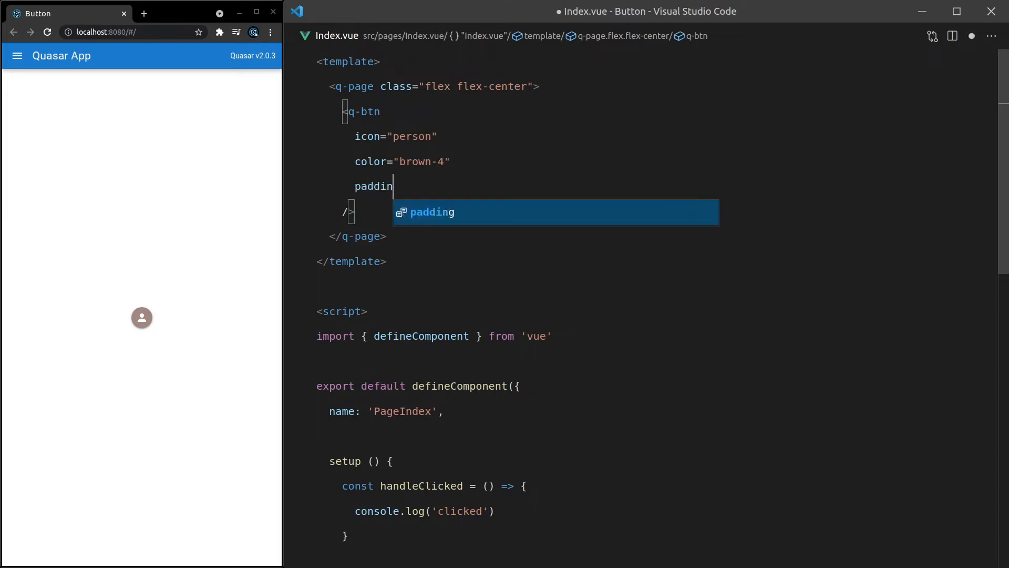
pyautogui.press('Tab')
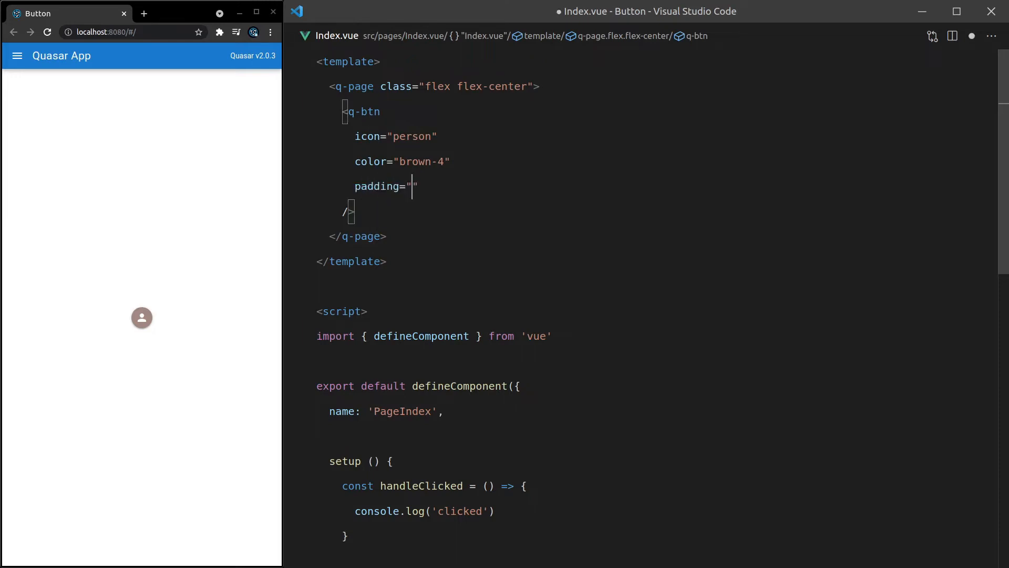
pyautogui.write('20px;')
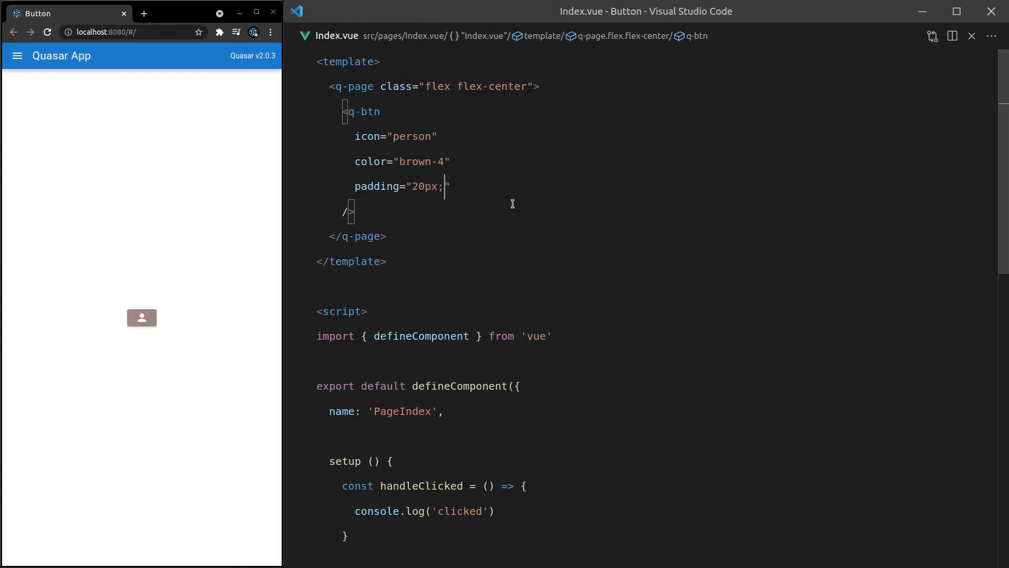
pyautogui.press('Backspace')
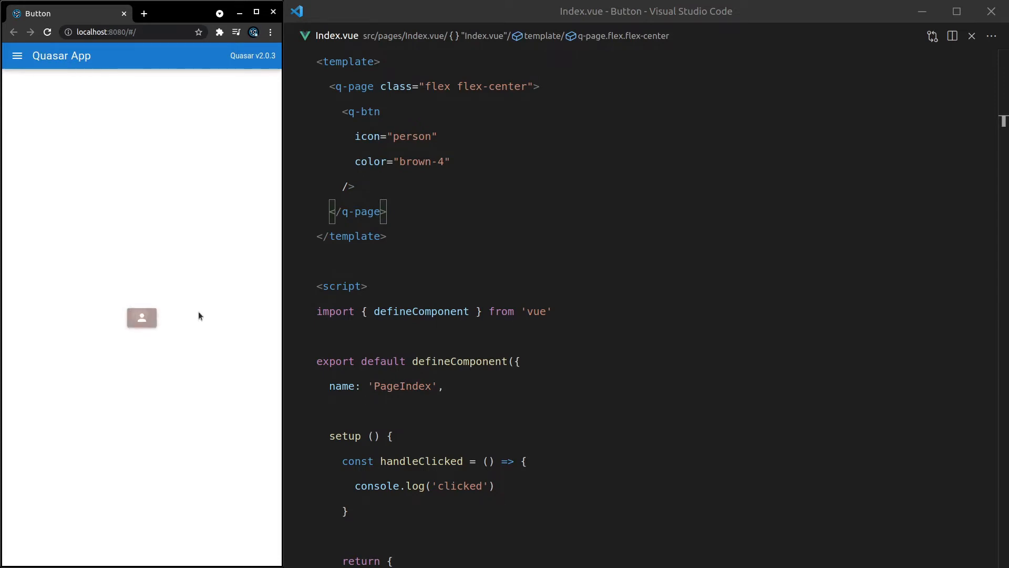
# Try :ripple="false" on the button, then give it the dense prop instead.
pyautogui.press('enter')
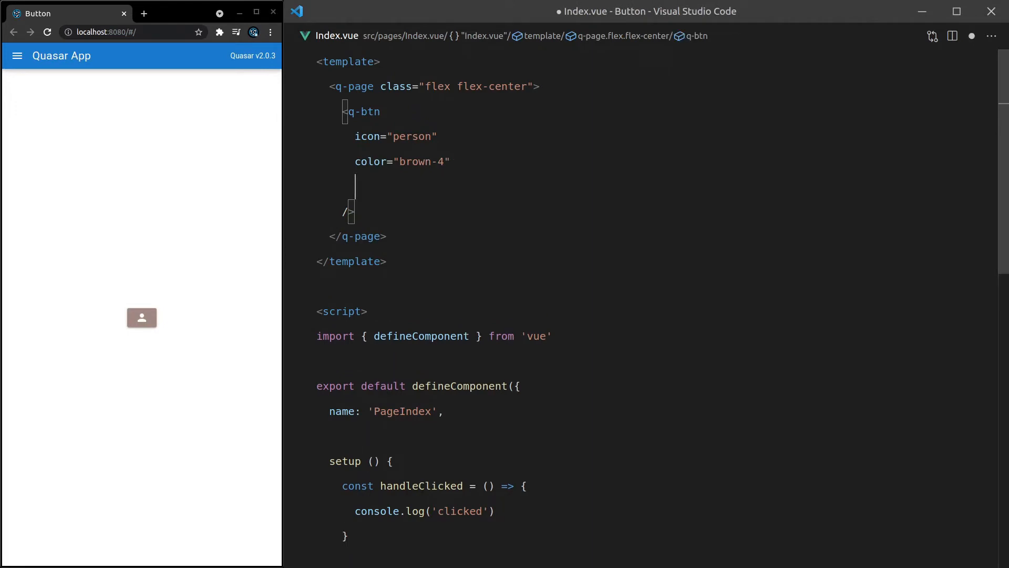
pyautogui.write(':ripple=""')
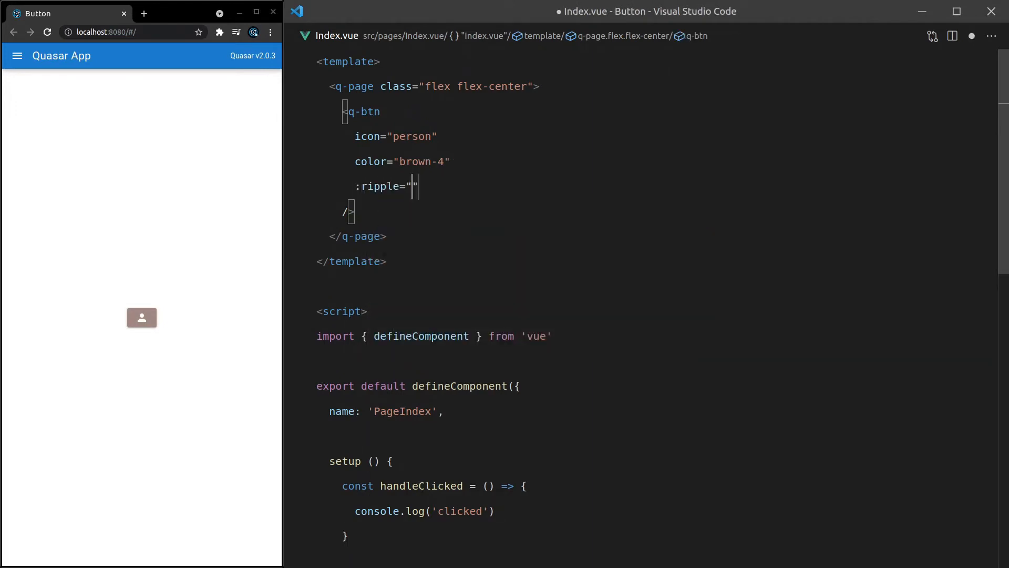
pyautogui.write('false')
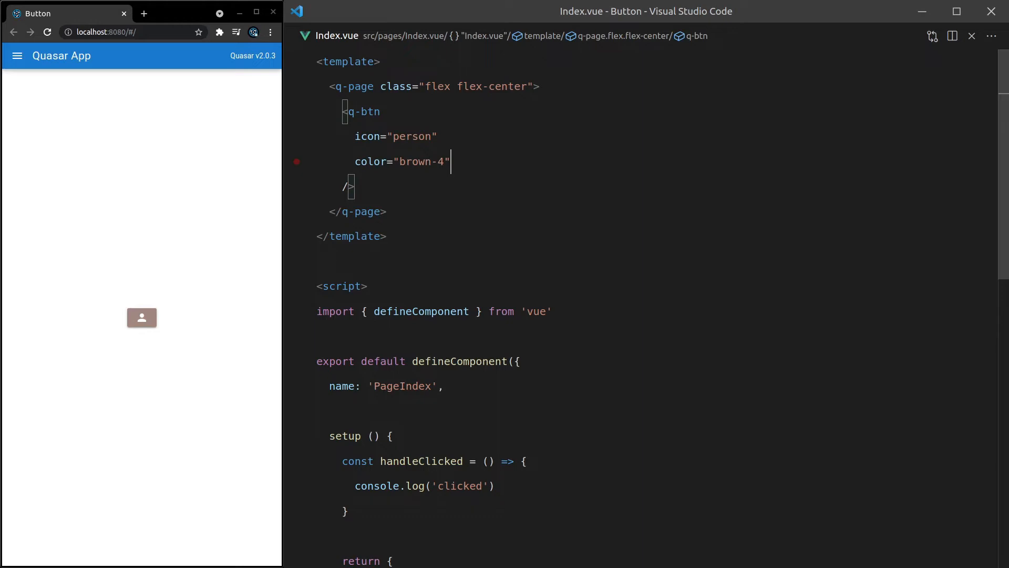
pyautogui.write('dense')
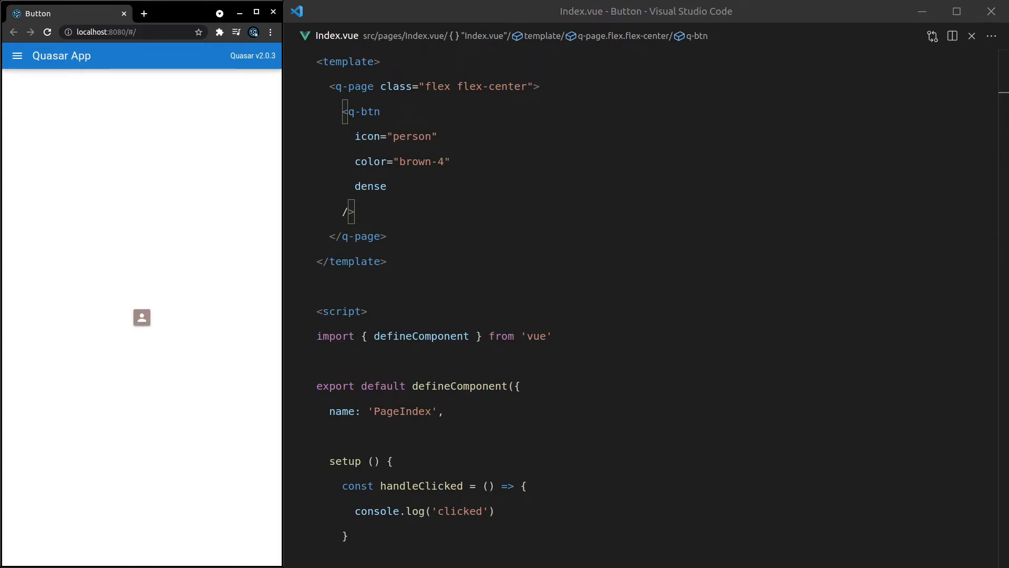
# Add round beside dense on the person button, then select both props for replacement.
pyautogui.press('Enter')
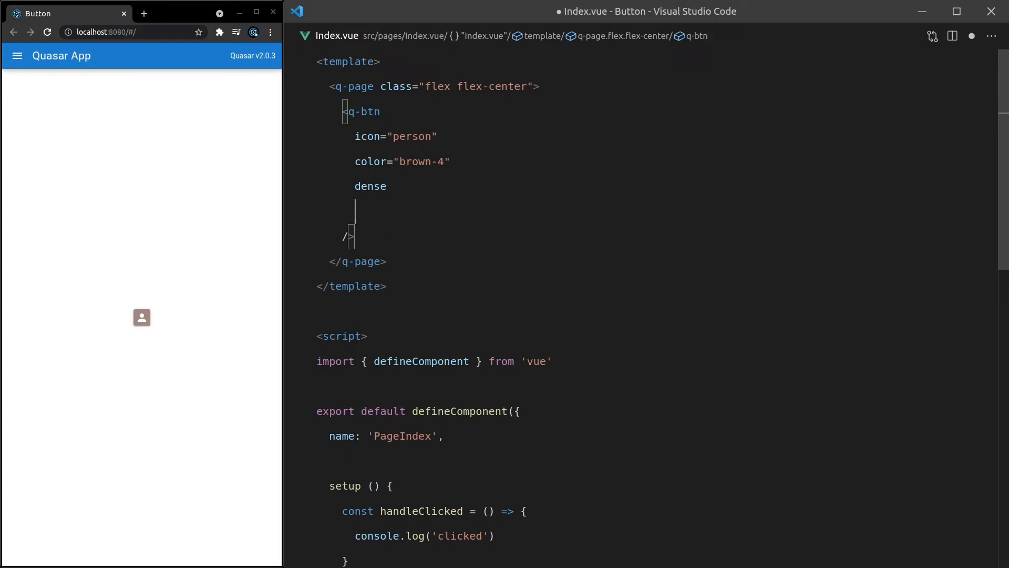
pyautogui.write('round')
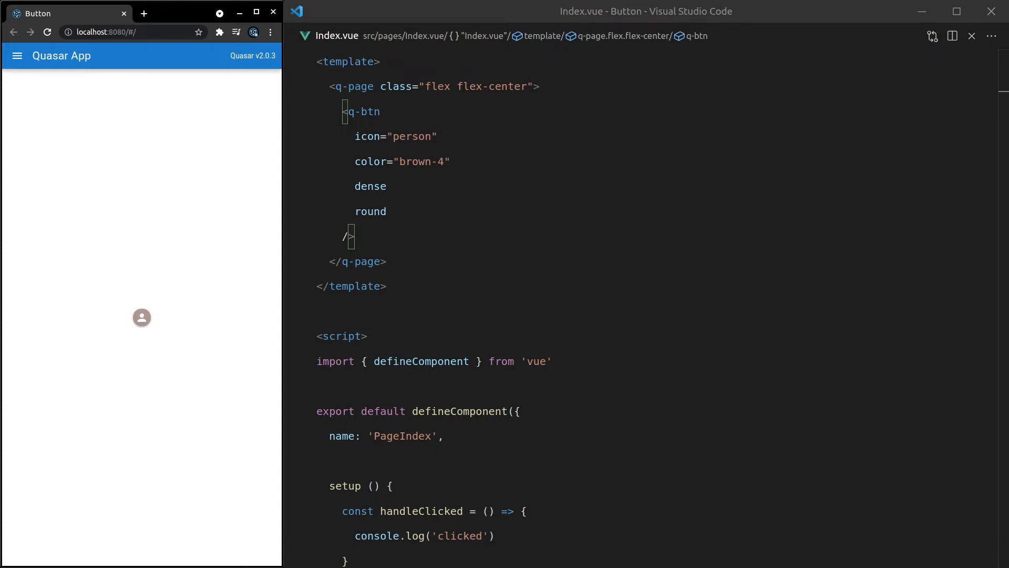
pyautogui.click(451, 161)
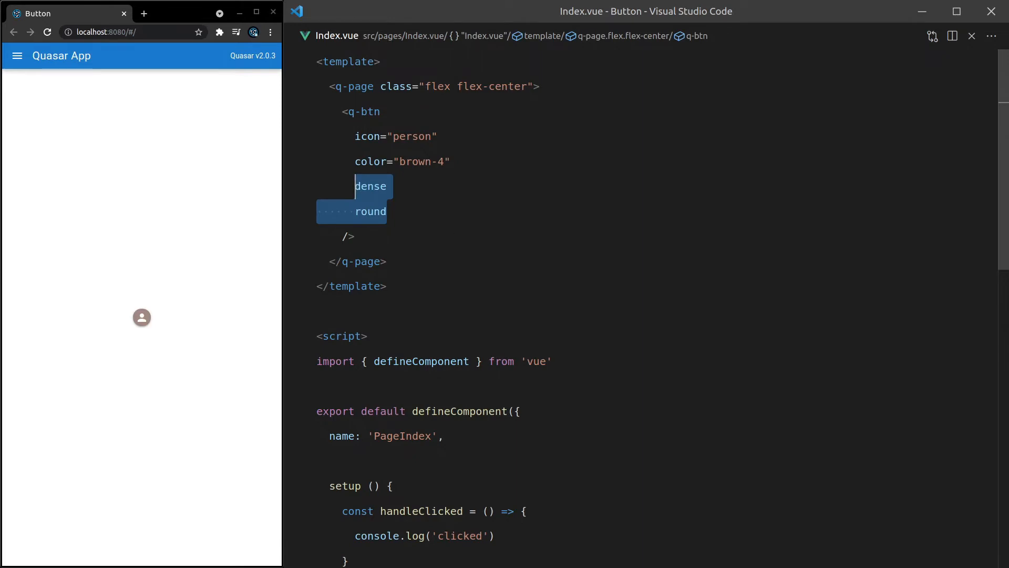
# Replace dense/round with :loading="true" and save, then set it to false and save.
pyautogui.write(':')
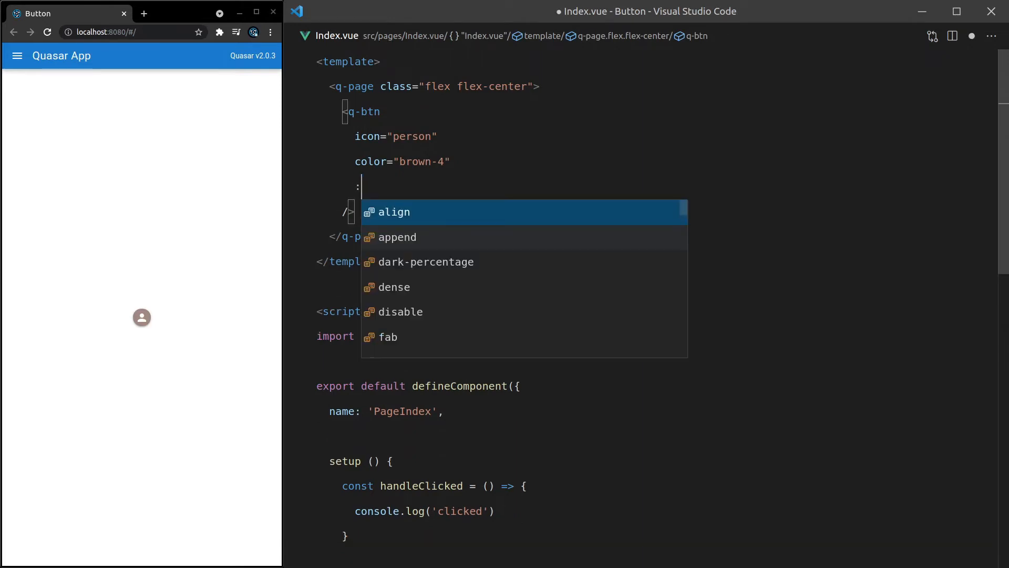
pyautogui.write('loading="true"')
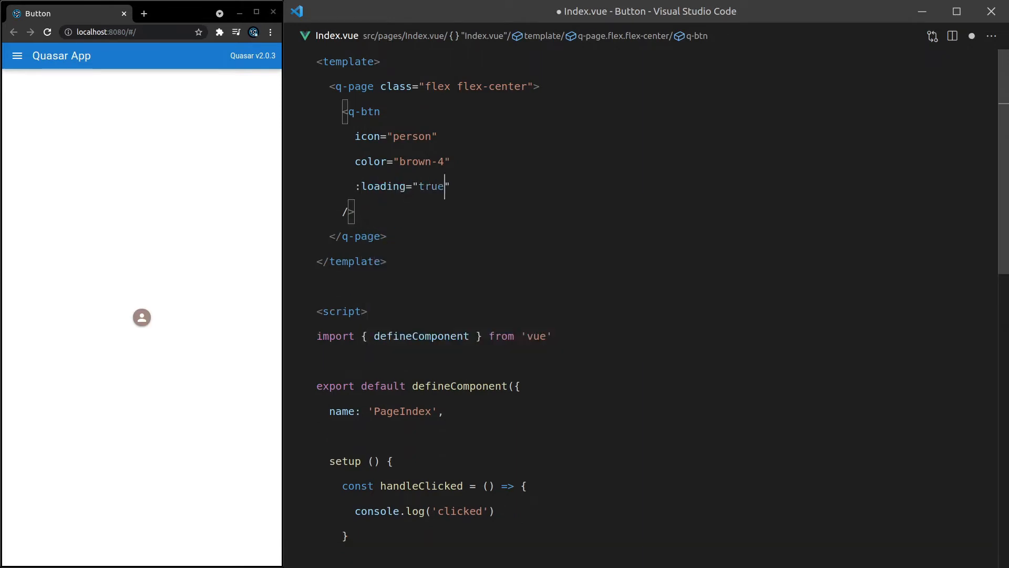
pyautogui.press('ctrl+s')
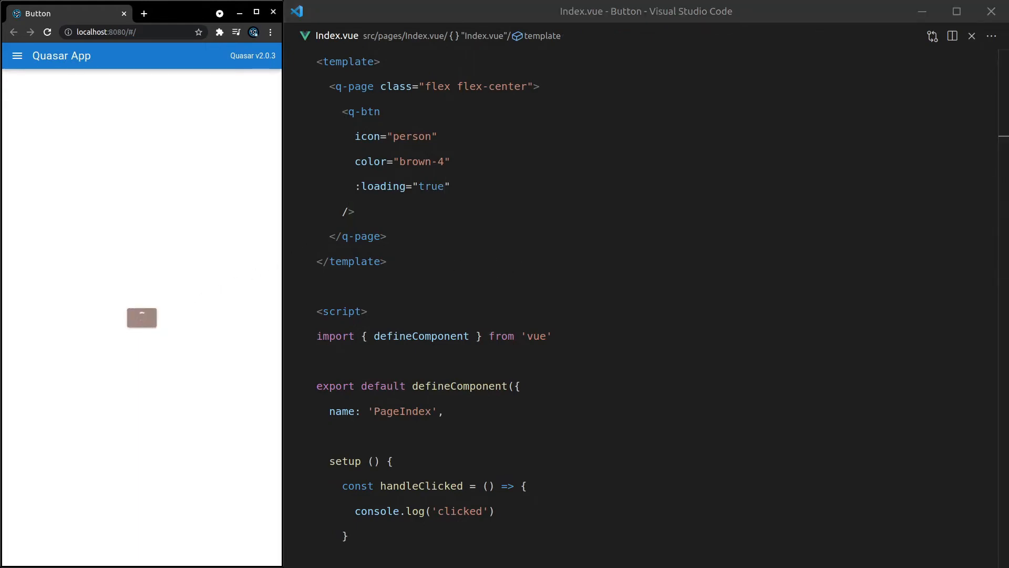
pyautogui.click(451, 186)
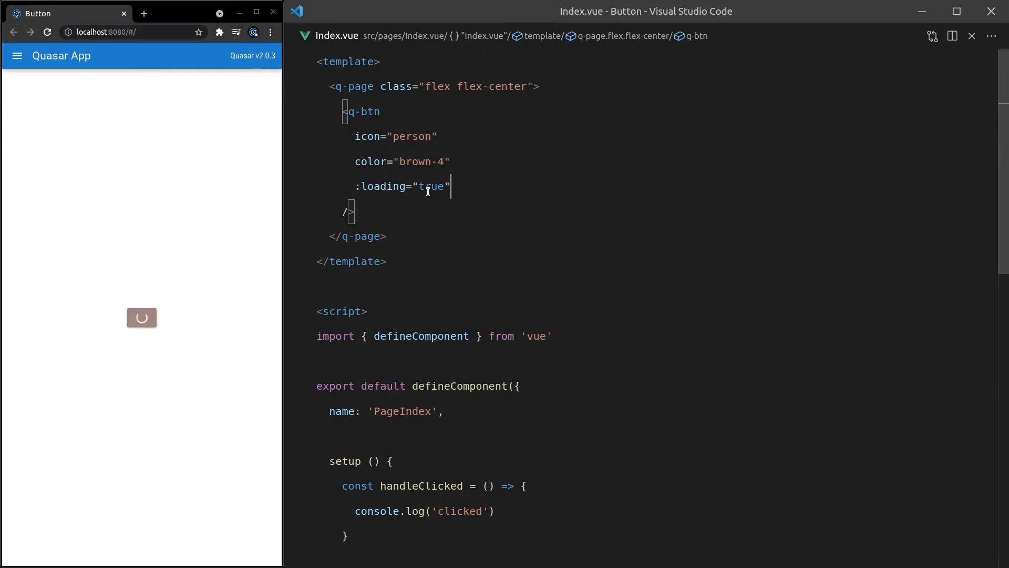
pyautogui.write('false')
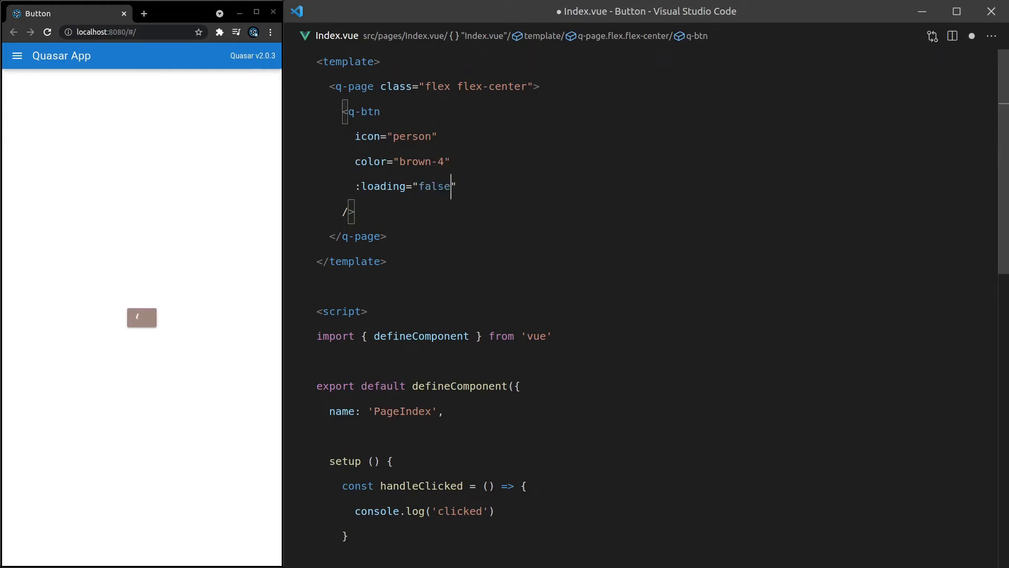
pyautogui.press('ctrl+s')
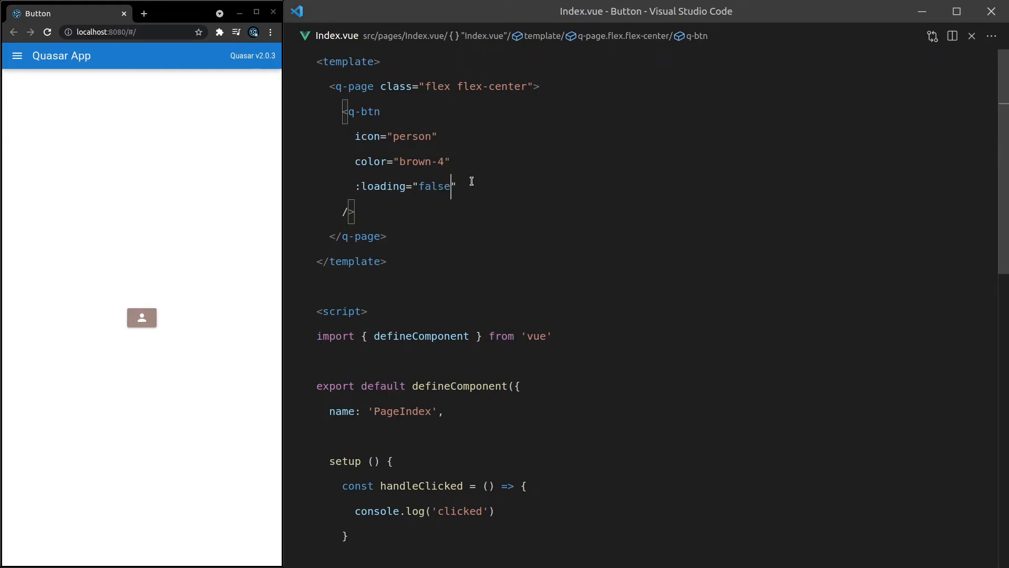
# Toggle the :loading value to true and back to false once more and save.
pyautogui.doubleClick(435, 186)
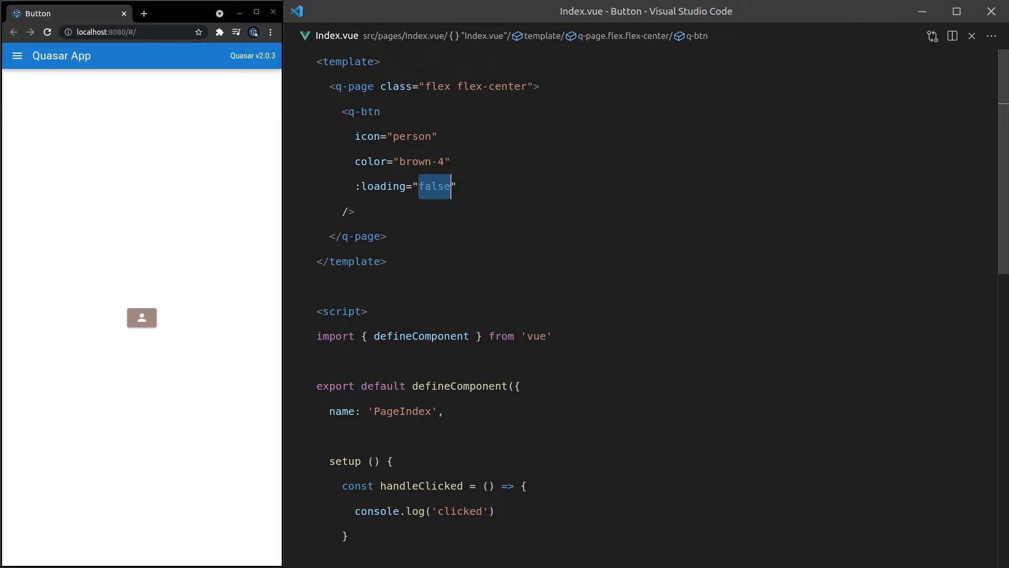
pyautogui.write('true')
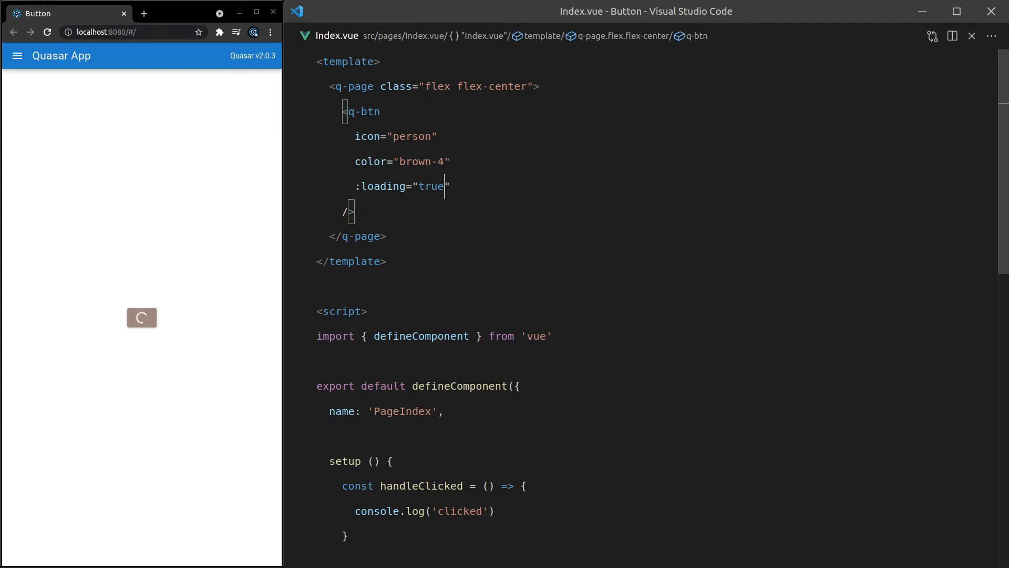
pyautogui.write('false')
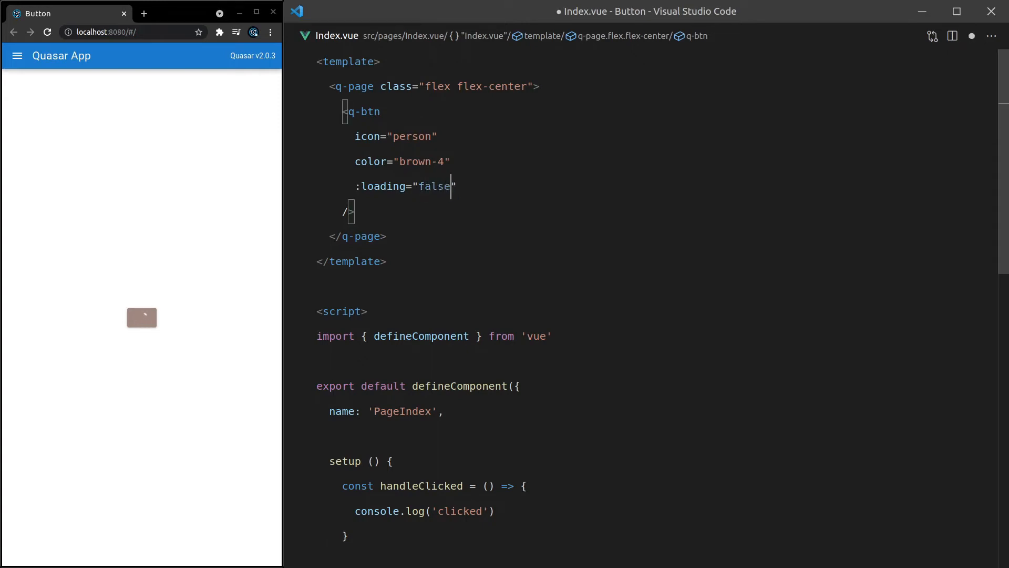
pyautogui.press('ctrl+s')
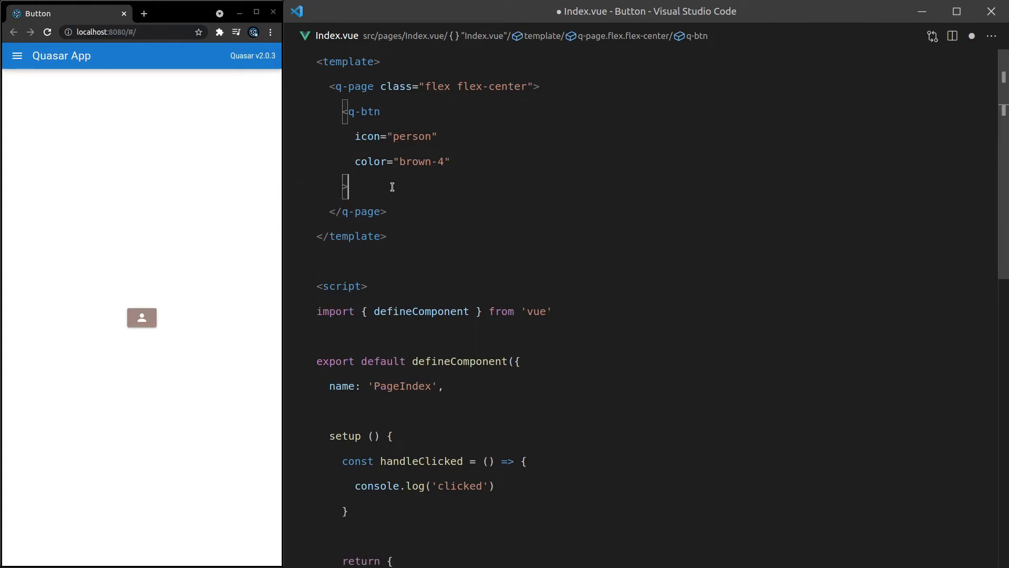
# Close the q-btn and add a #loading template containing a q-spinner-gears.
pyautogui.write('</q-btn>')
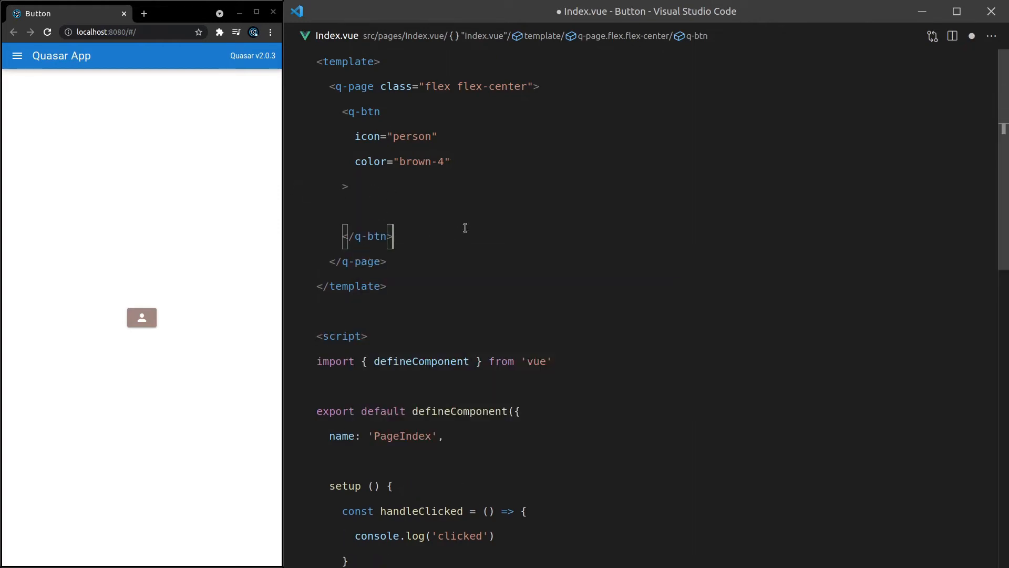
pyautogui.write('<template >')
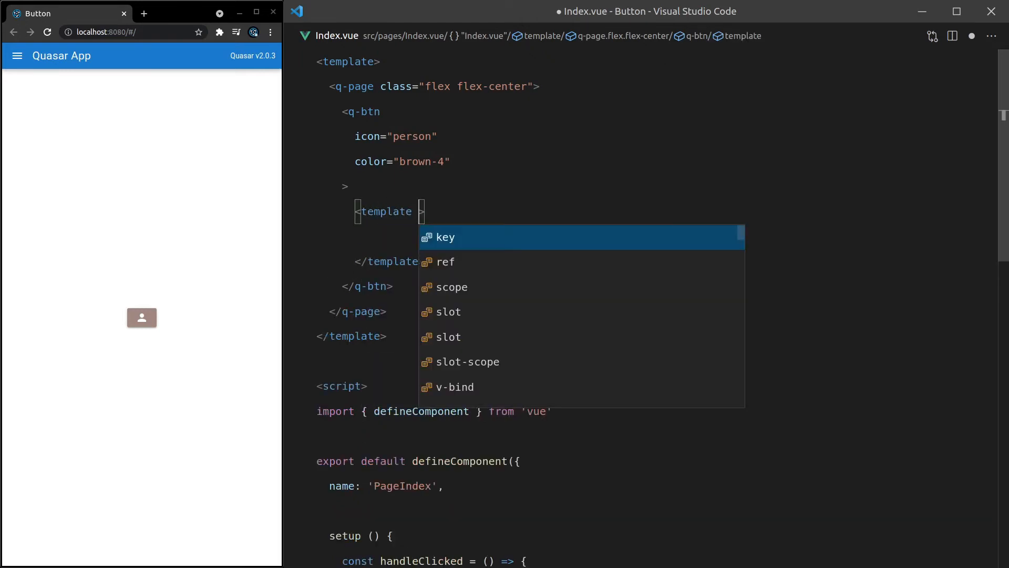
pyautogui.write('#loading')
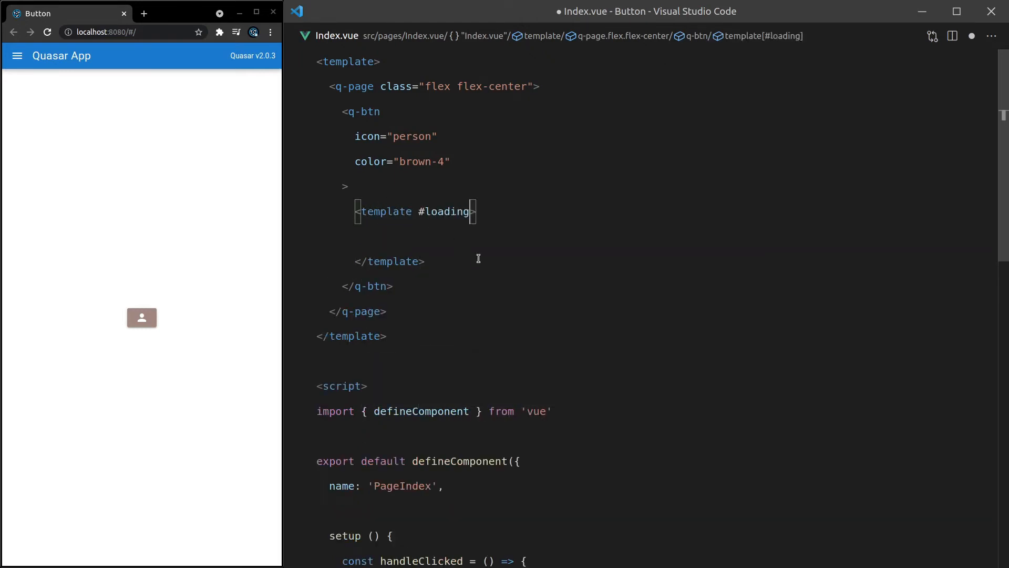
pyautogui.write('q-')
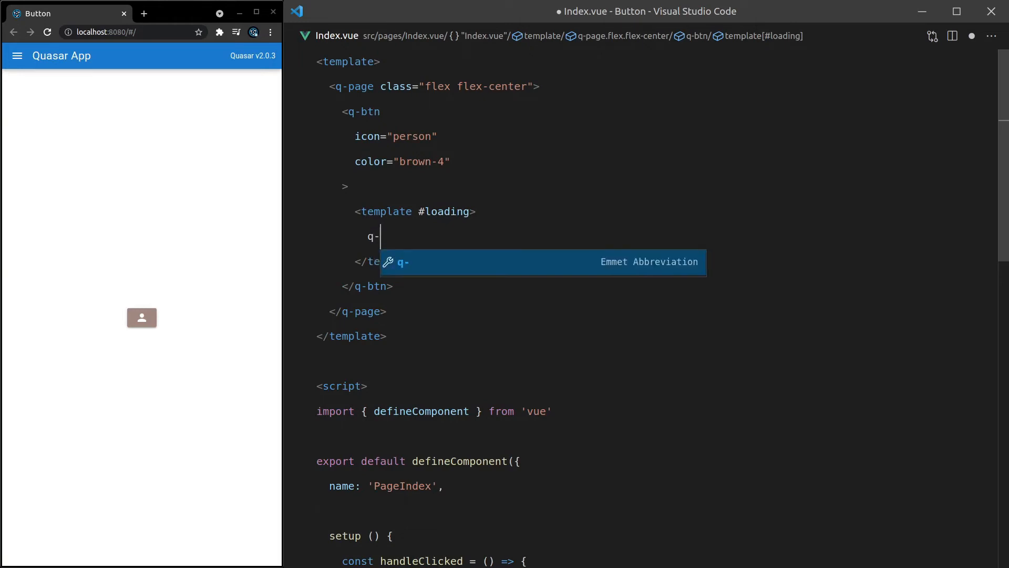
pyautogui.write('spinner-')
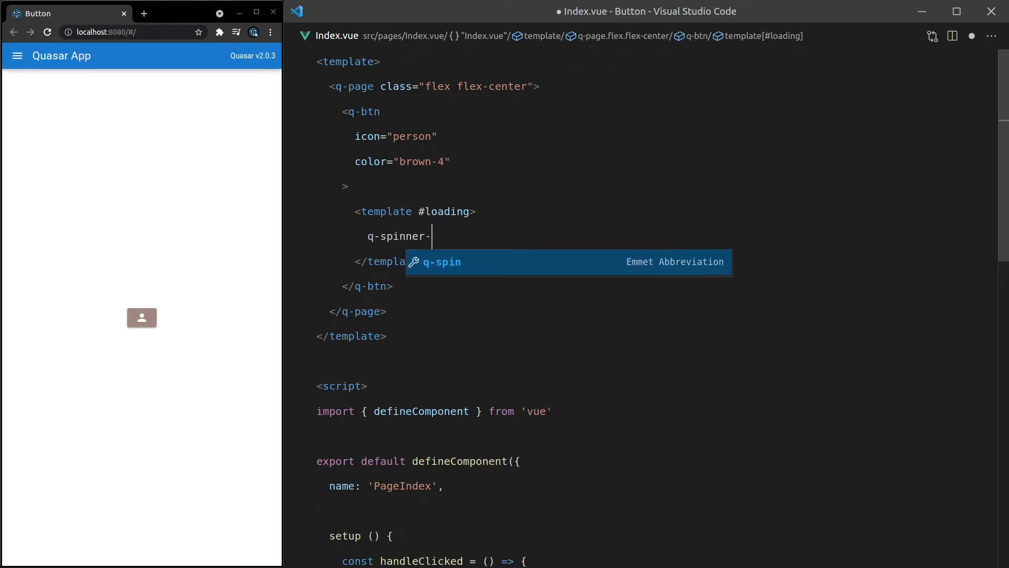
pyautogui.write('geard')
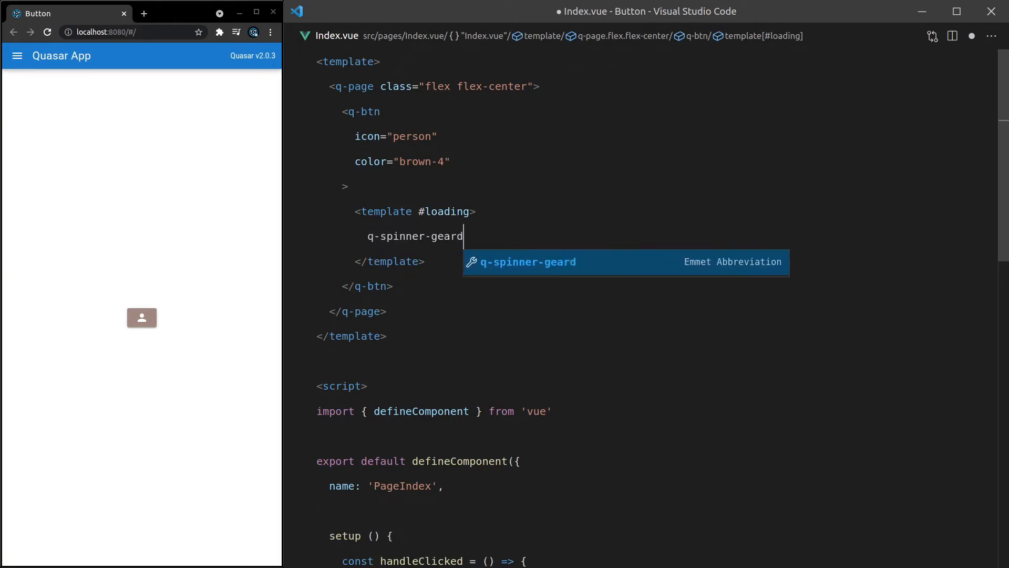
pyautogui.press('Tab')
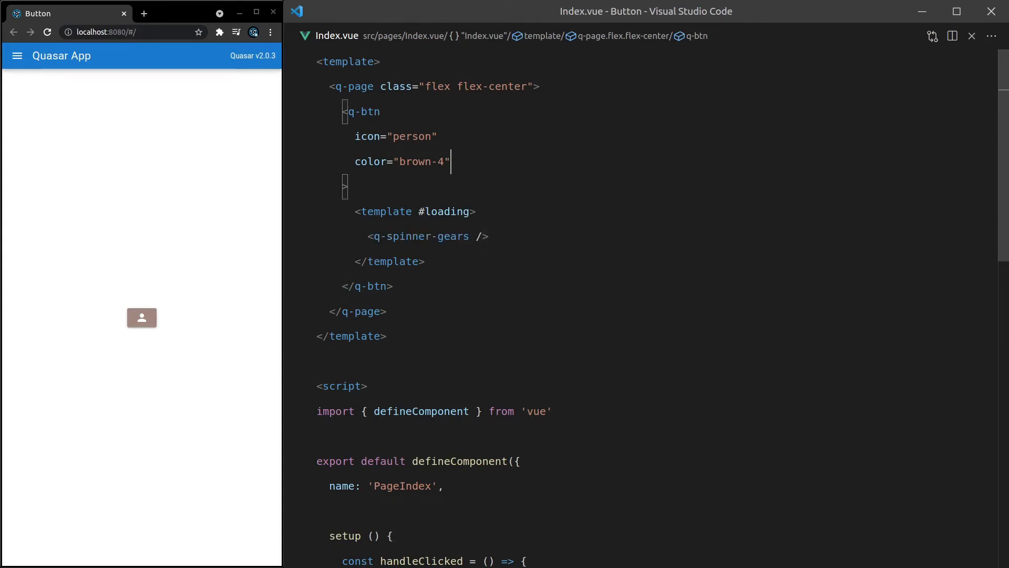
# Add :loading="true" so the button shows the gears spinner.
pyautogui.write(':loading="t')
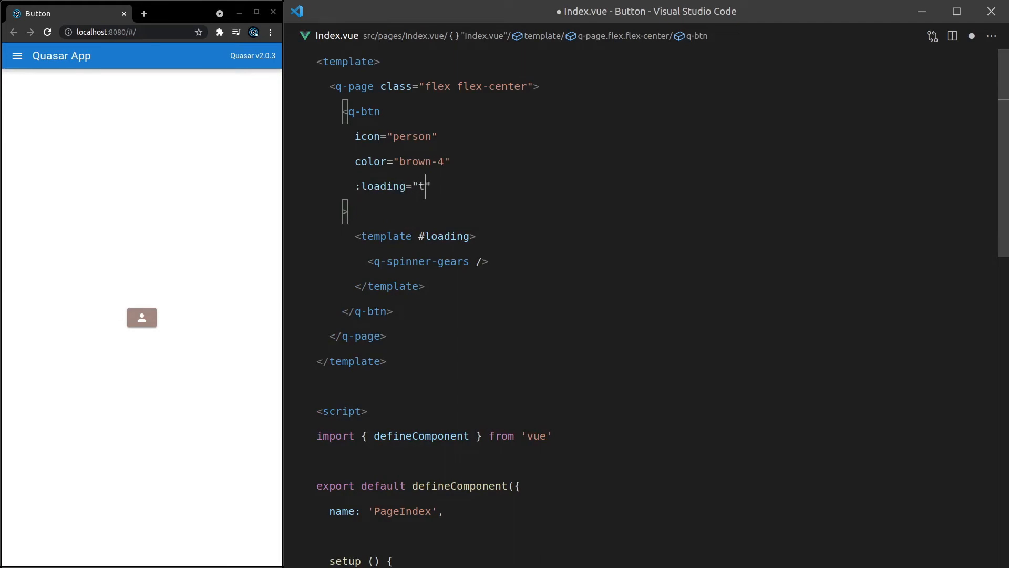
pyautogui.write('rue')
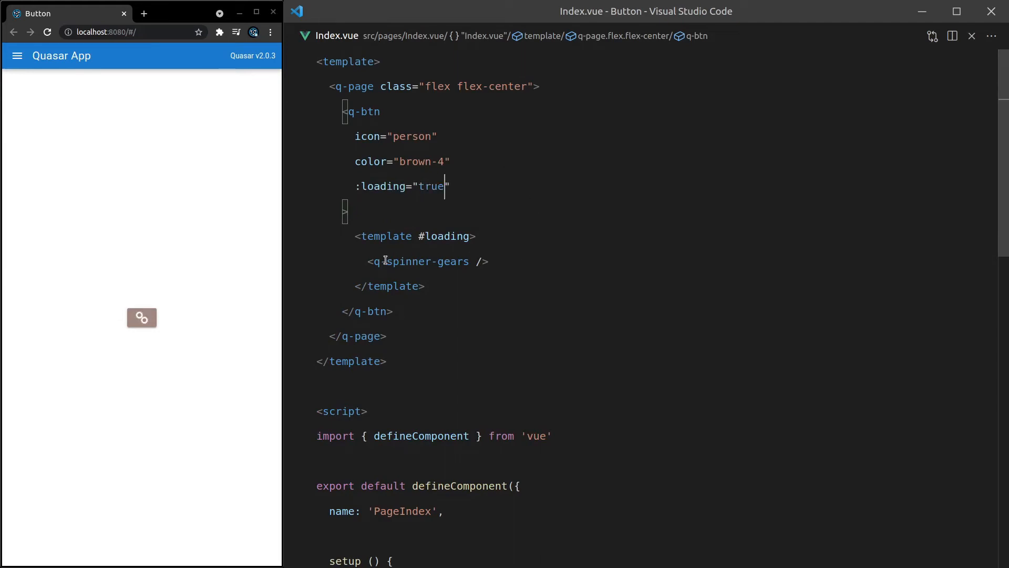
pyautogui.doubleClick(422, 261)
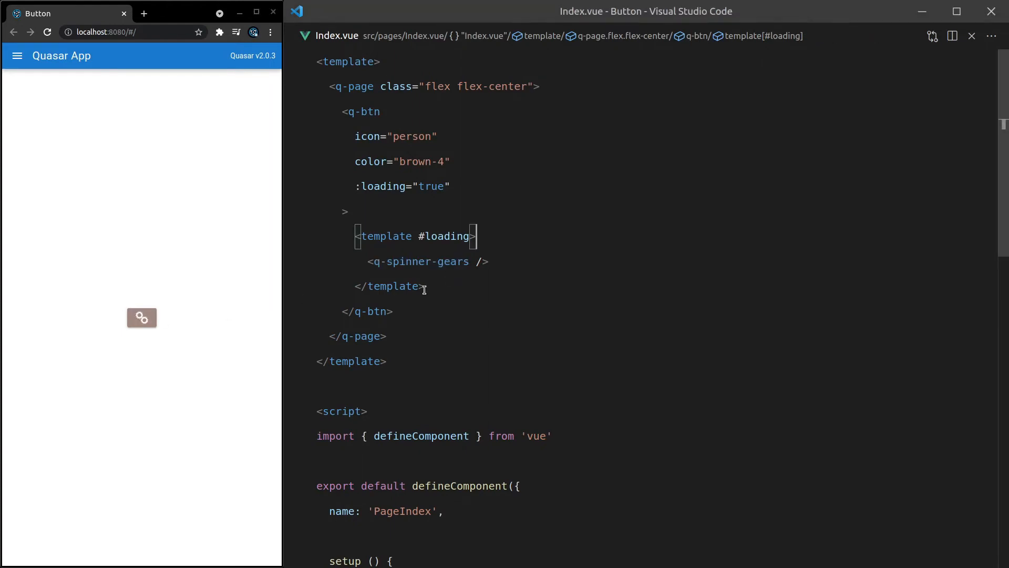
pyautogui.moveTo(463, 194)
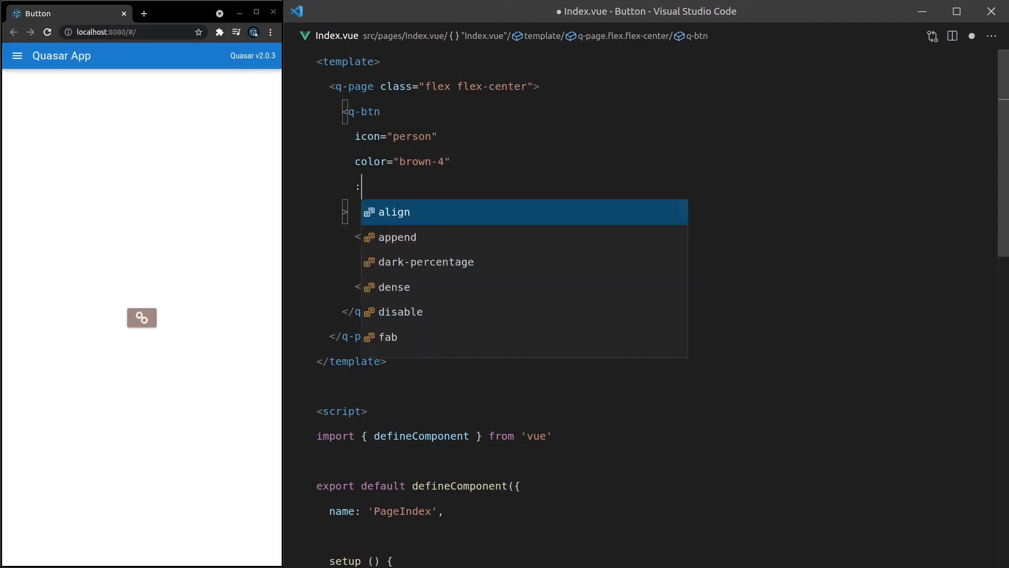
# Replace the loading binding with :disable="true" so the button renders greyed out.
pyautogui.write('disabled')
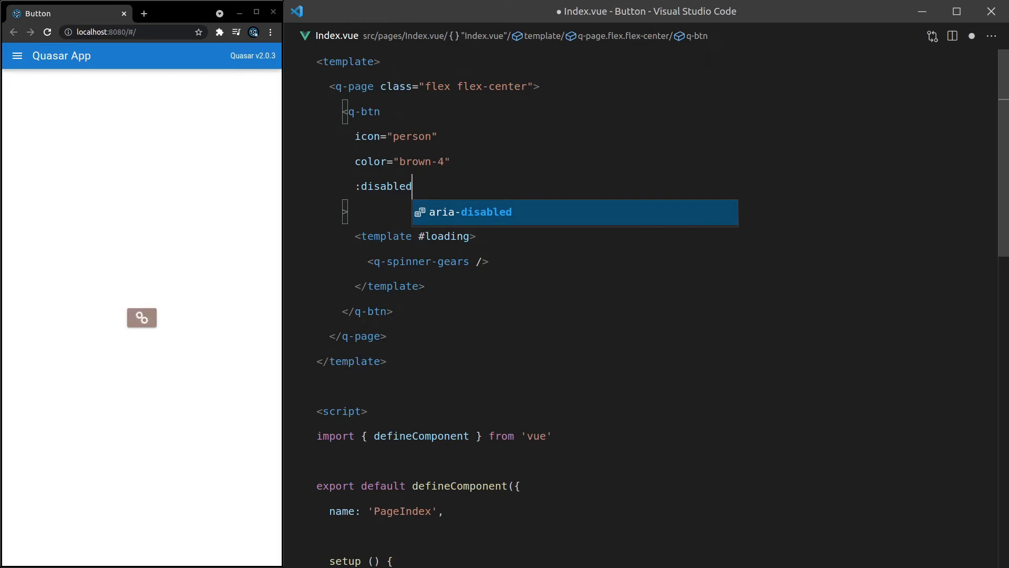
pyautogui.write('="')
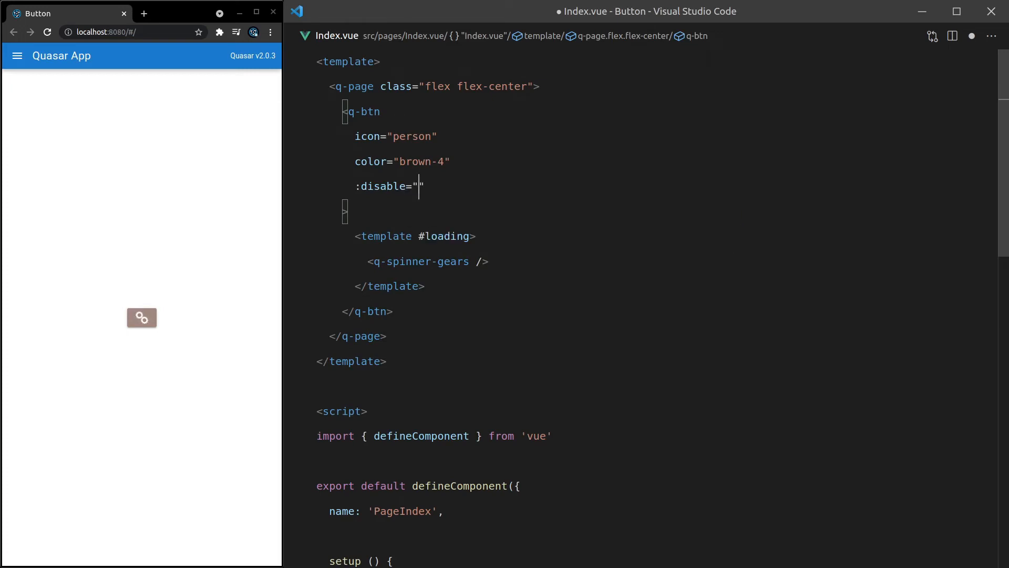
pyautogui.write('true')
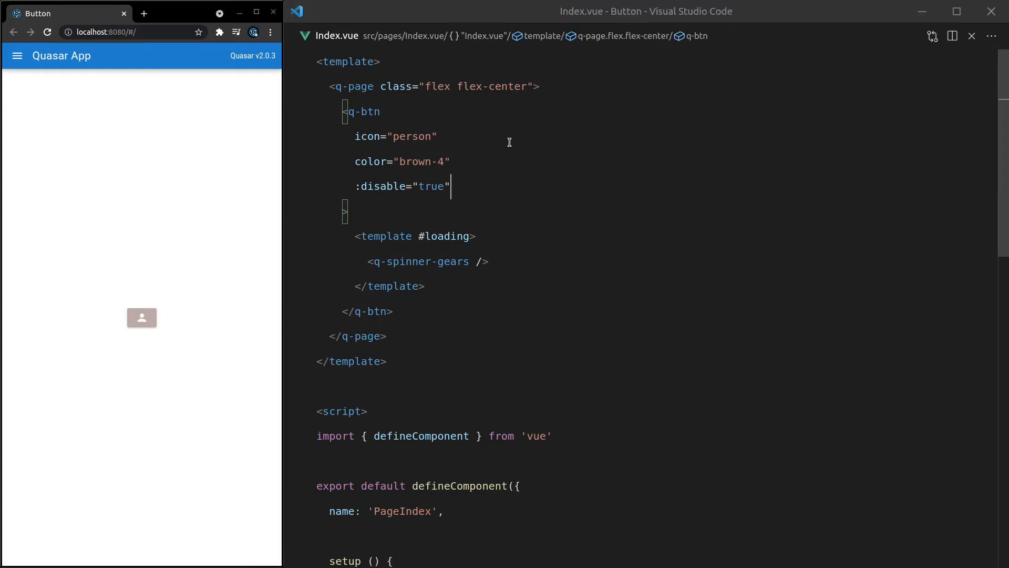
pyautogui.scroll(-3)
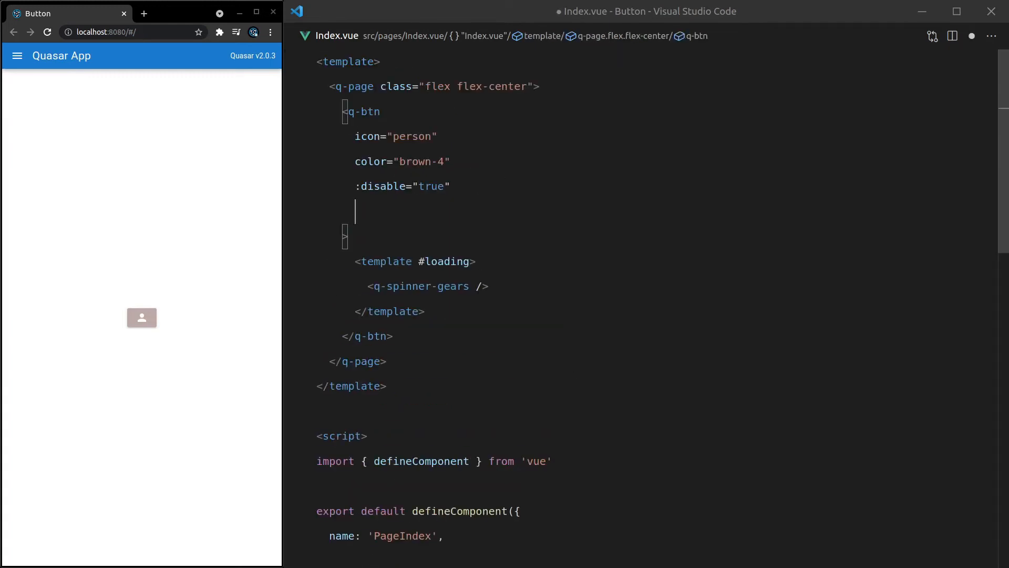
pyautogui.write('@click="handleClicked"')
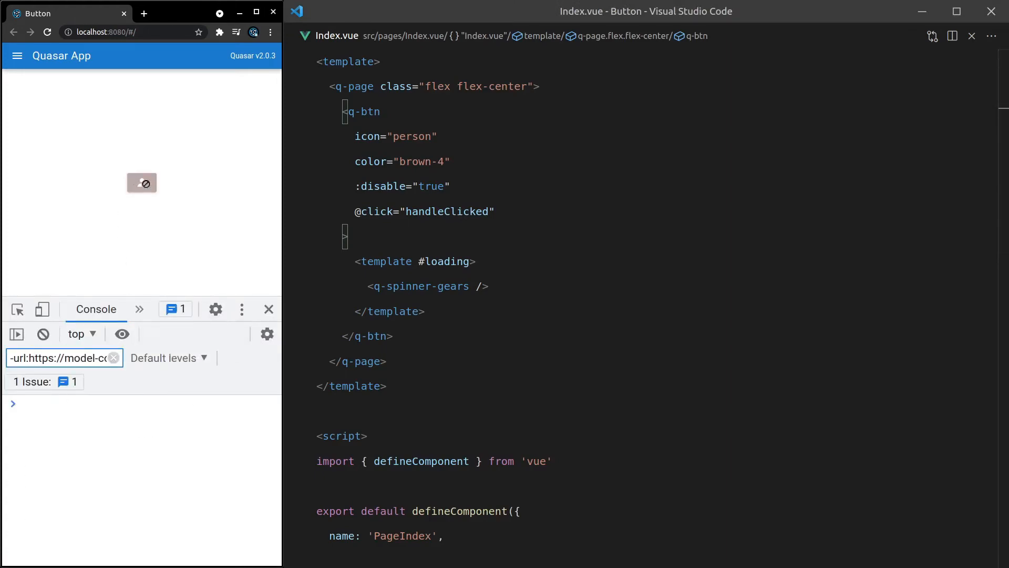
pyautogui.write('fa')
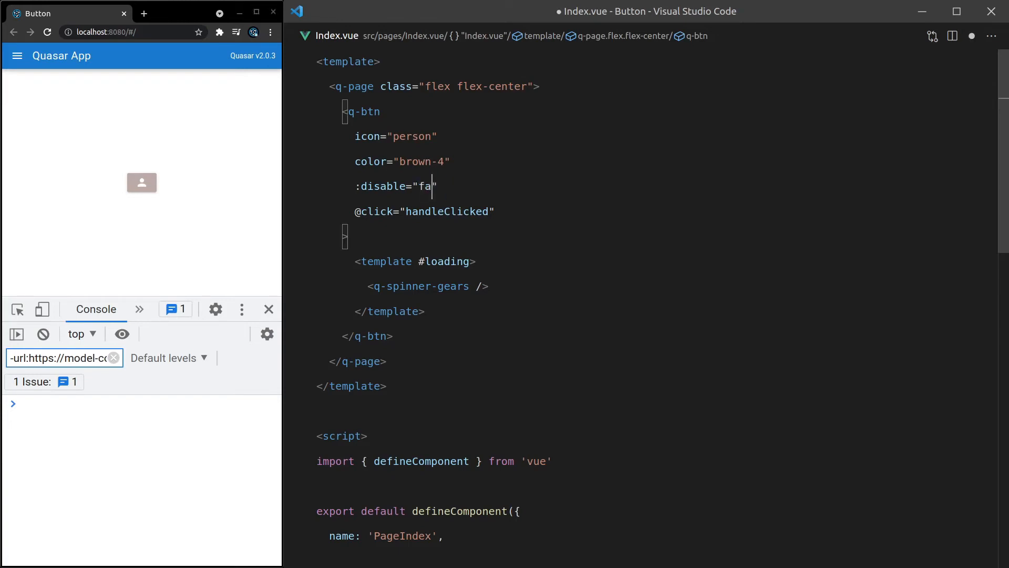
pyautogui.write('lse')
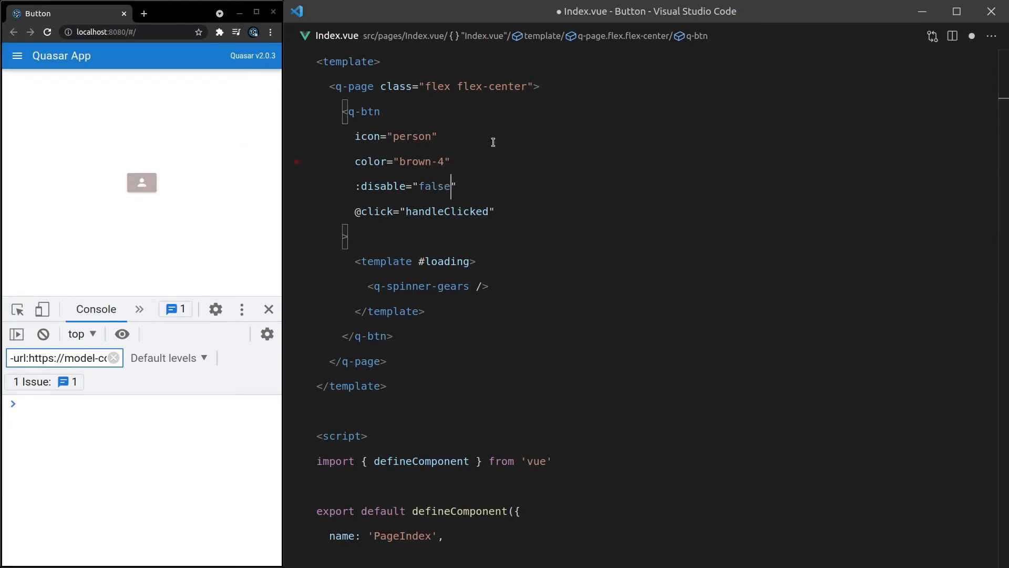
pyautogui.press('ctrl+s')
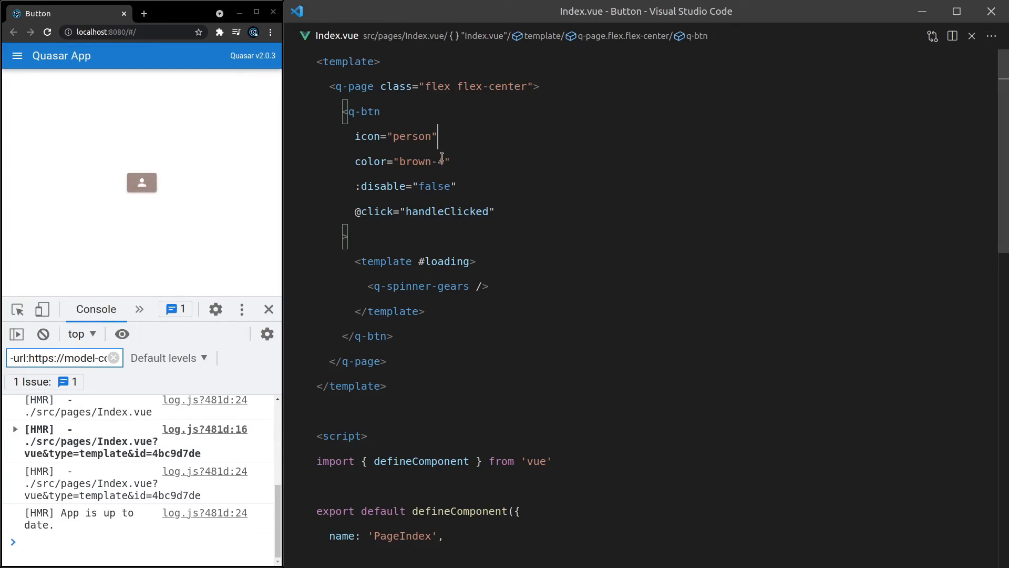
# Change the colour to brown-8 and set :disable back to true, then save.
pyautogui.press('Backspace')
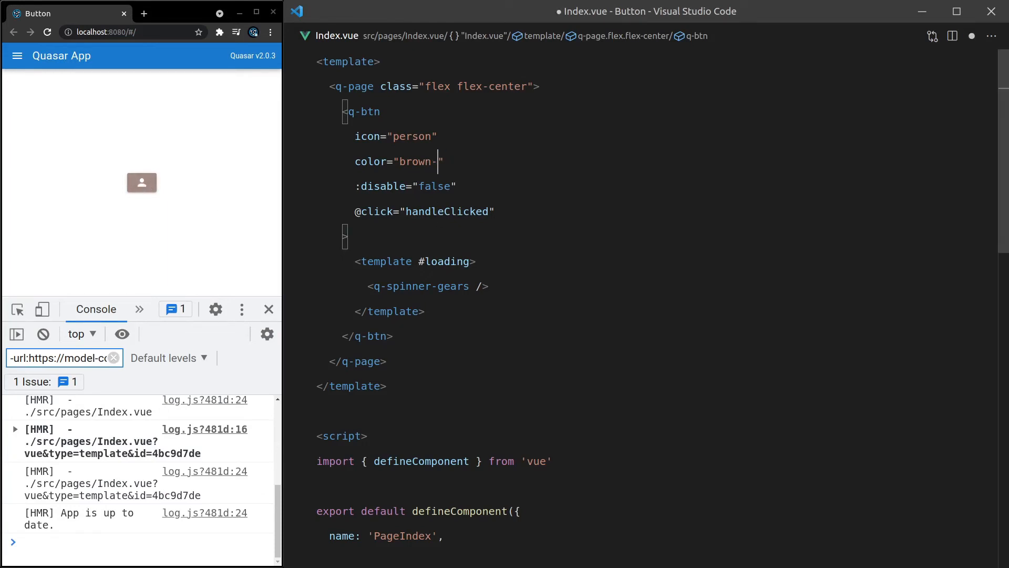
pyautogui.write('8')
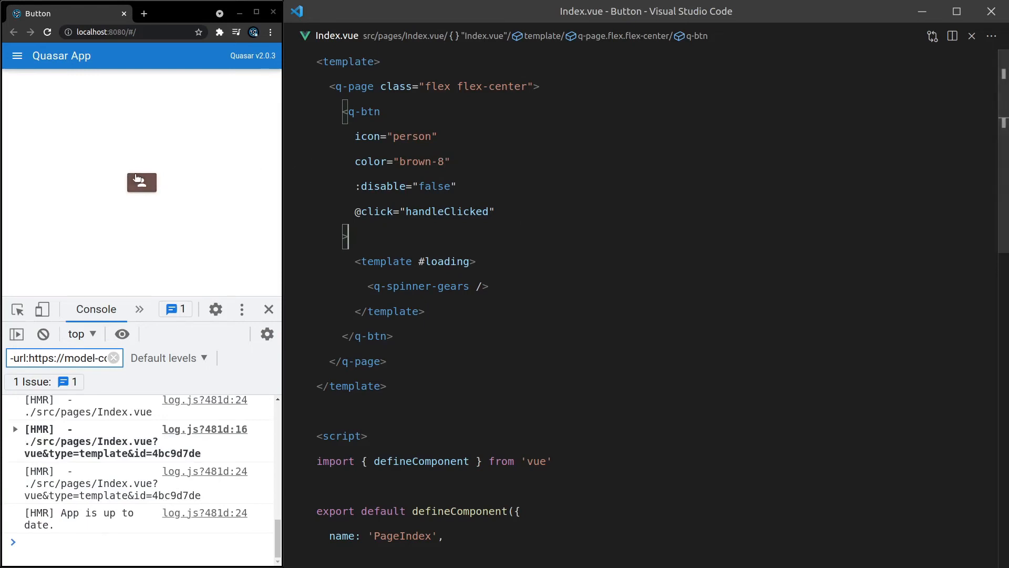
pyautogui.write('true')
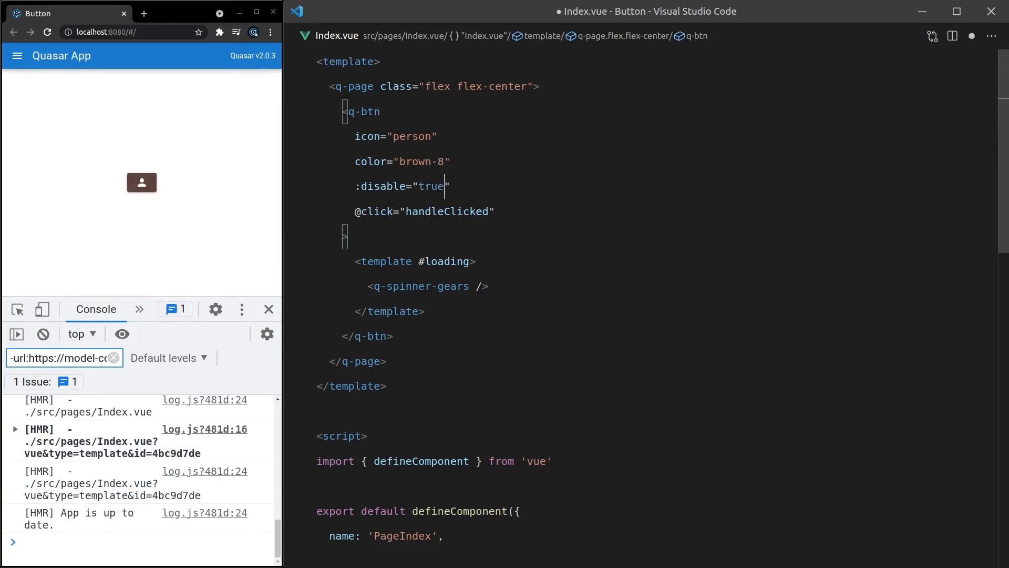
pyautogui.press('ctrl+s')
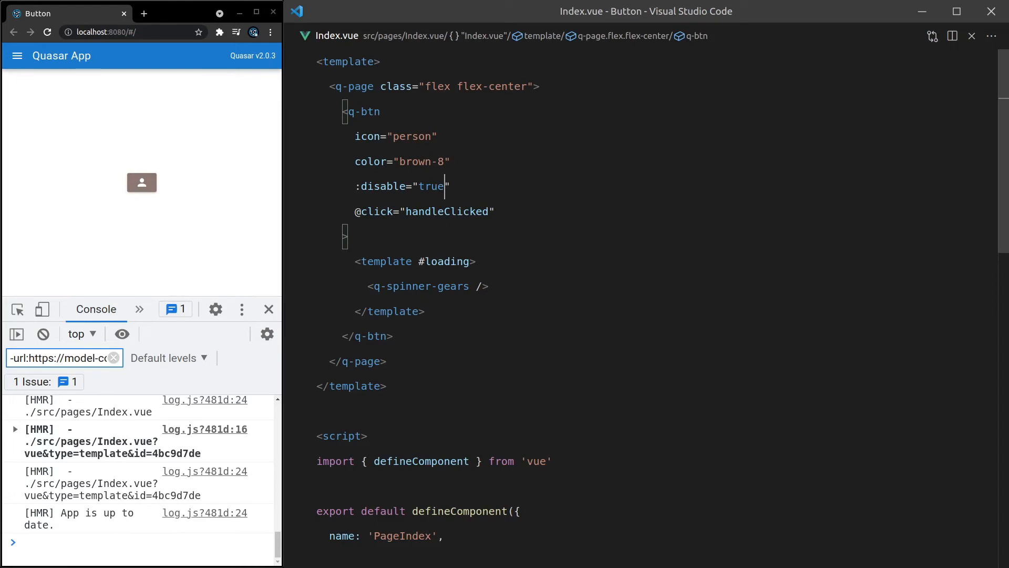
# Set :disable="false" again and click the button in the page to test the click handler.
pyautogui.doubleClick(431, 187)
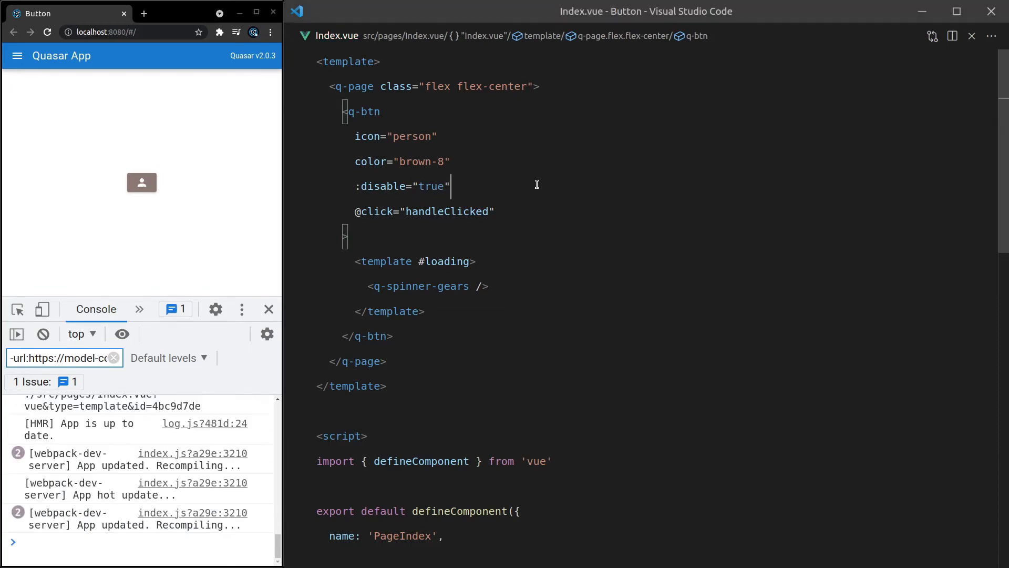
pyautogui.write('f')
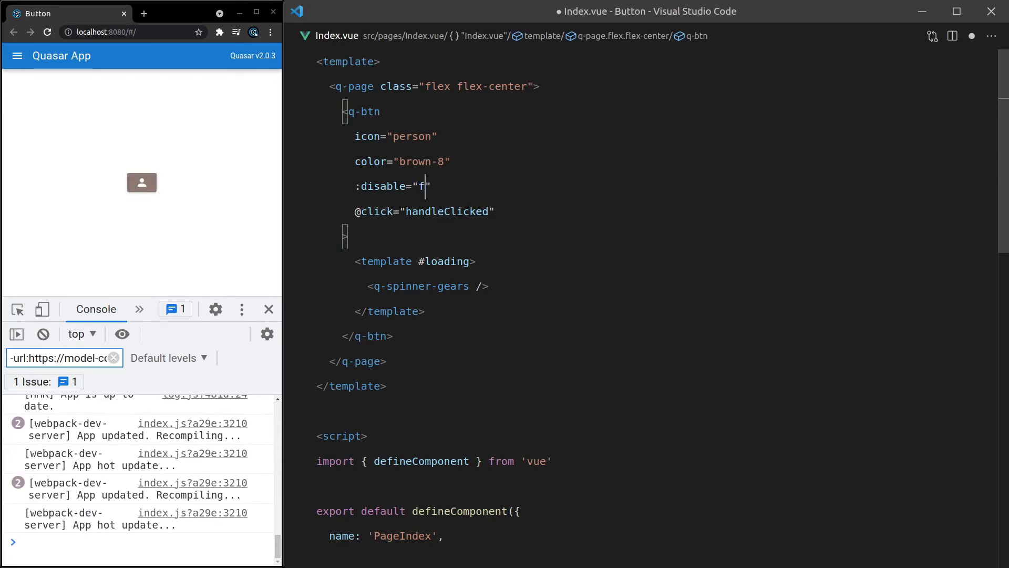
pyautogui.write('alse')
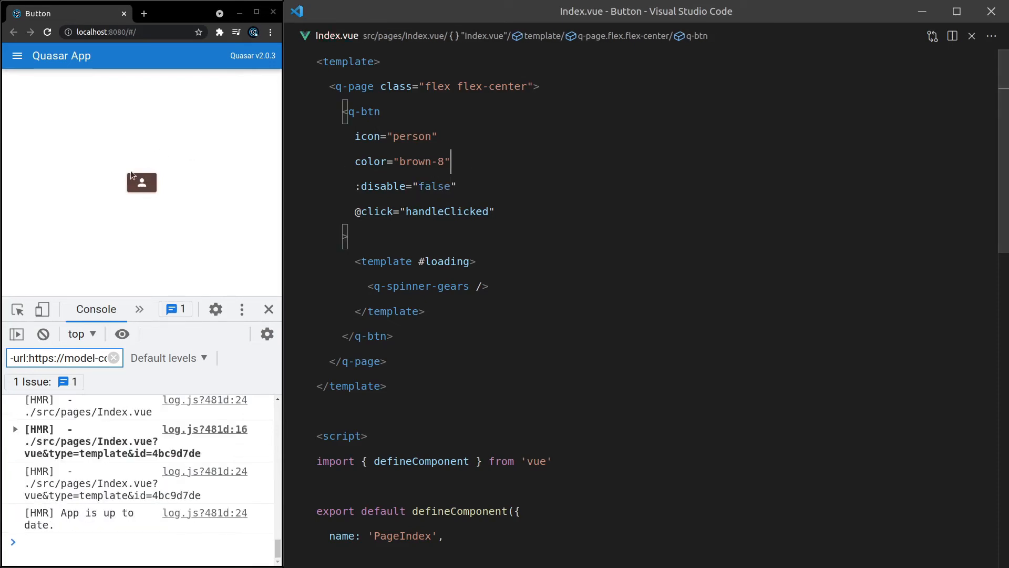
pyautogui.click(141, 182)
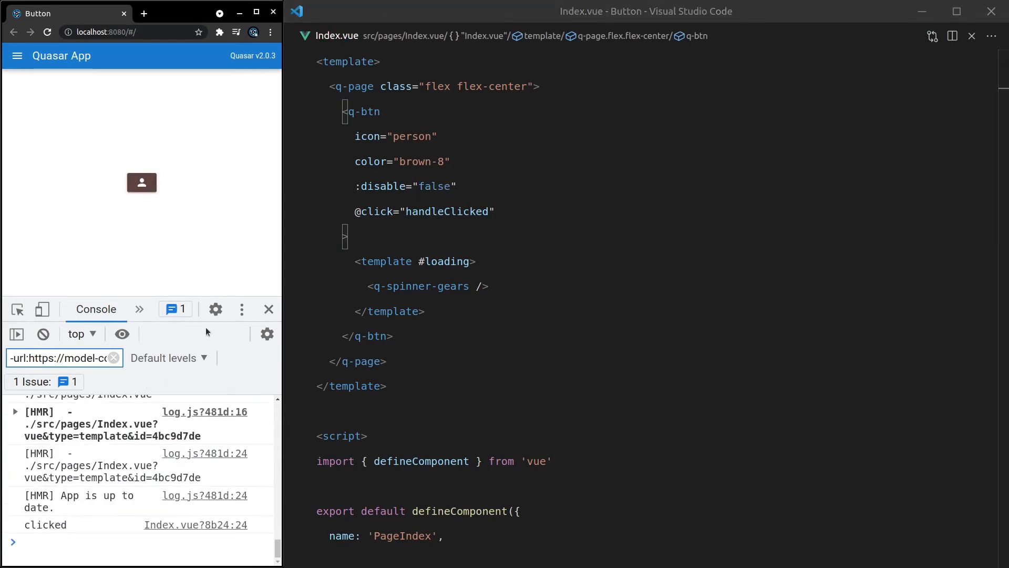
pyautogui.click(495, 212)
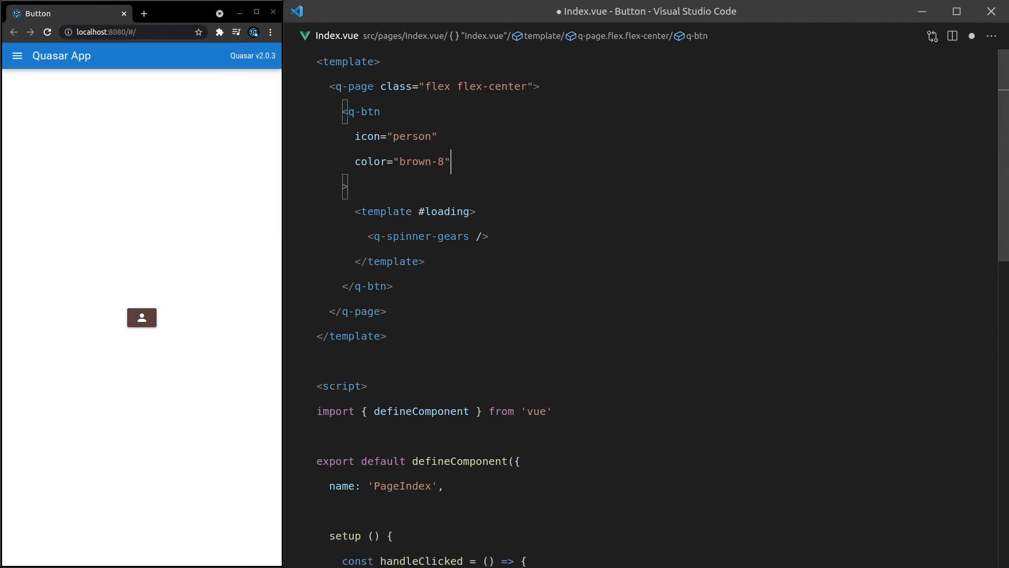
# Add :percentage="23" and :loading="true" to the q-btn.
pyautogui.press('Enter')
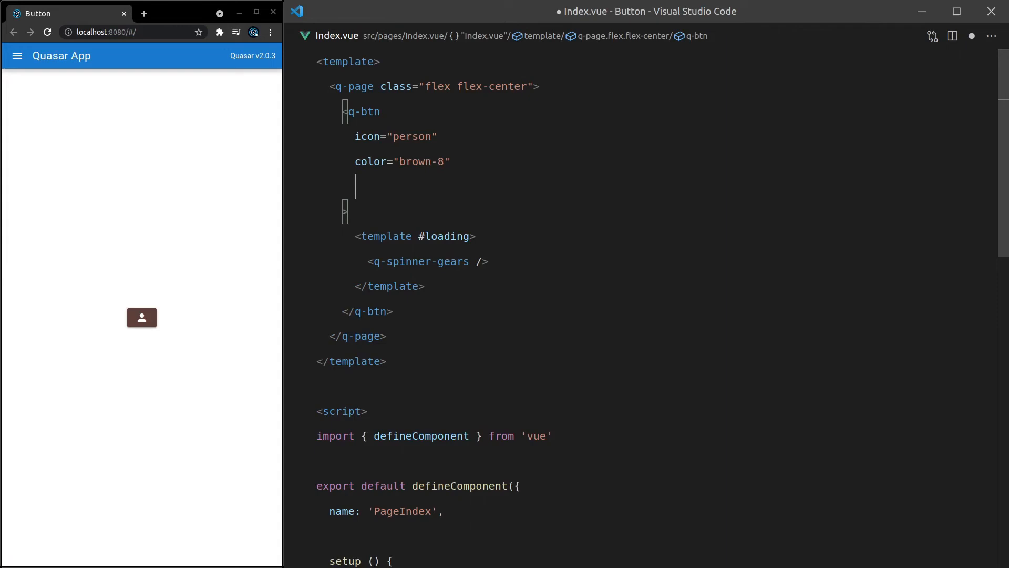
pyautogui.write(':percentage=""')
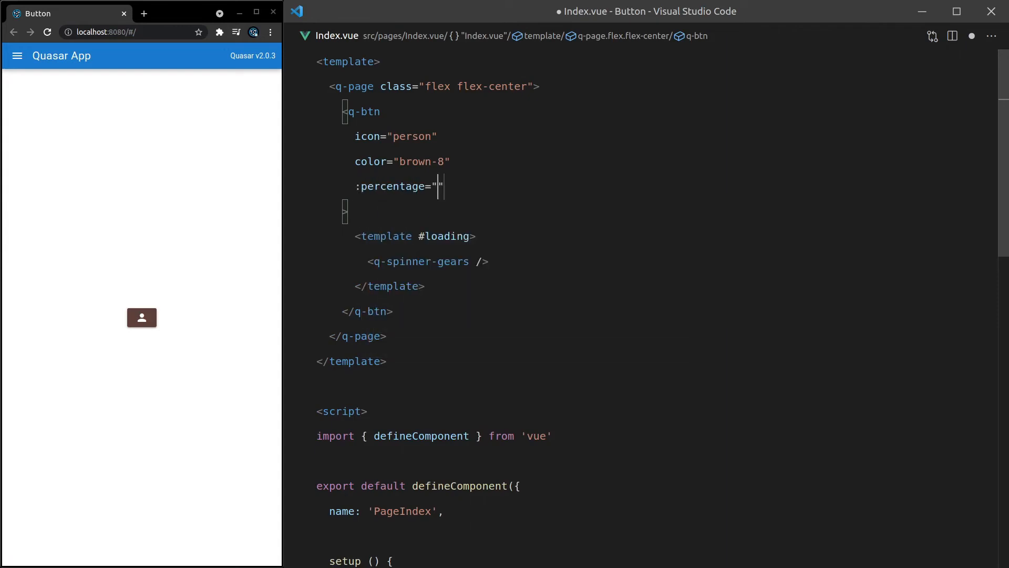
pyautogui.write('23')
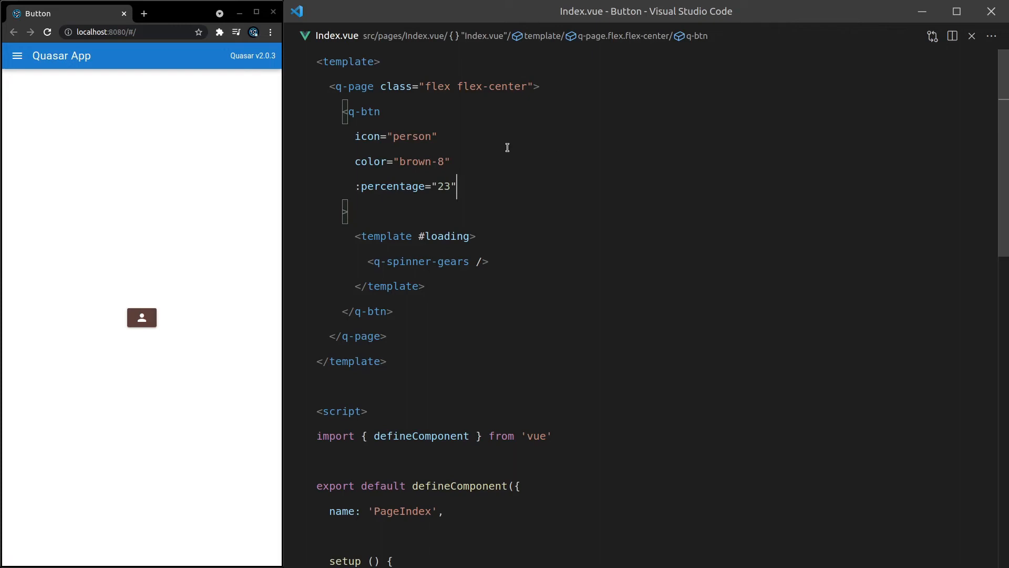
pyautogui.write(':loadi')
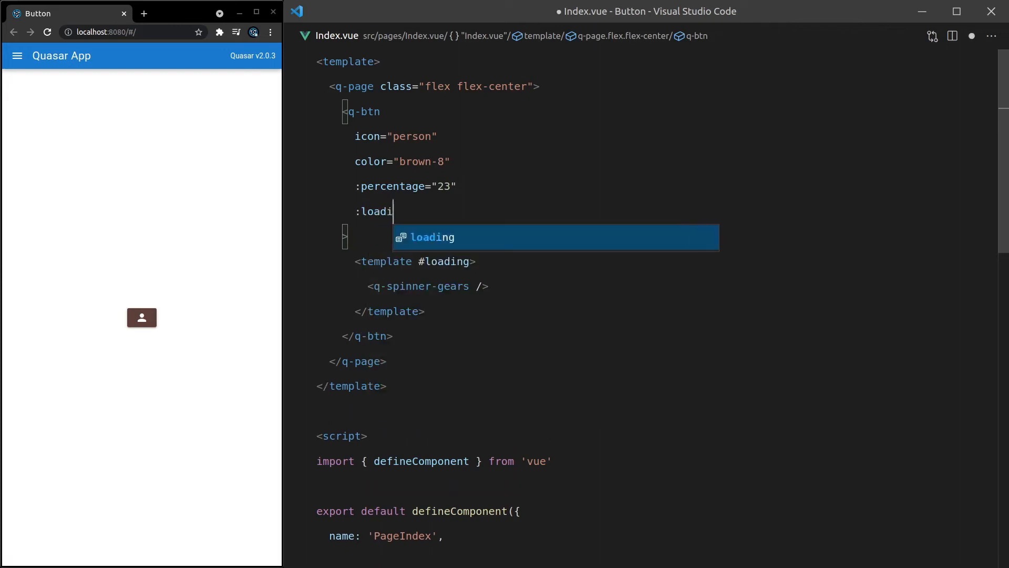
pyautogui.write('ng="true"')
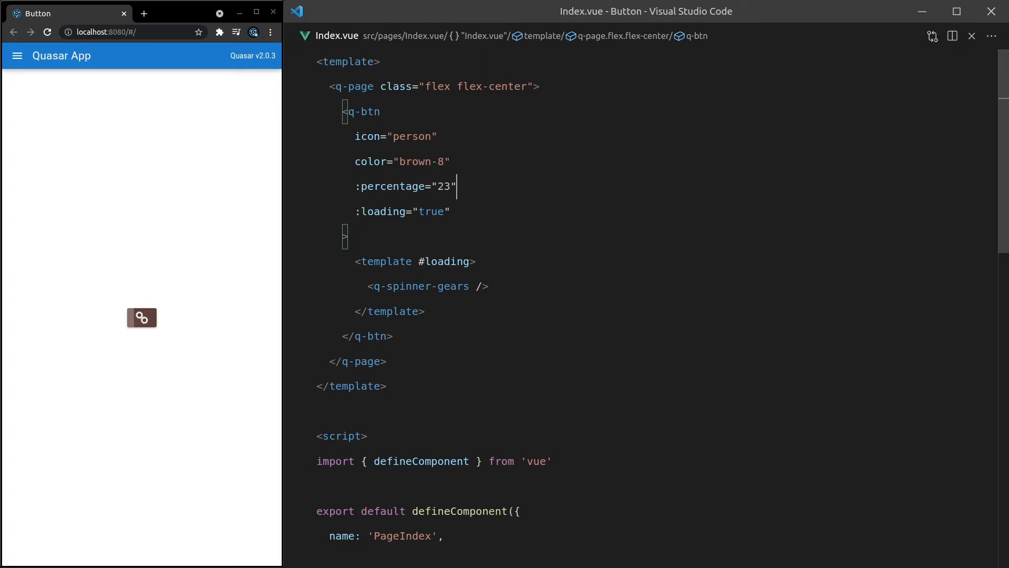
# Change the percentage to 80 and set loading to false.
pyautogui.doubleClick(440, 187)
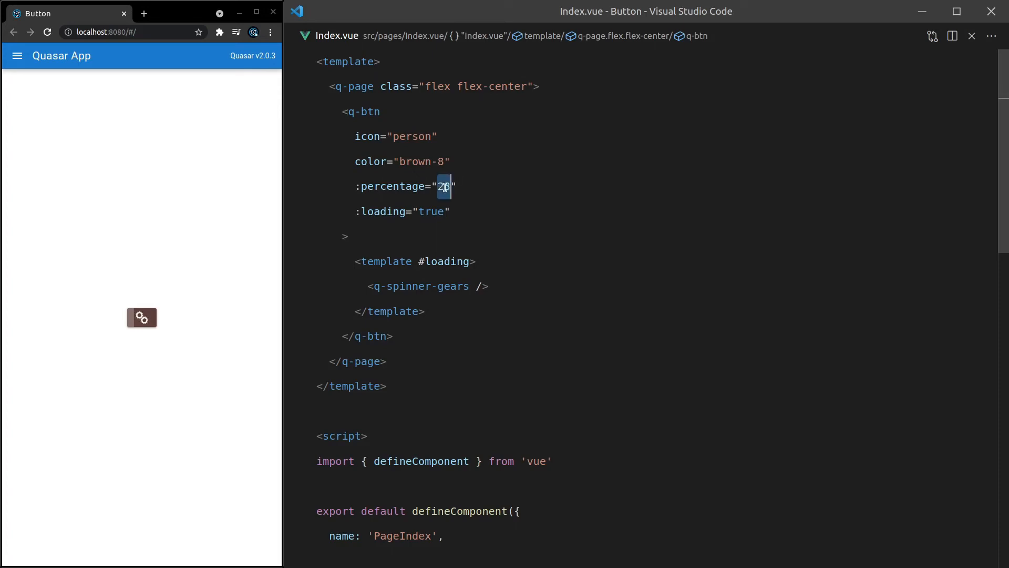
pyautogui.write('80')
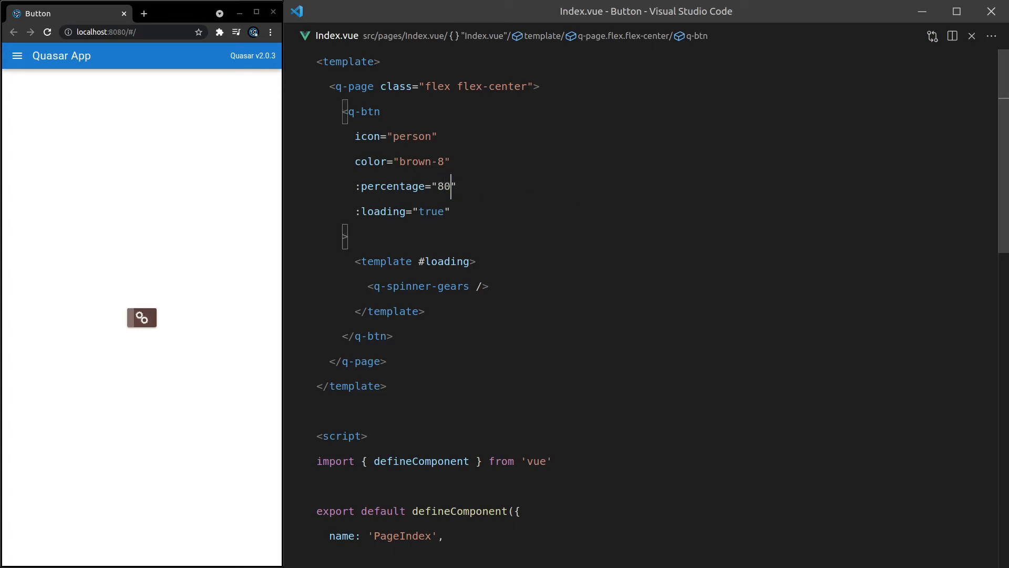
pyautogui.doubleClick(443, 187)
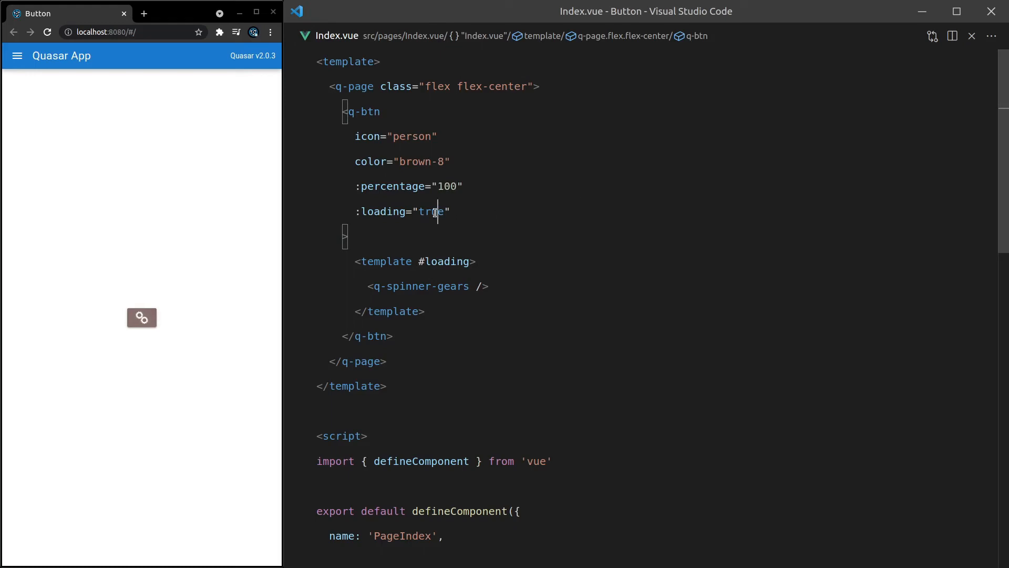
pyautogui.write('false')
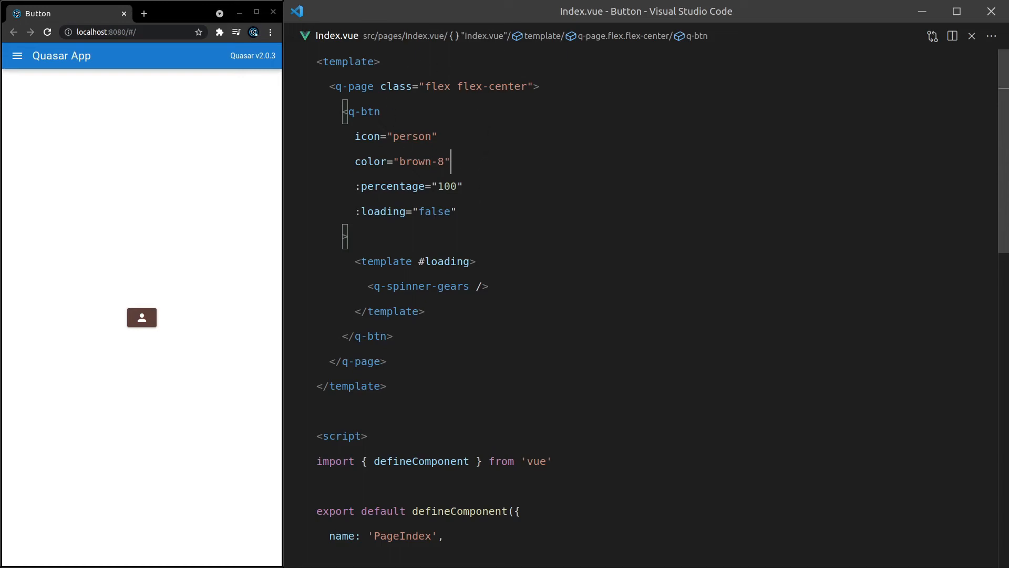
# Add to="/other-page" and test the button's navigation in the preview.
pyautogui.press('Enter')
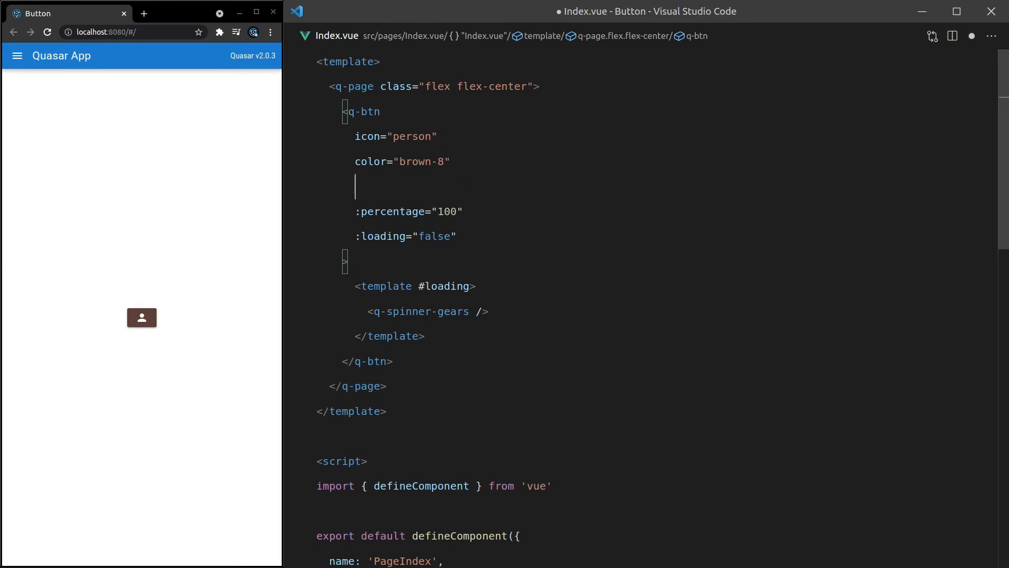
pyautogui.write('to="/"')
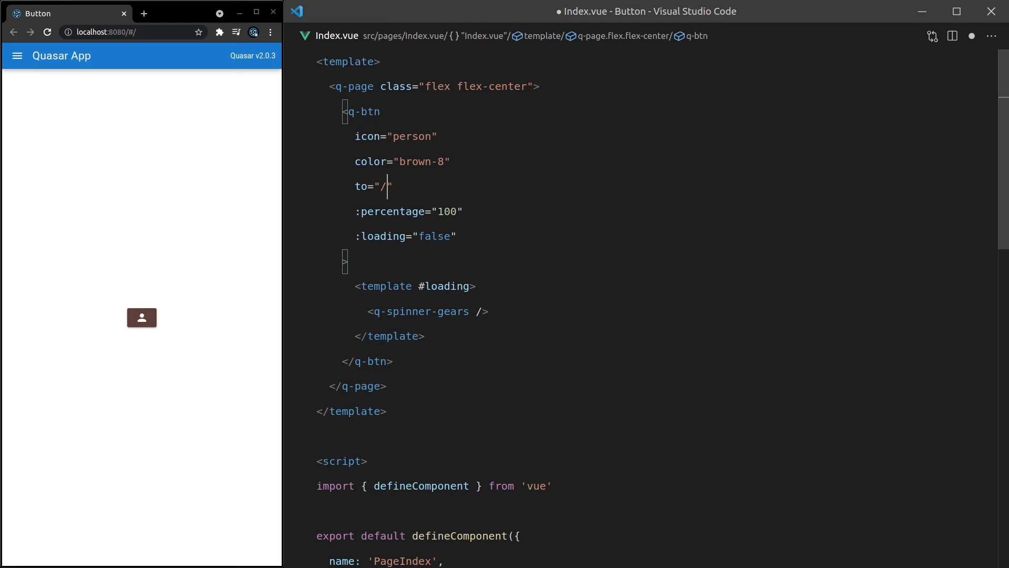
pyautogui.write('othe')
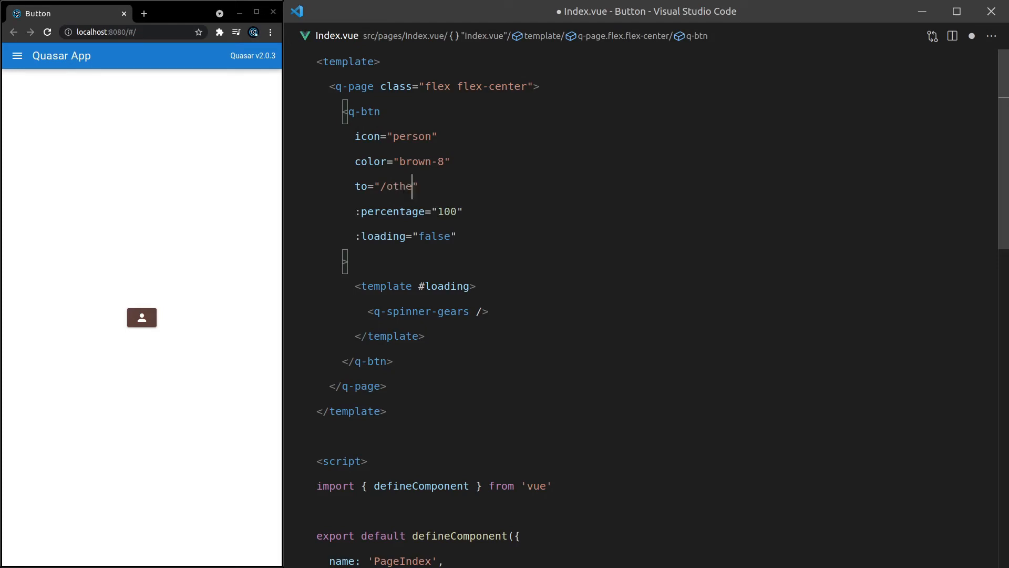
pyautogui.write('r-pa')
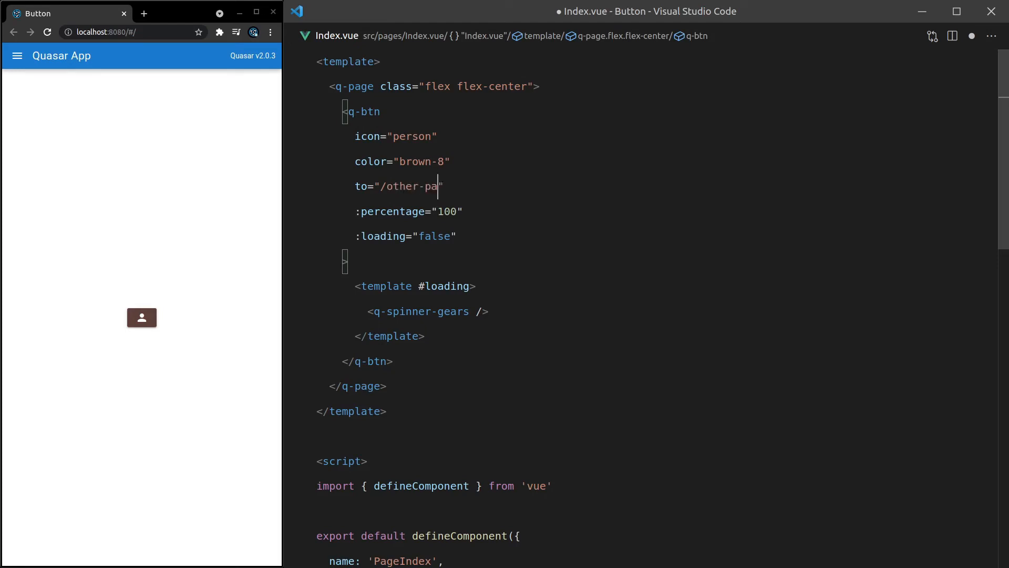
pyautogui.write('ge')
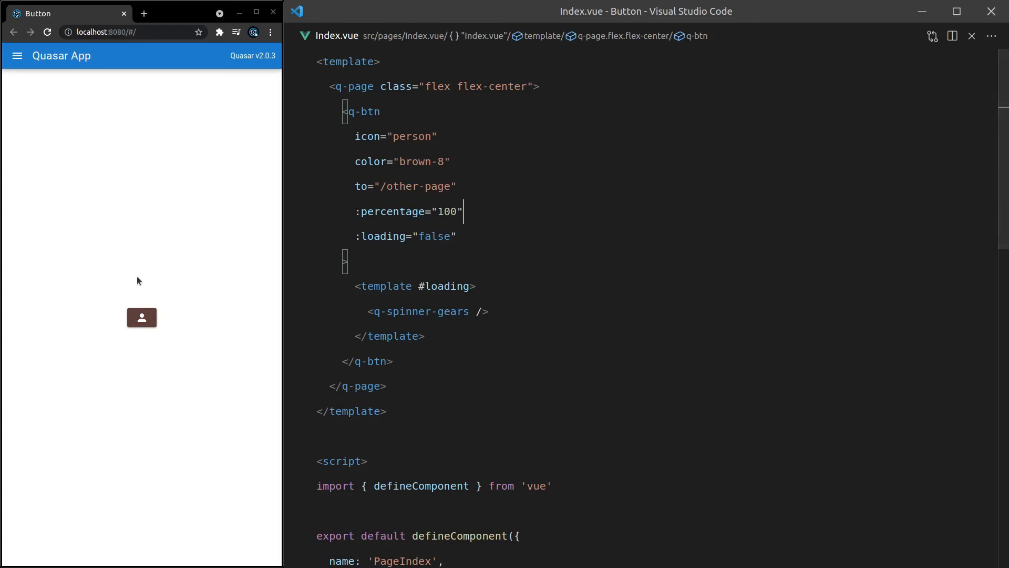
pyautogui.click(141, 318)
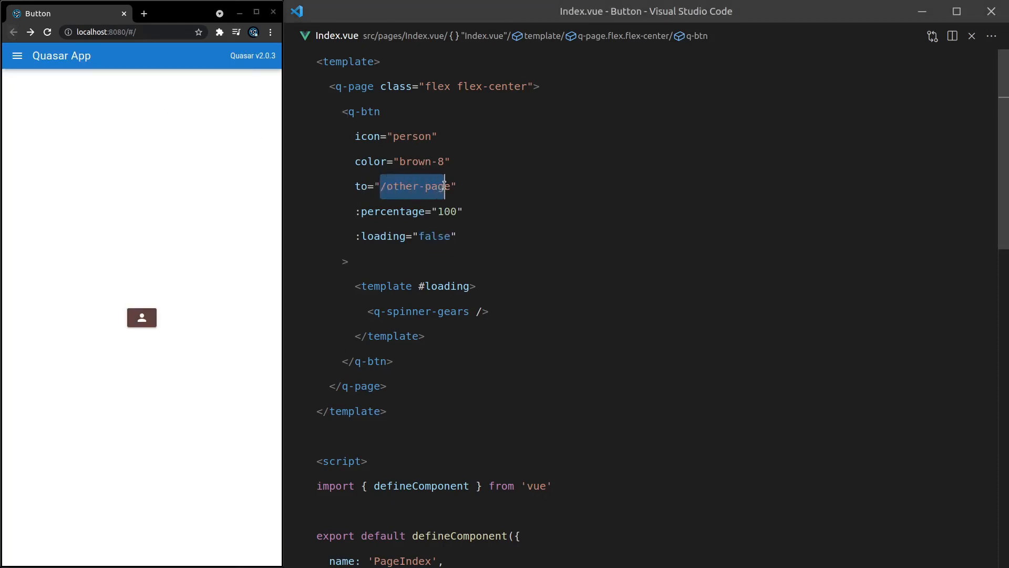
# Start replacing the path with an object value in braces.
pyautogui.write('{"')
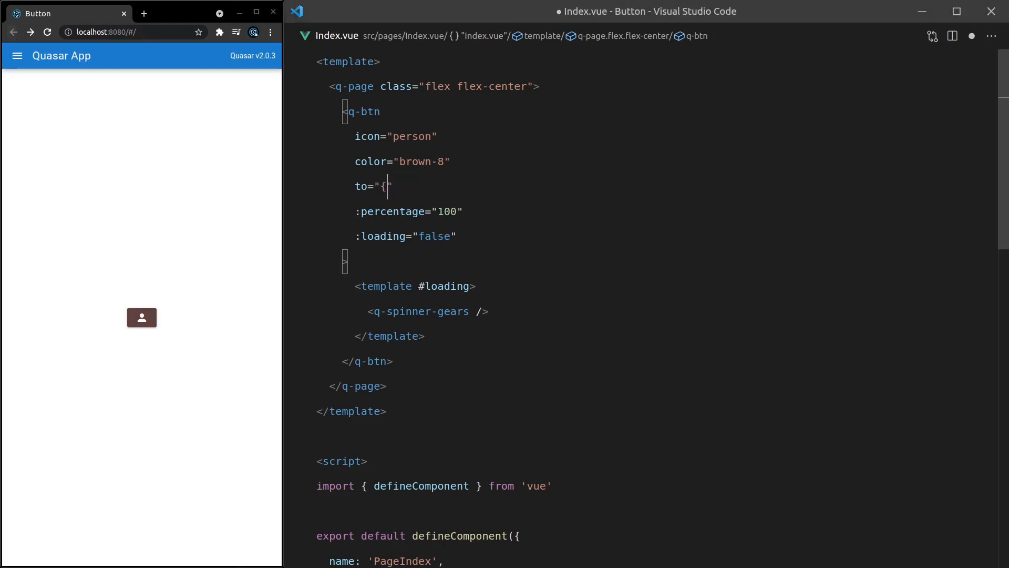
pyautogui.write('{')
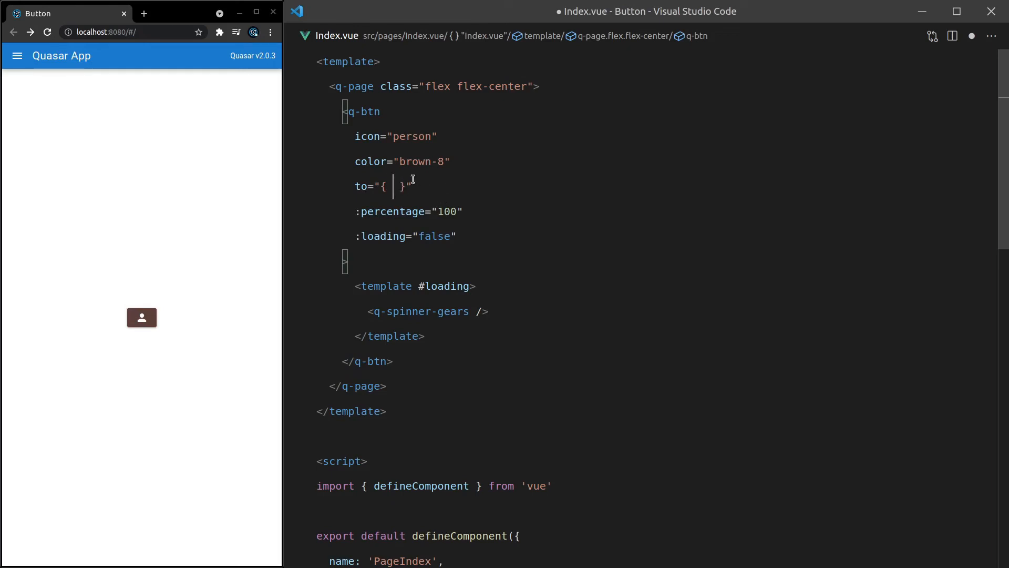
pyautogui.write(':')
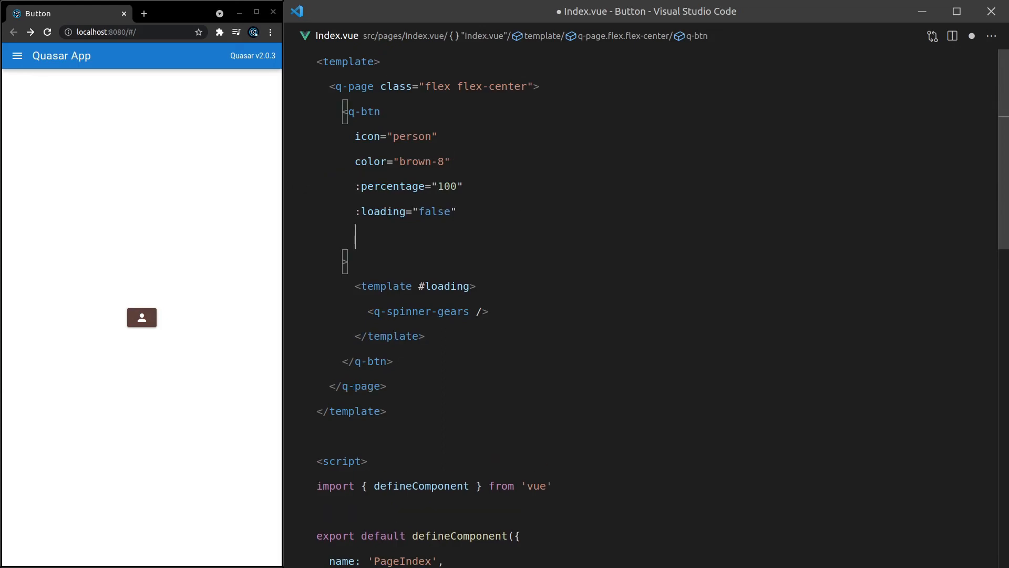
# Add type="a" to the q-btn and inspect its rendered anchor element in DevTools.
pyautogui.write('t')
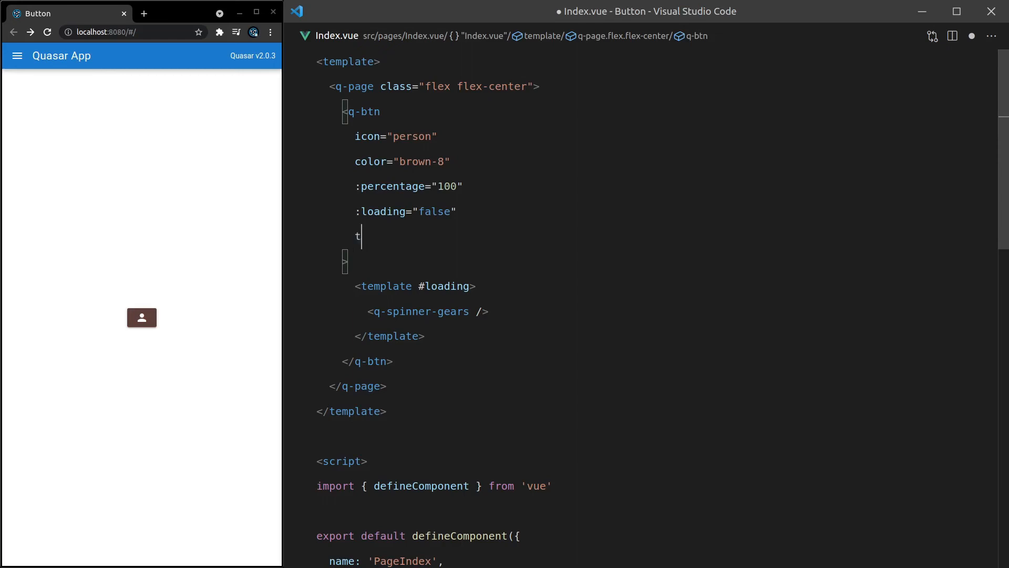
pyautogui.write('ype="a"')
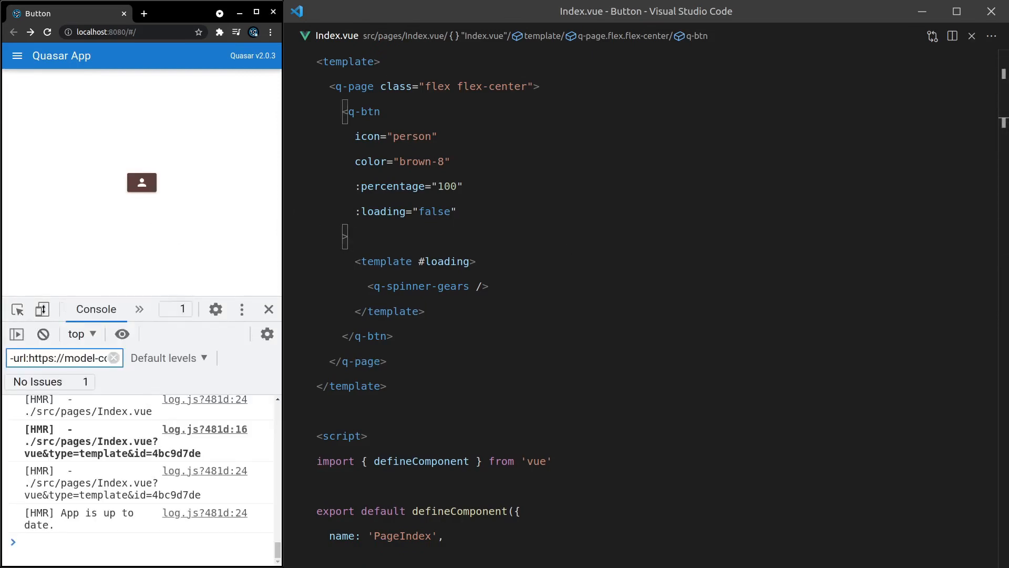
pyautogui.moveTo(140, 181)
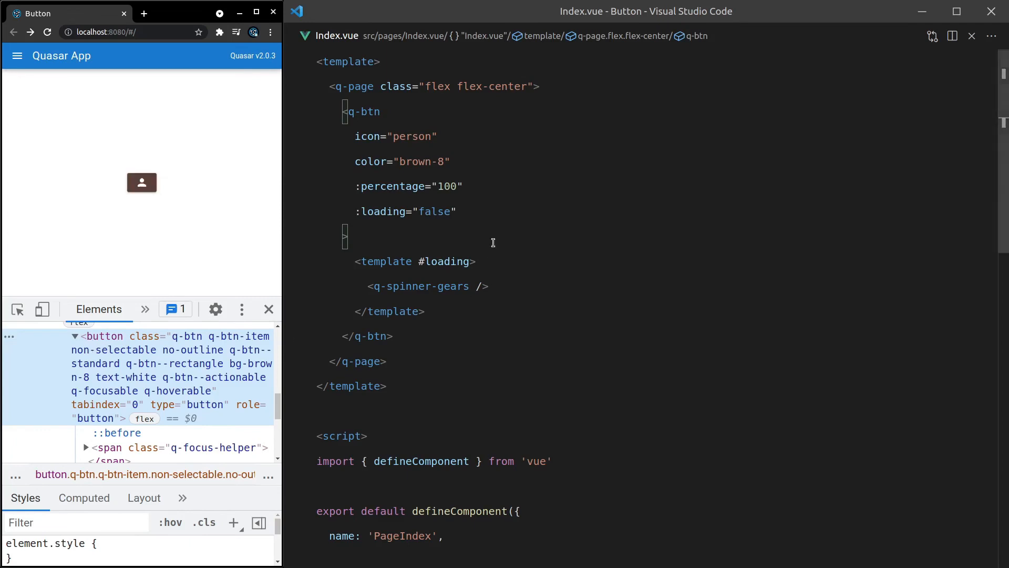
pyautogui.write('type=""')
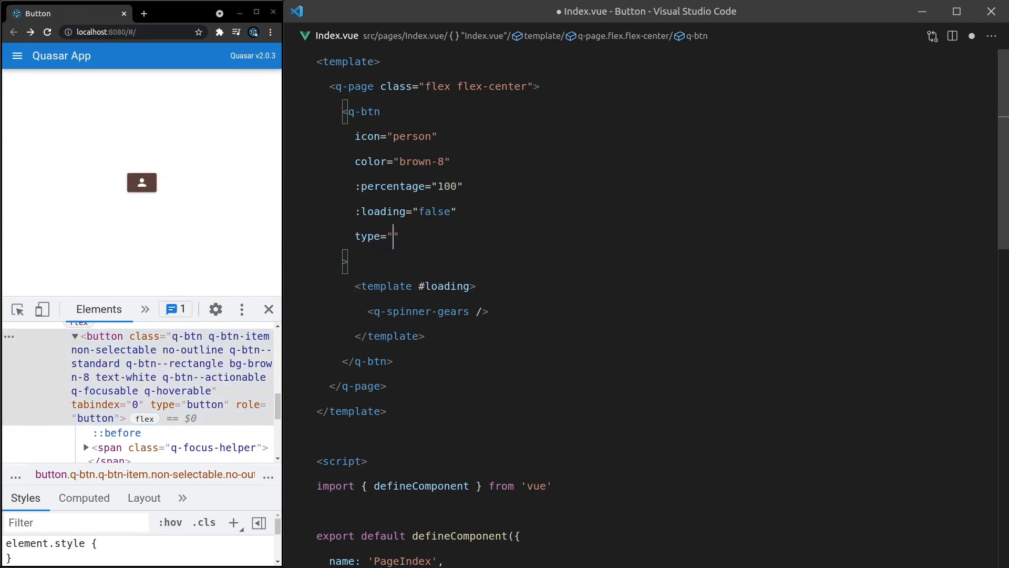
pyautogui.write('a')
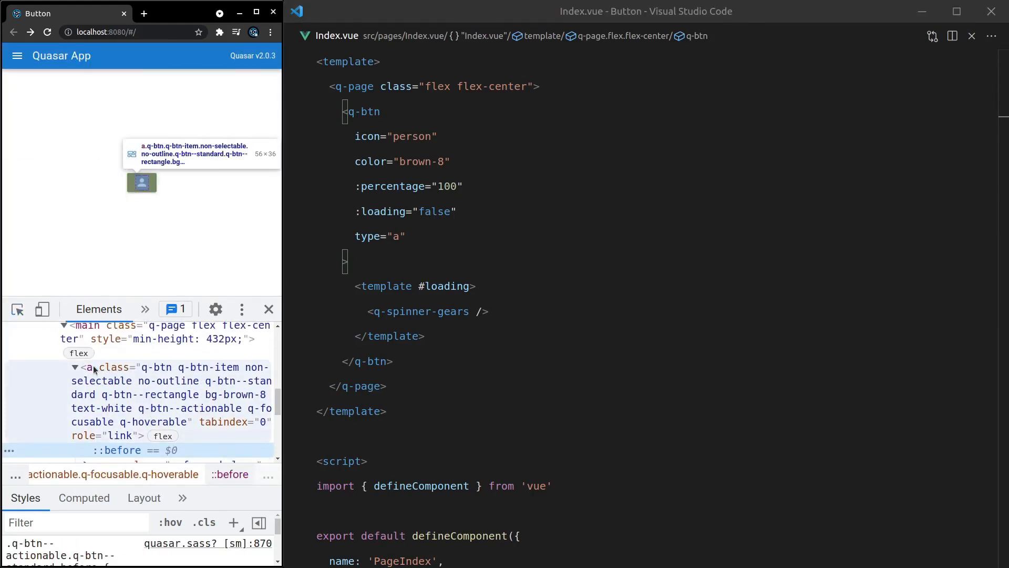
pyautogui.click(87, 367)
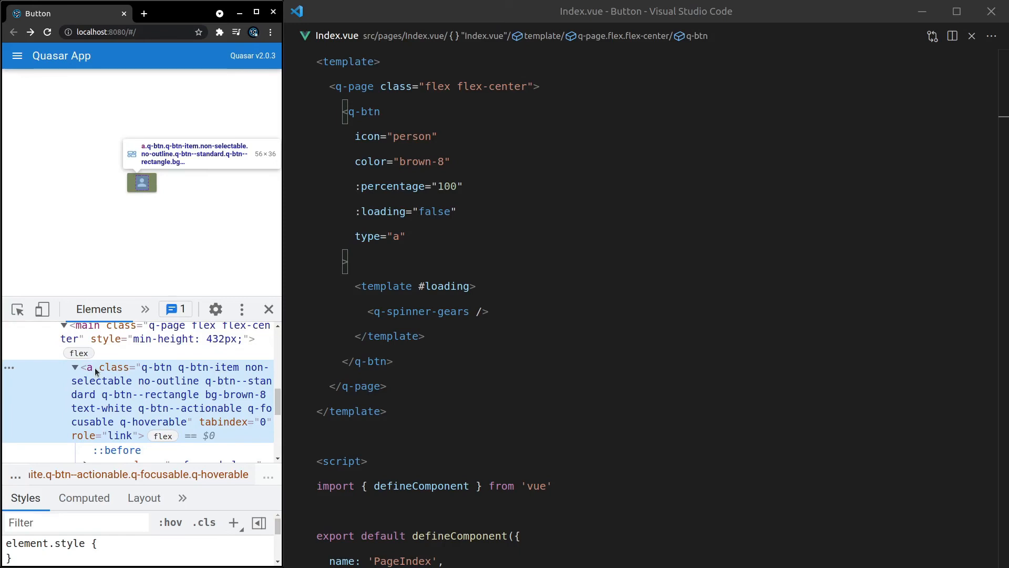
pyautogui.moveTo(96, 371)
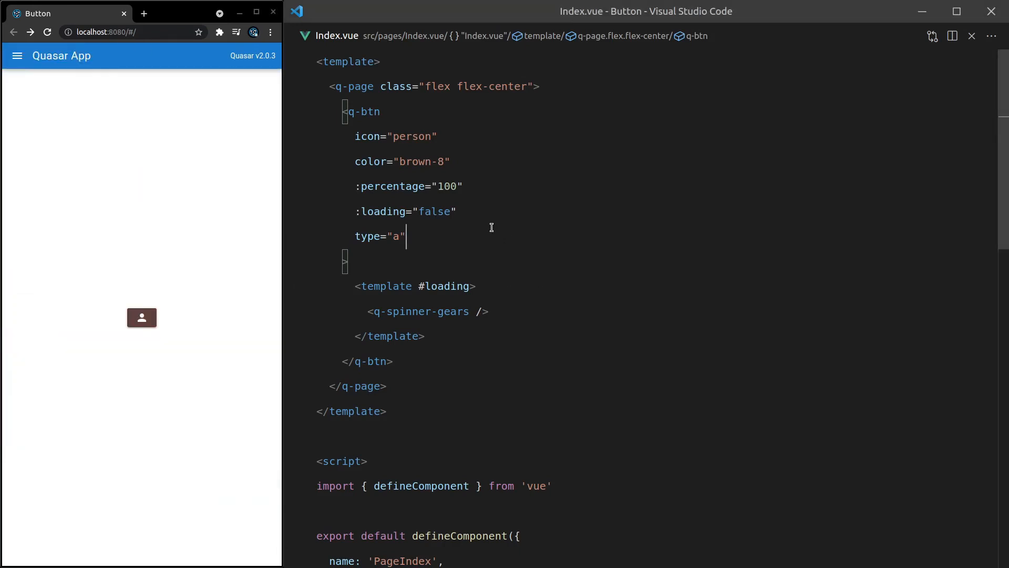
pyautogui.write('href=""')
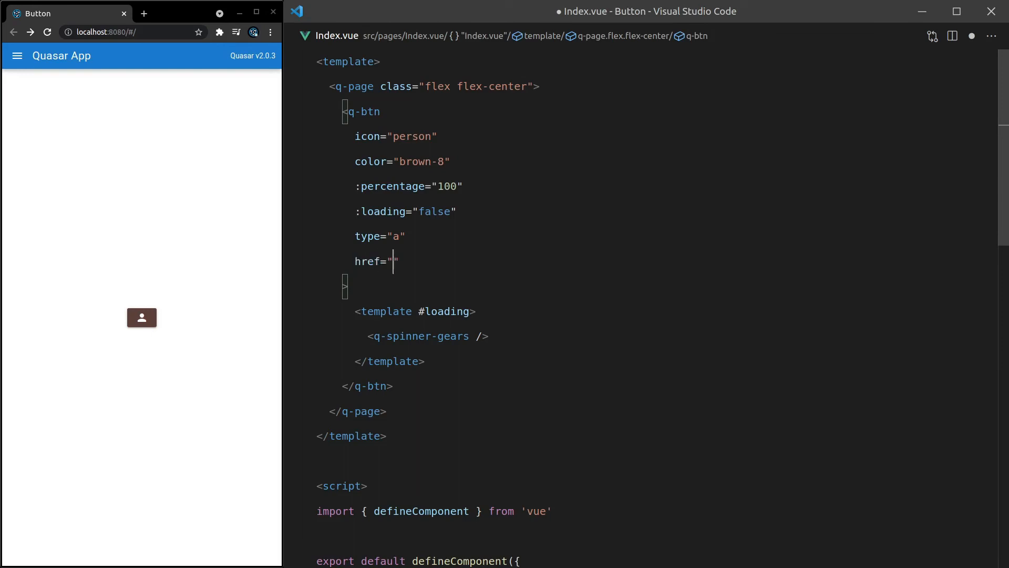
pyautogui.write('https://')
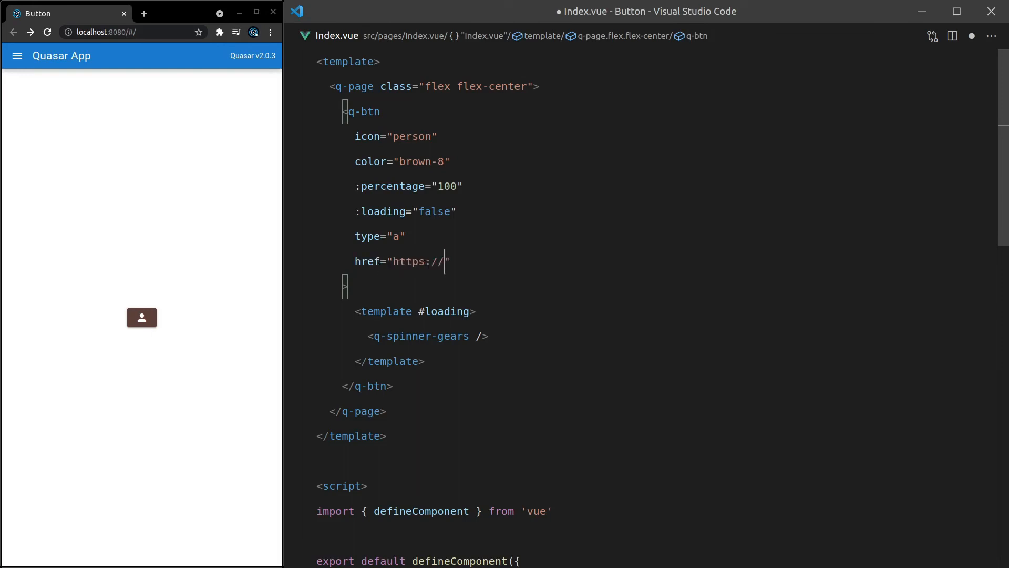
pyautogui.write('google.com')
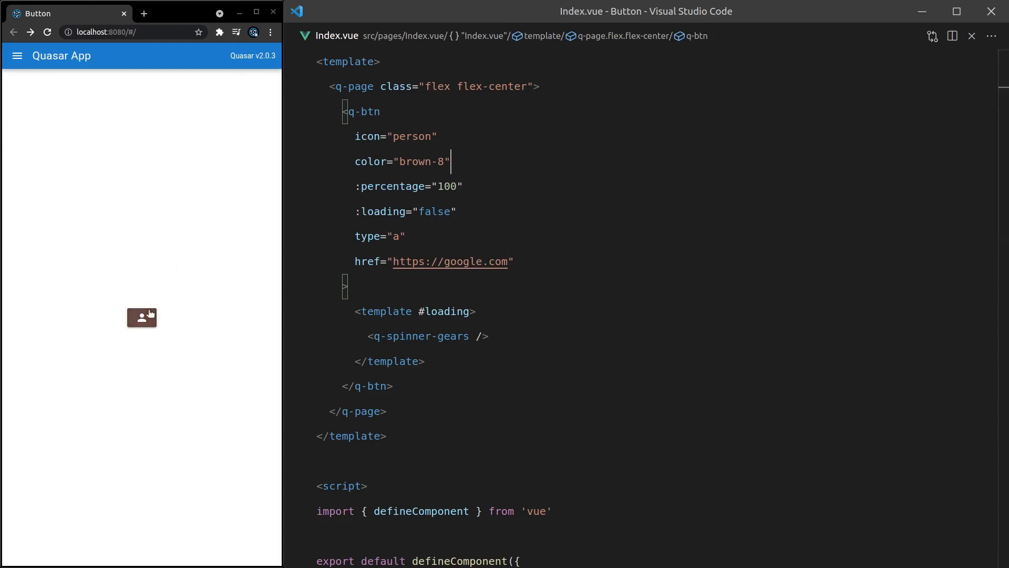
pyautogui.click(142, 317)
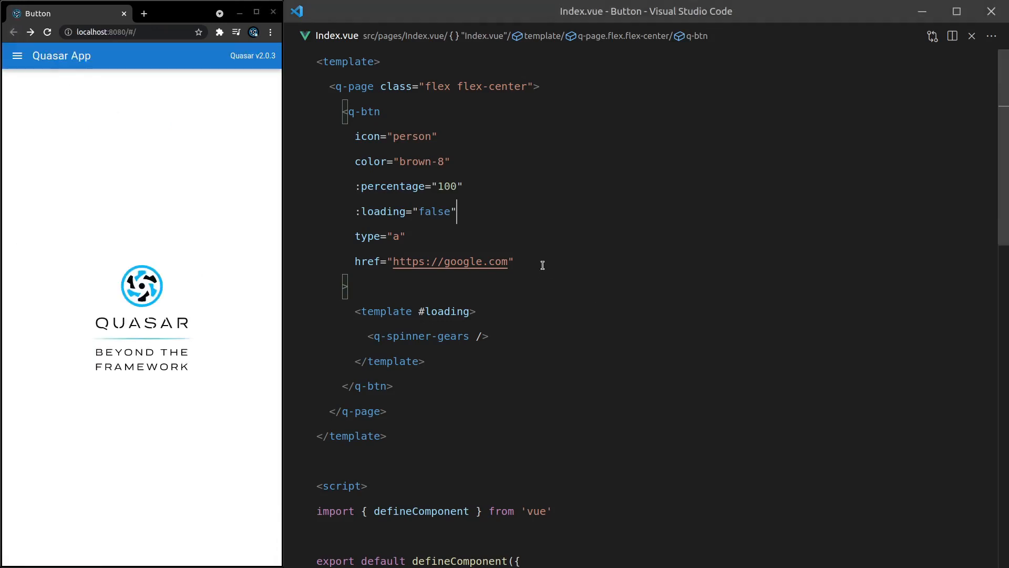
pyautogui.moveTo(530, 262)
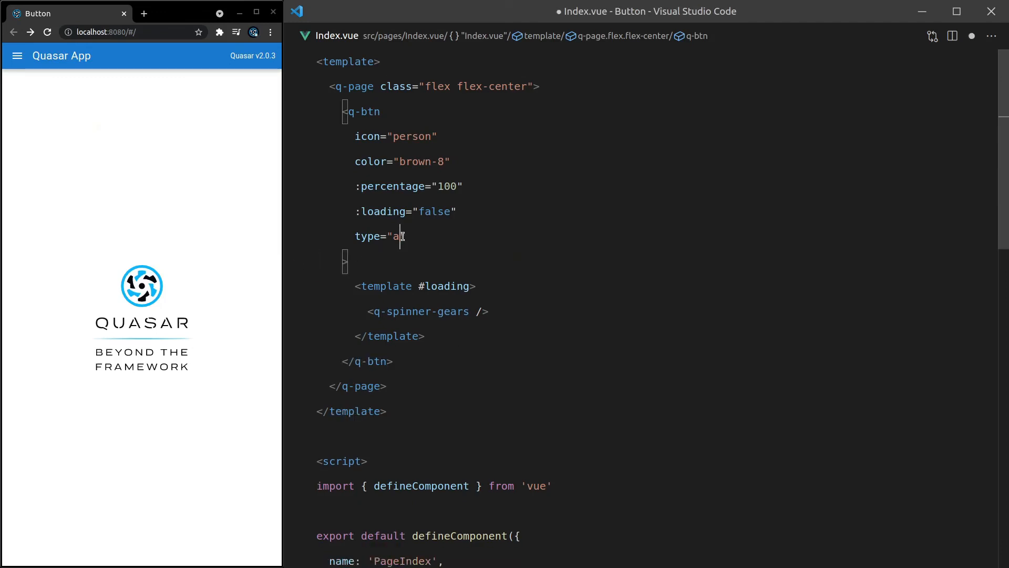
# Remove the href and change the q-btn's type to "submit".
pyautogui.write('submit"')
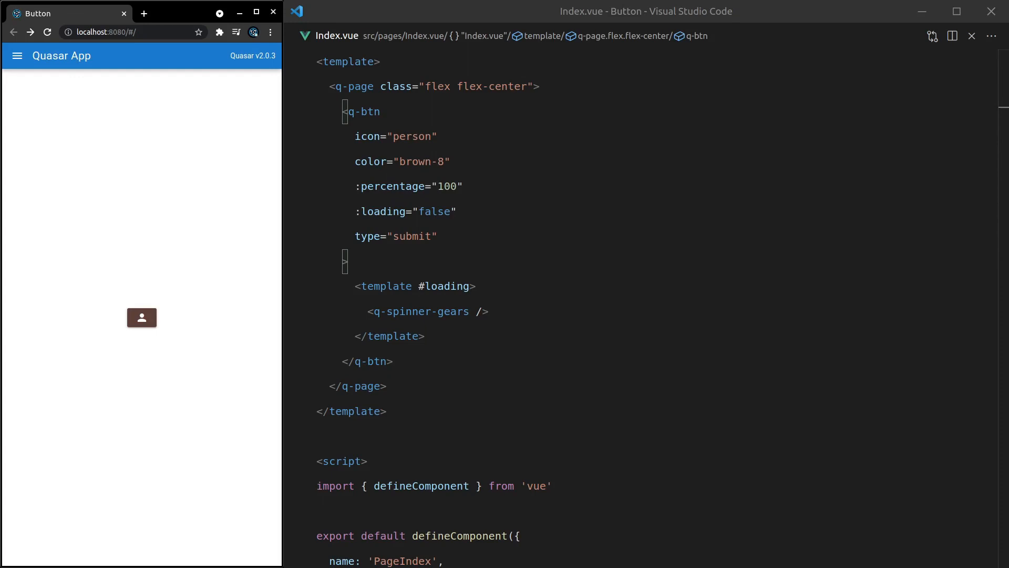
pyautogui.click(457, 211)
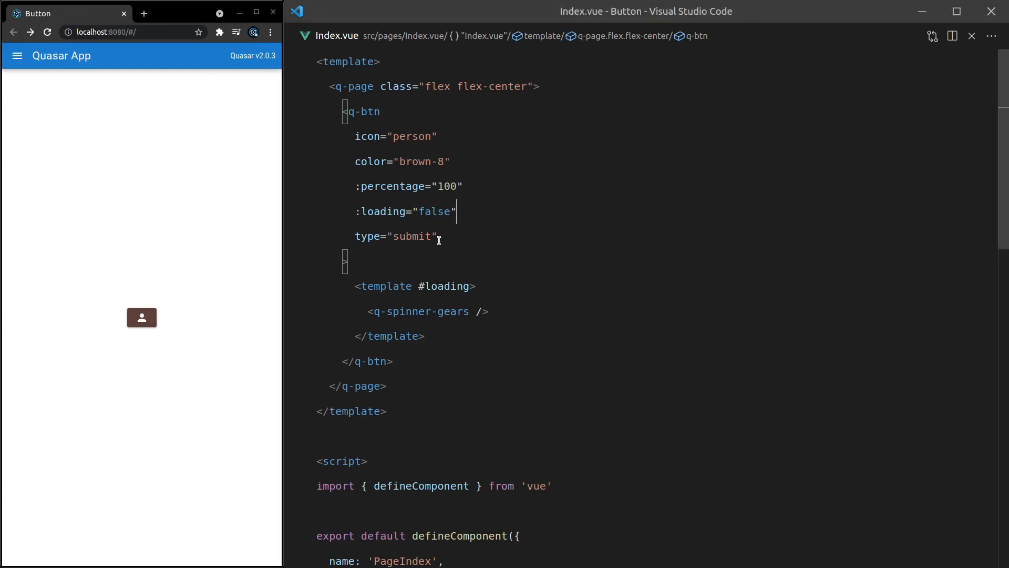
pyautogui.doubleClick(412, 237)
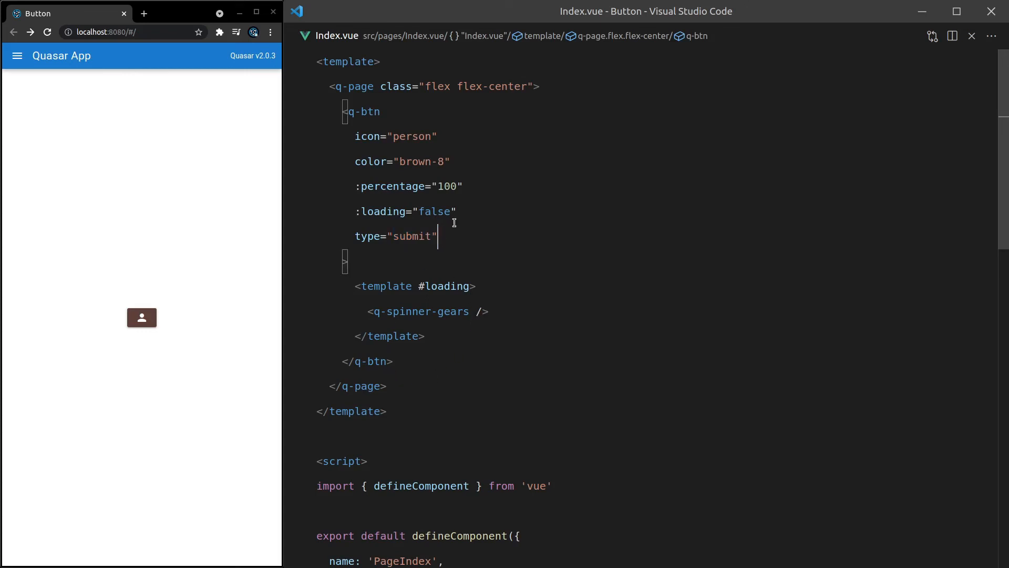
pyautogui.moveTo(354, 249); pyautogui.dragTo(425, 298)
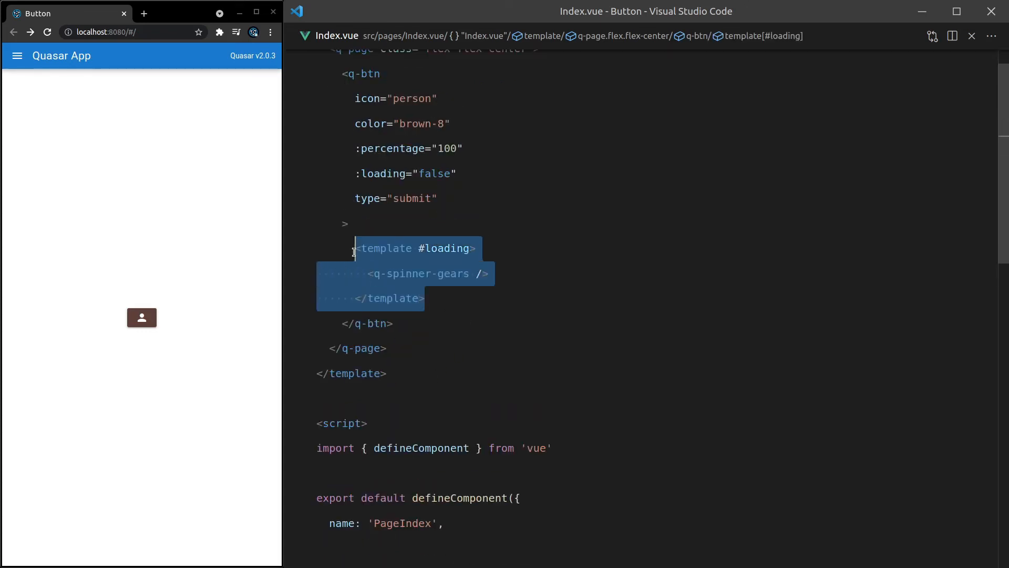
pyautogui.press('Delete')
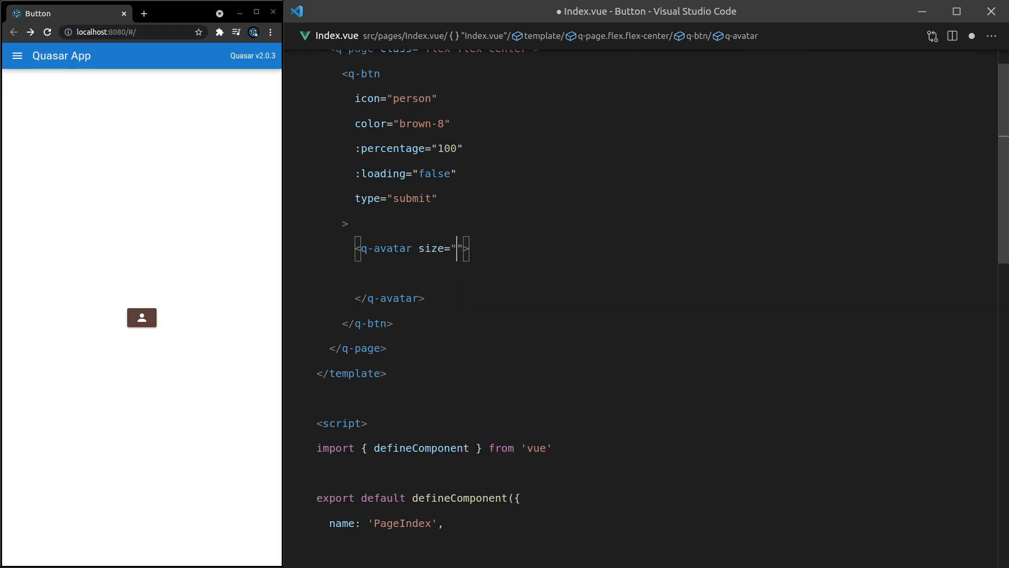
pyautogui.write('42px')
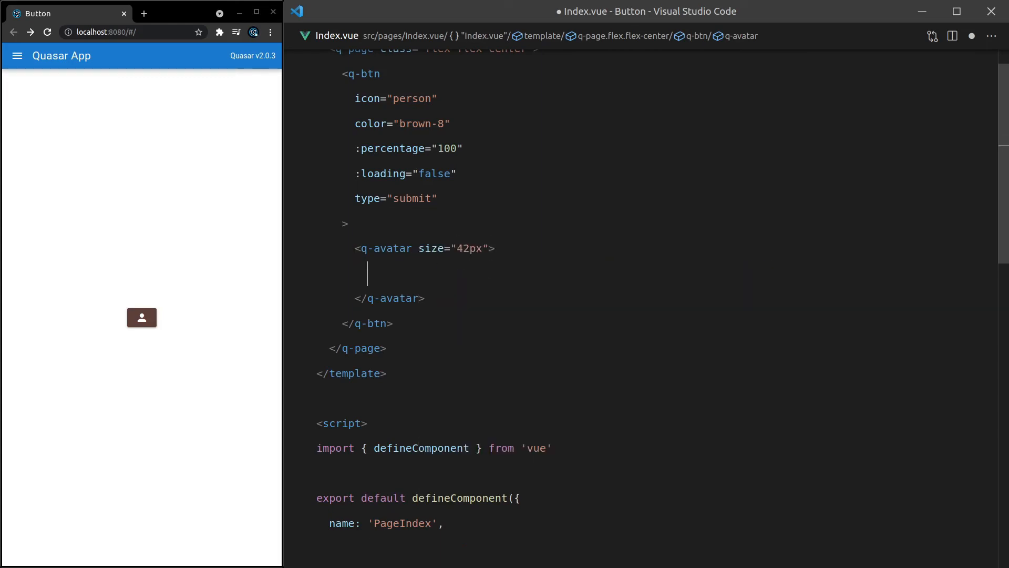
pyautogui.write('<img >')
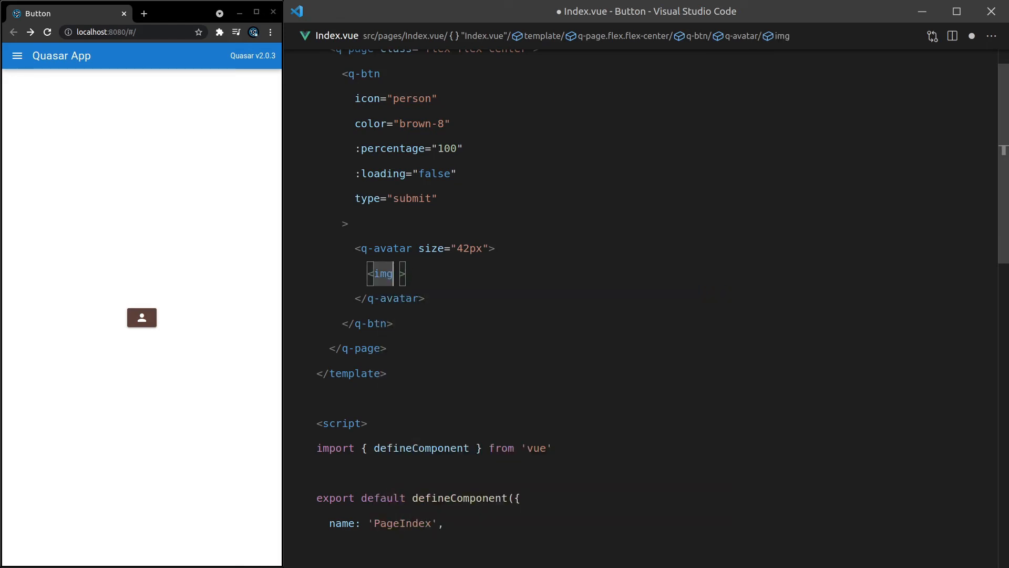
pyautogui.write('src=""')
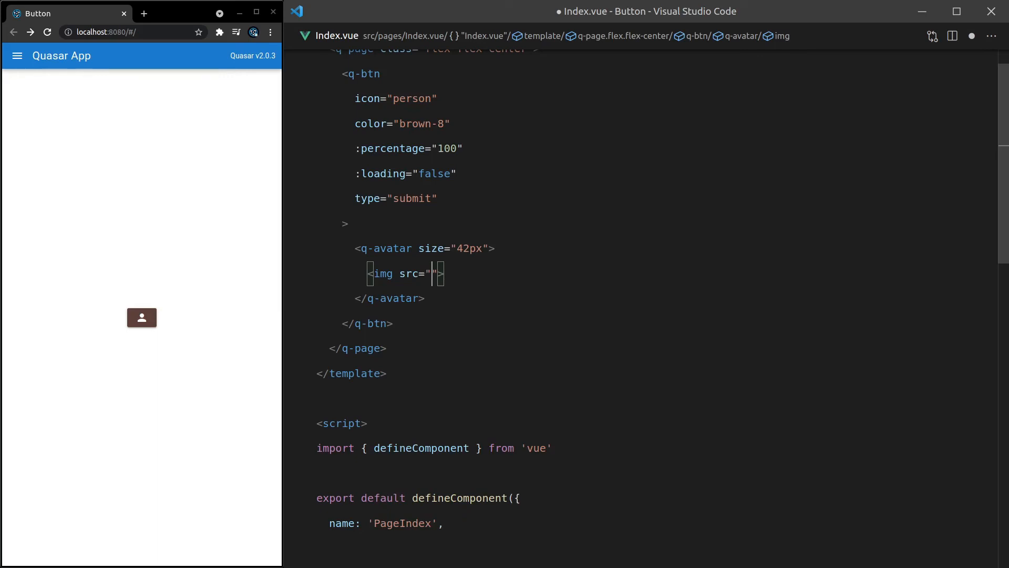
pyautogui.write('https://pi')
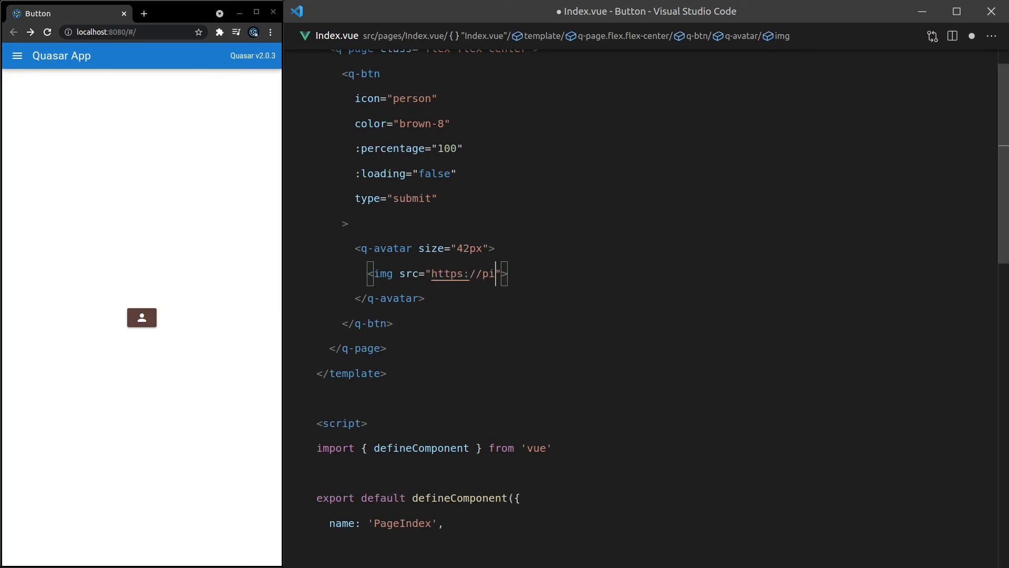
pyautogui.write('csum.photo')
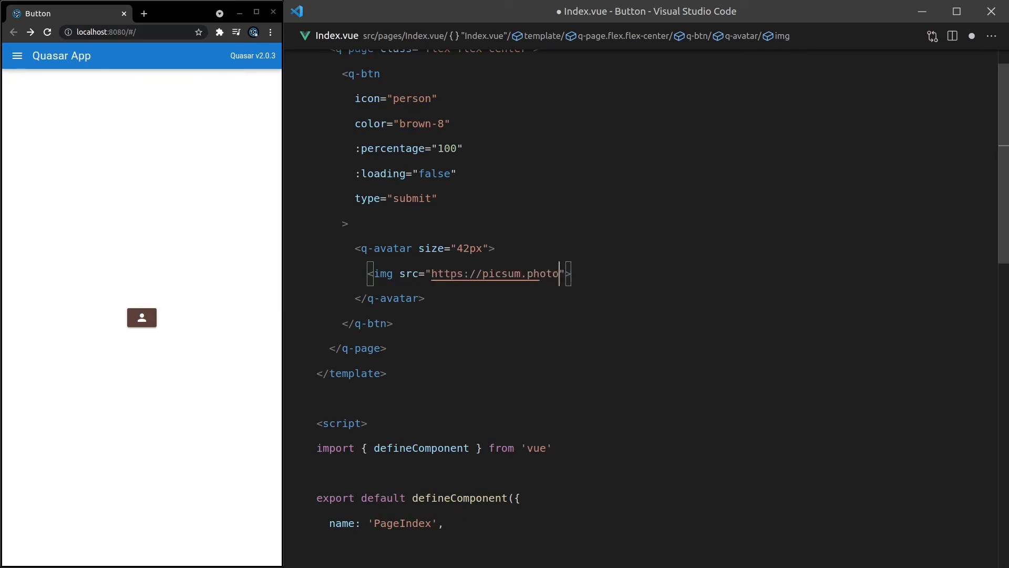
pyautogui.write('s/100')
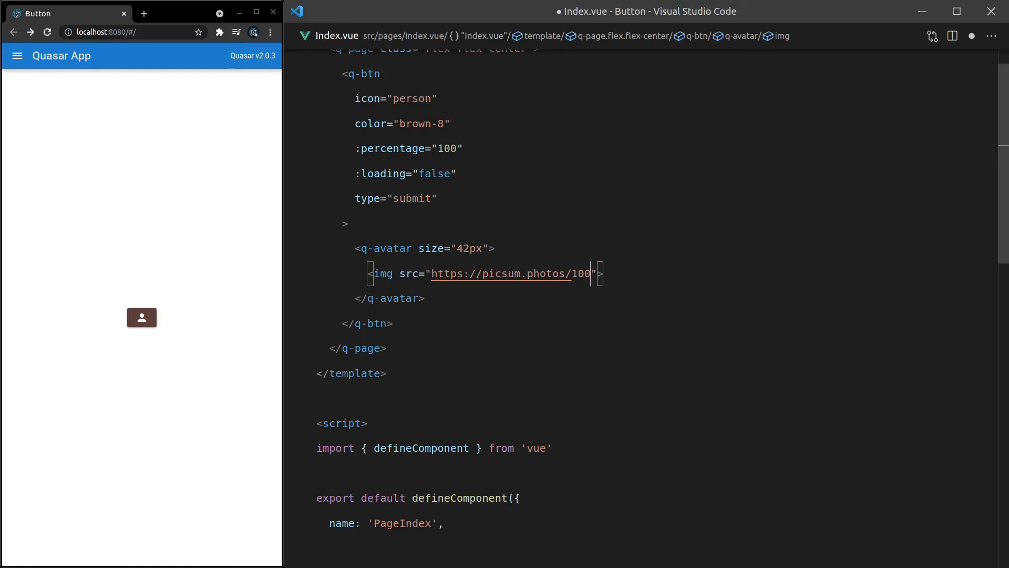
pyautogui.write('/100')
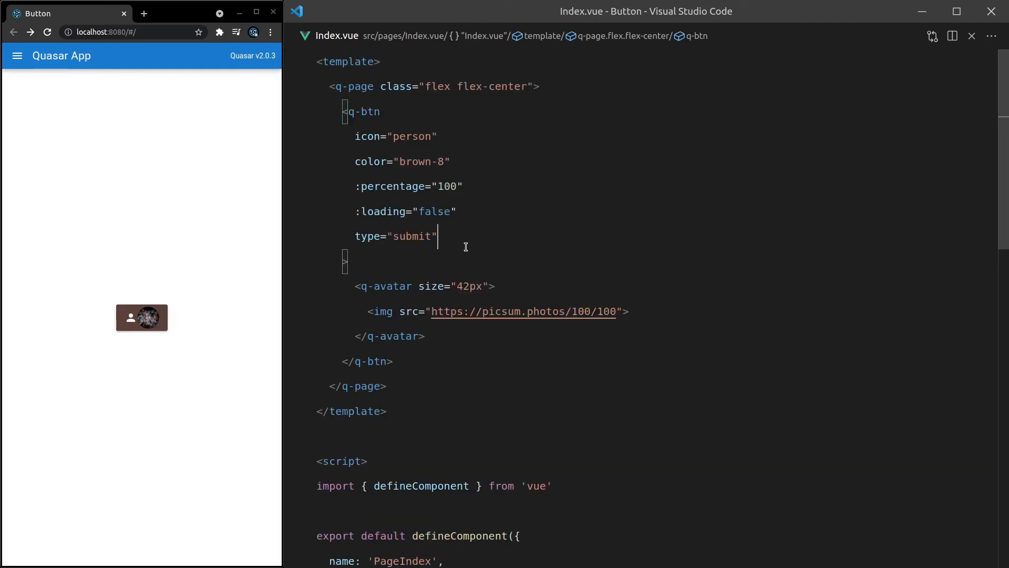
# Replace all the q-btn's props with round.
pyautogui.moveTo(355, 135); pyautogui.dragTo(436, 237)
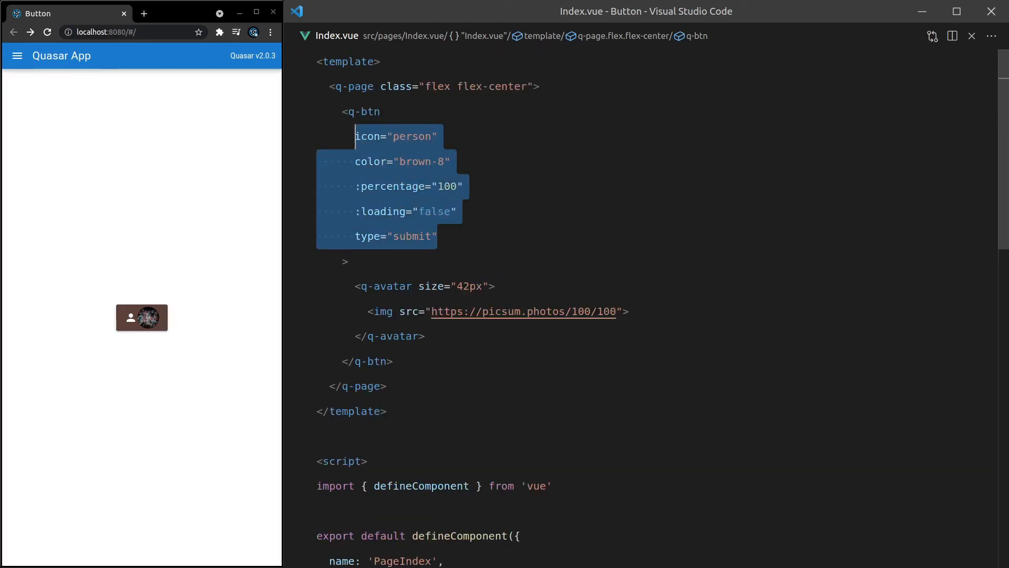
pyautogui.write('round')
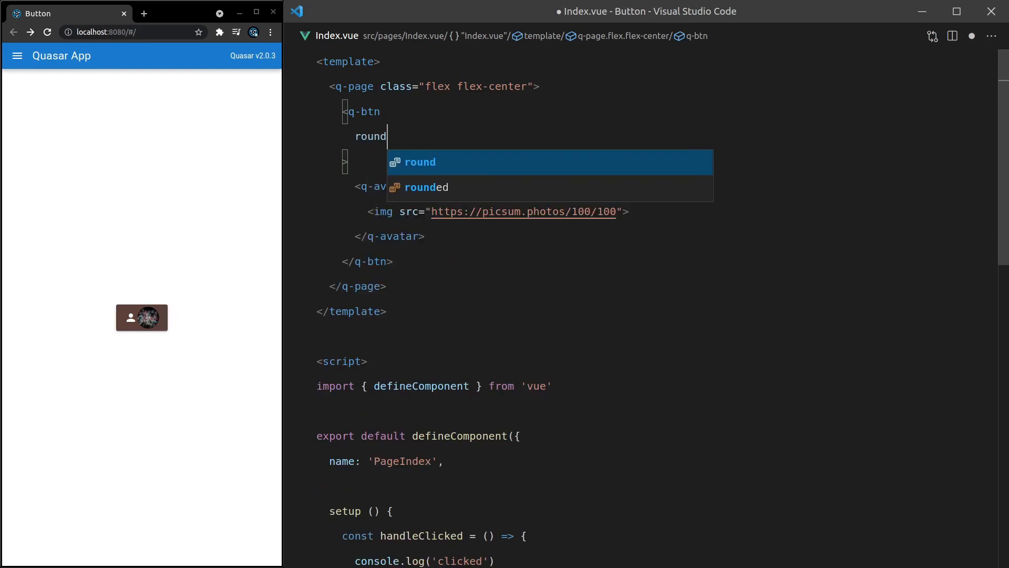